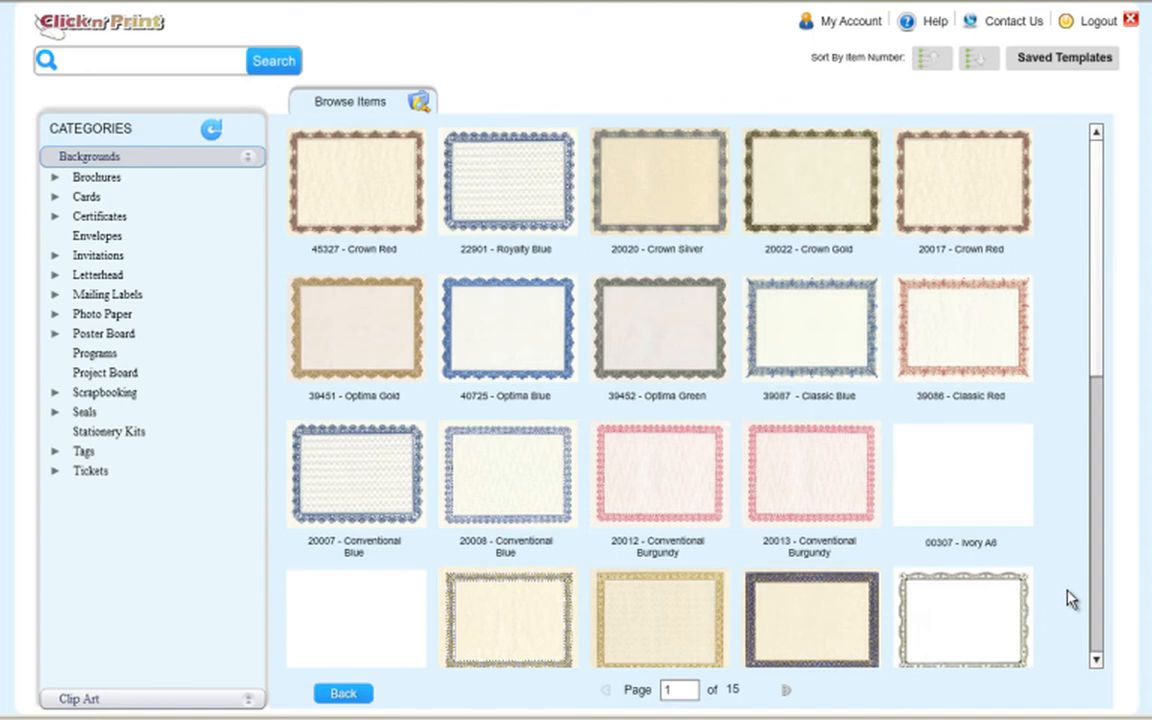
mouse_move(316, 347)
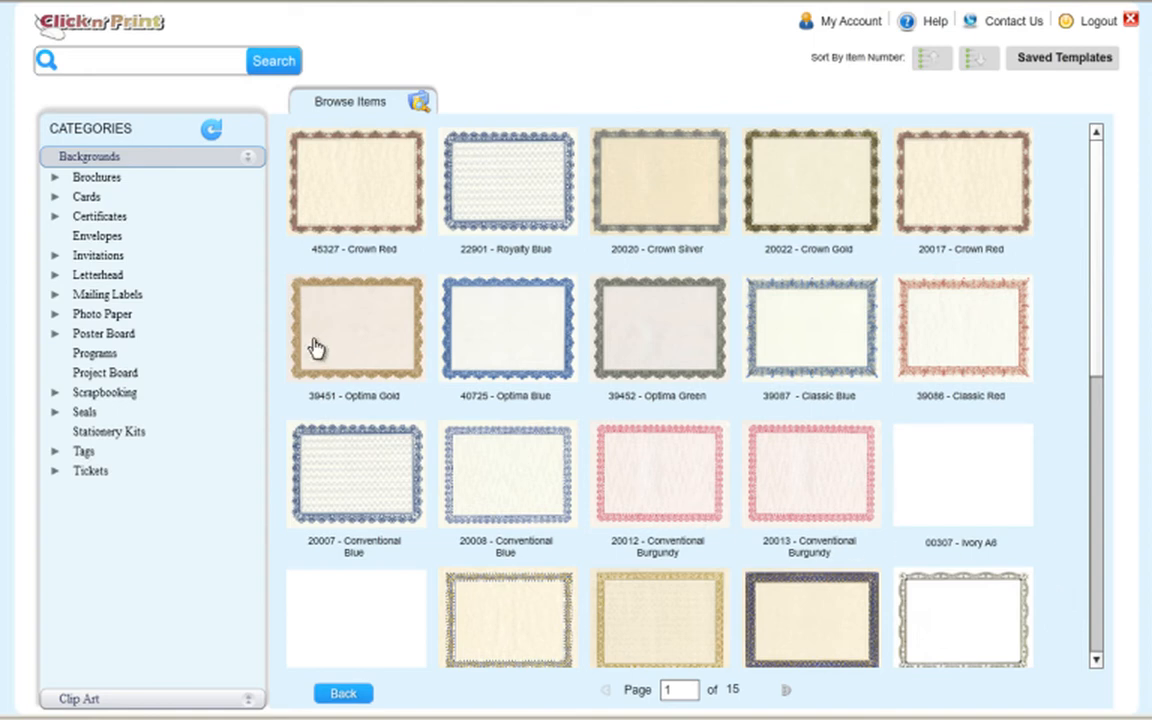
Expand Cards > 8.5"x11" Cards and list the four Greeting Cards backgrounds
left_click(86, 196)
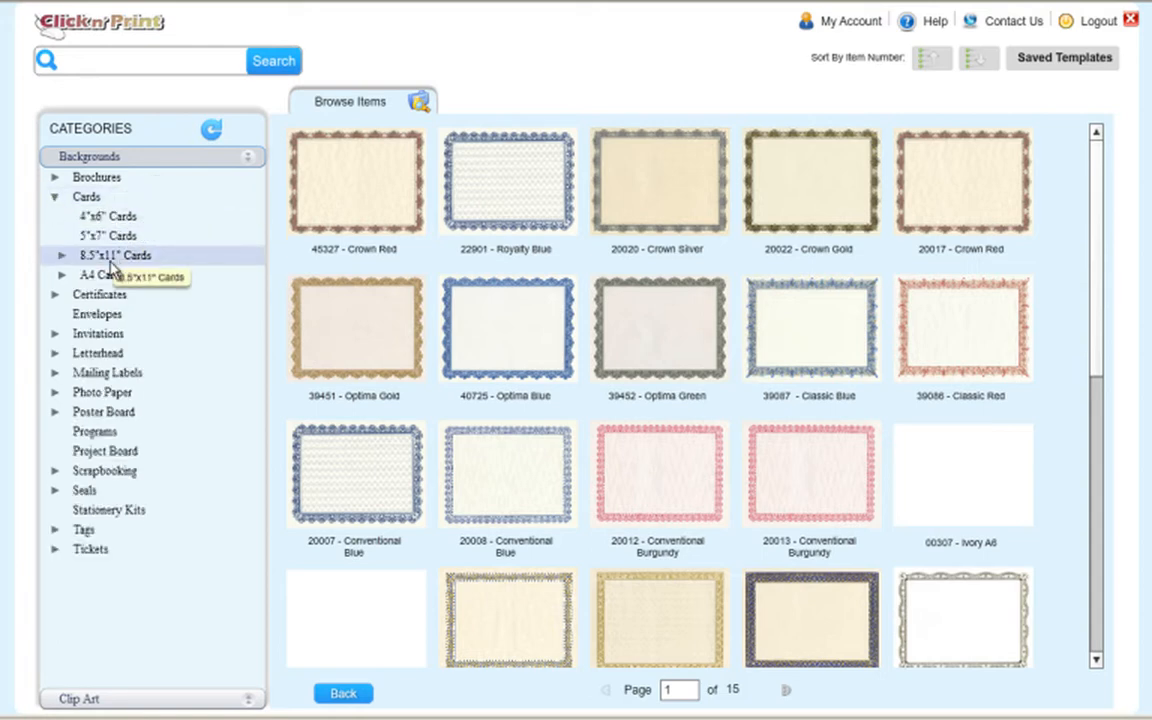
left_click(114, 255)
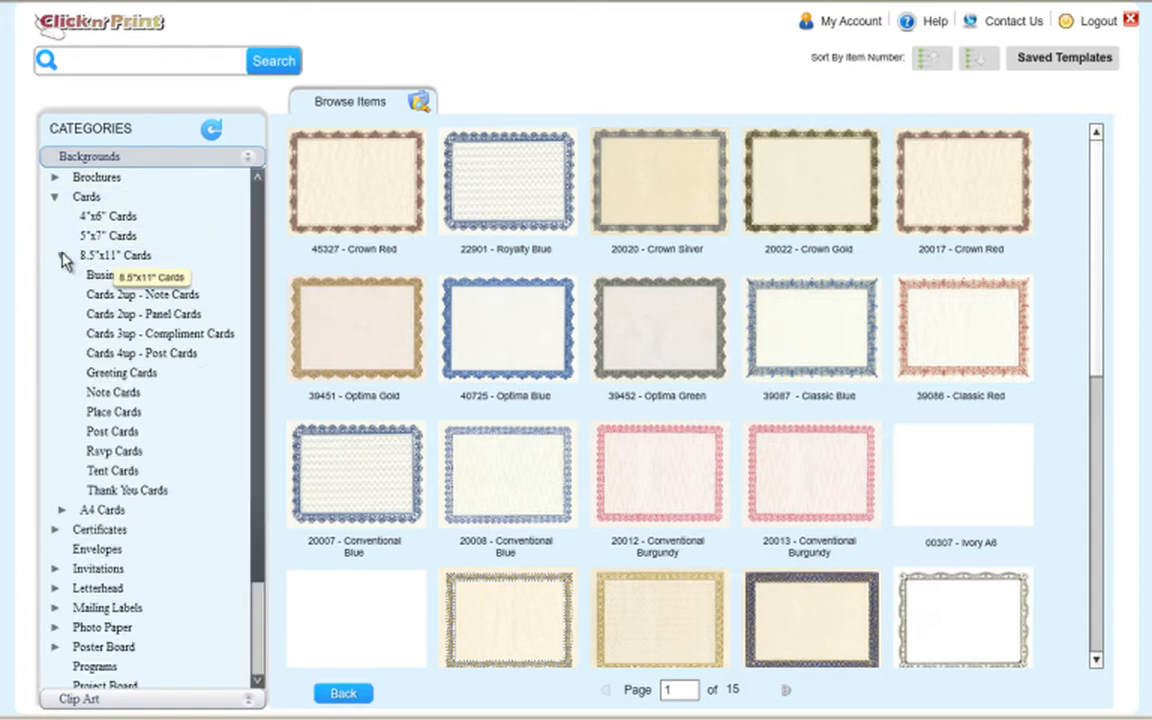
mouse_move(120, 372)
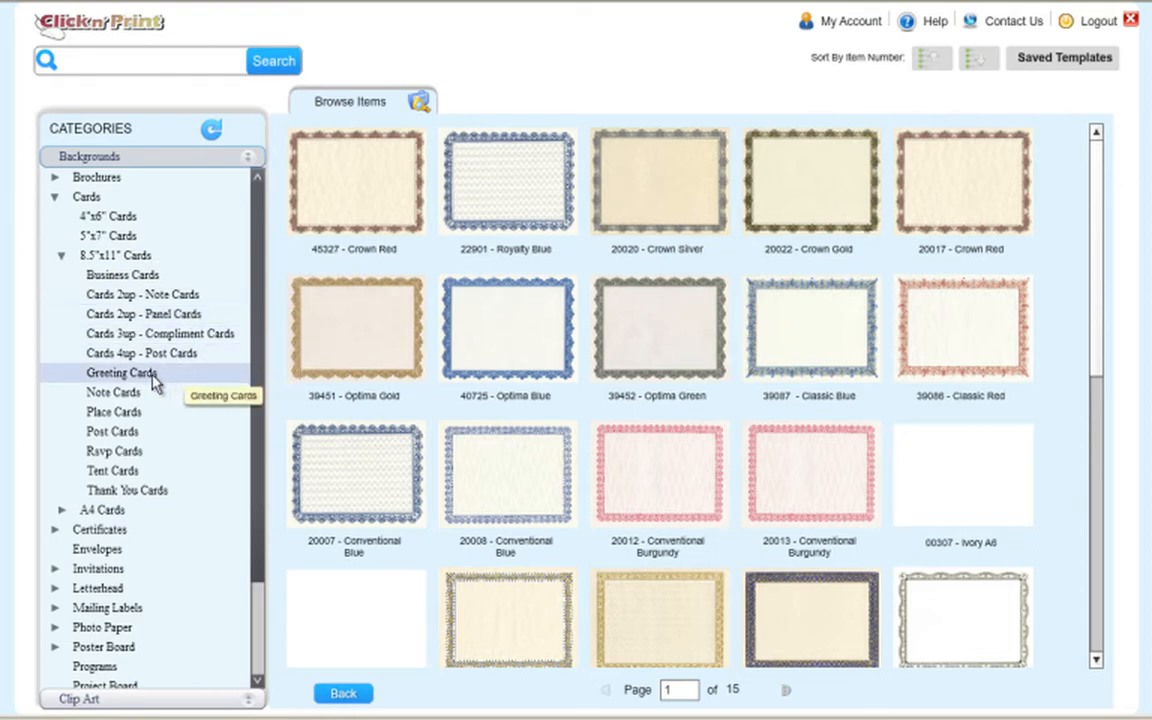
left_click(122, 372)
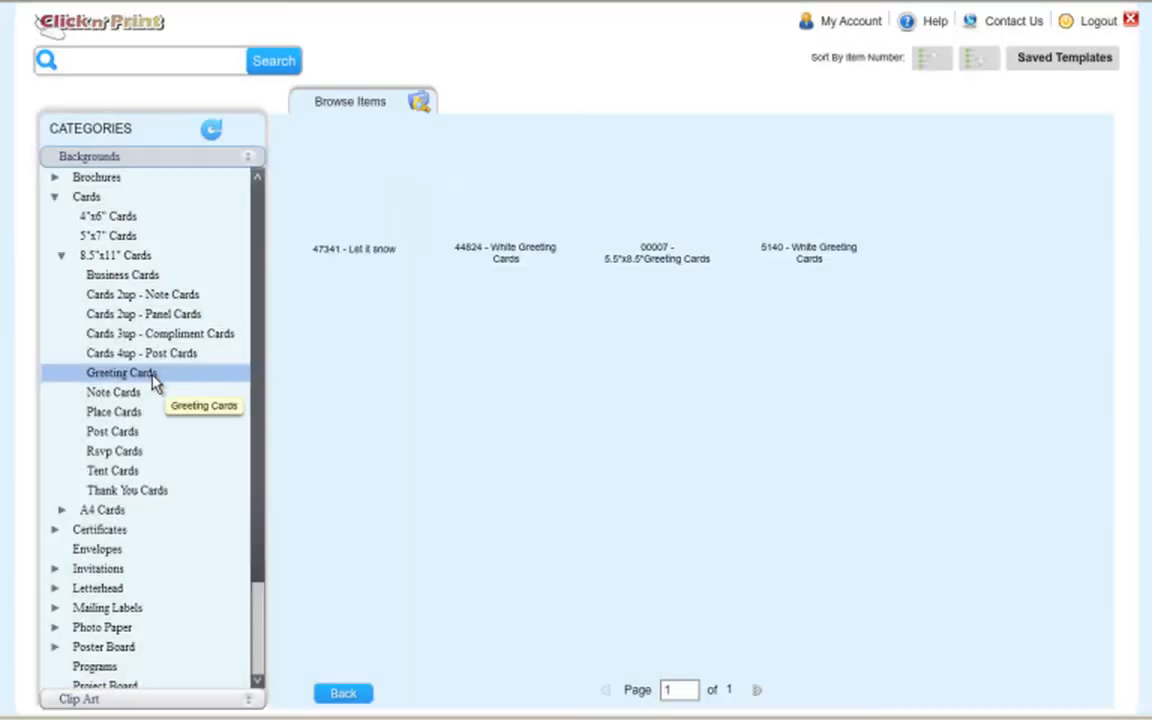
left_click(122, 372)
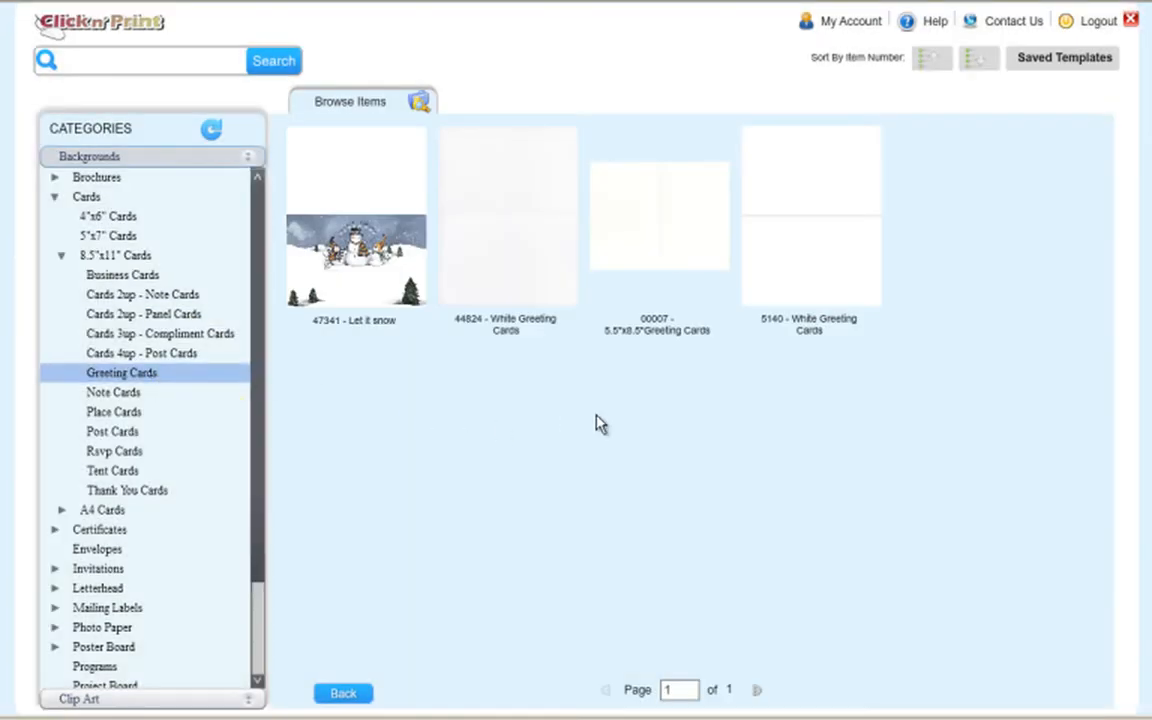
mouse_move(860, 247)
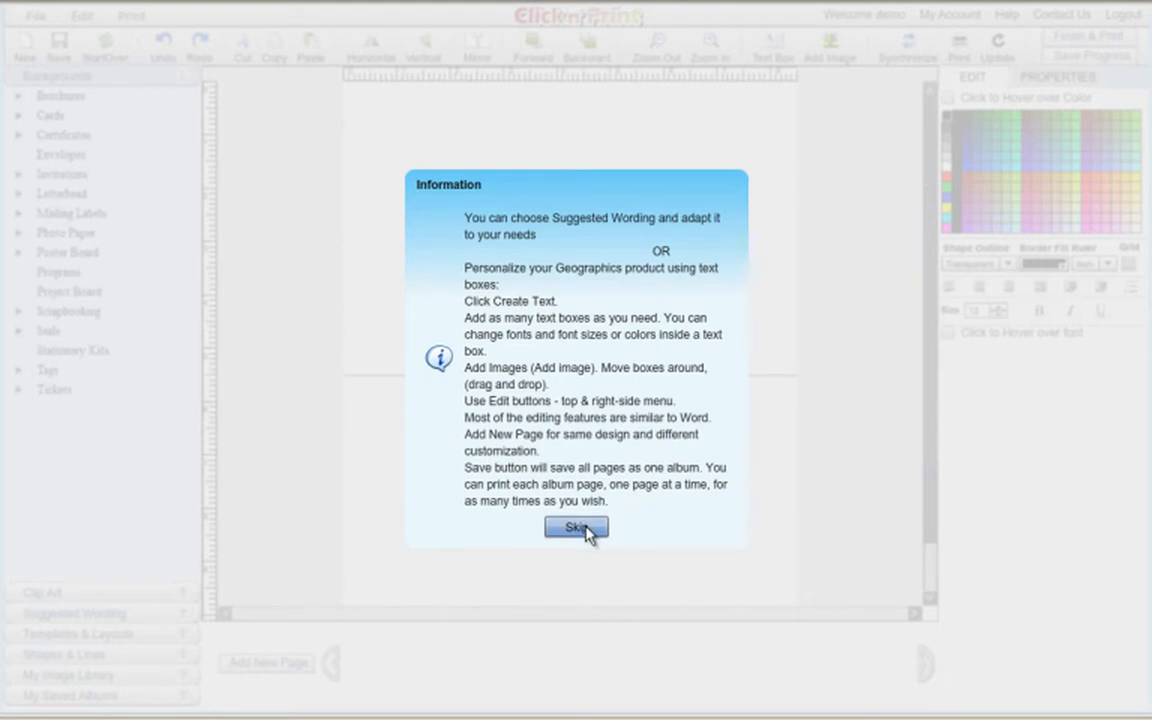
Skip the information notice and zoom in on the blank card
left_click(576, 527)
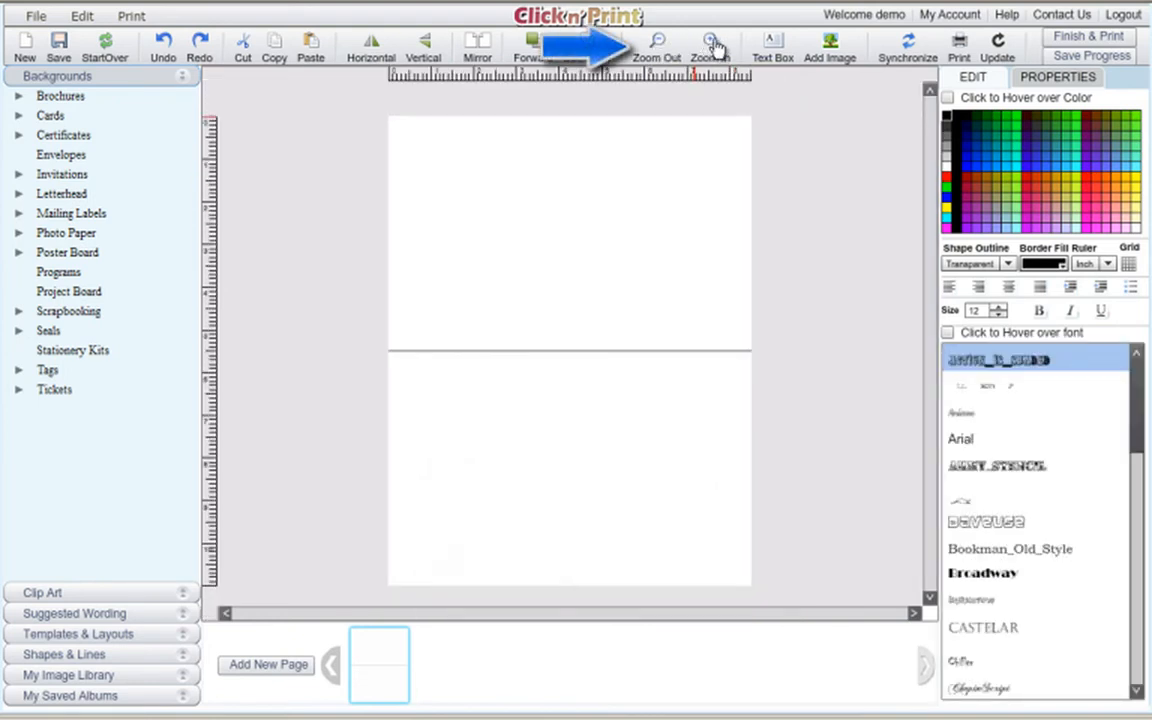
left_click(710, 45)
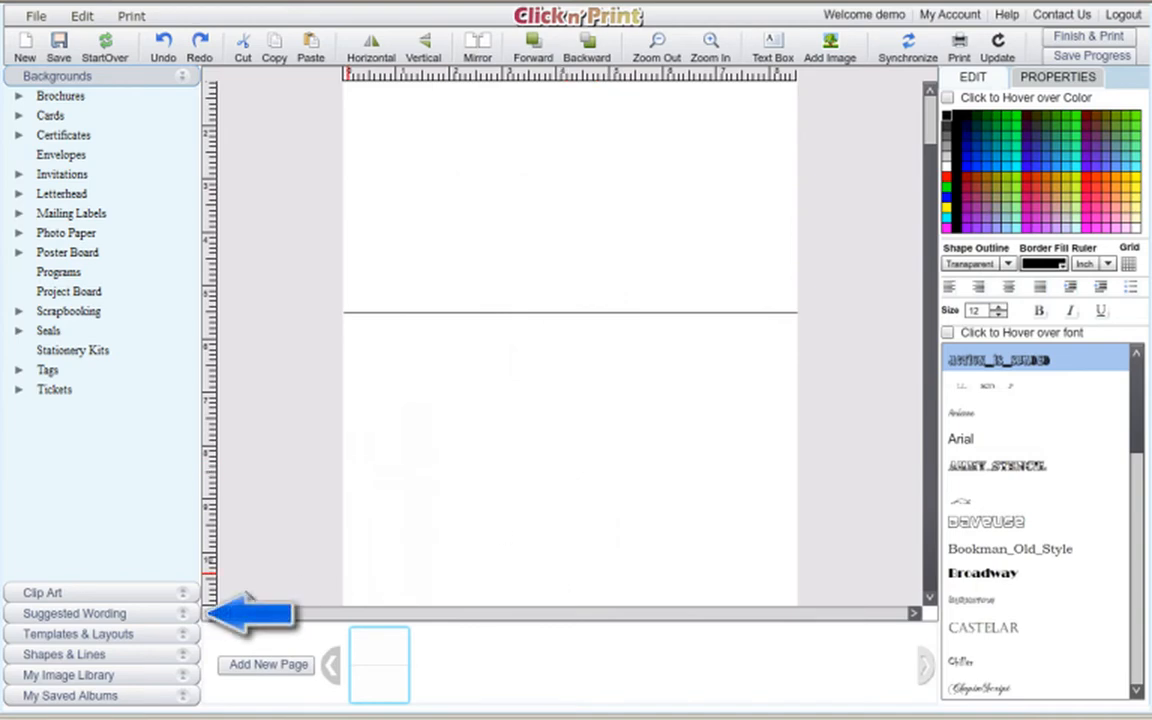
Apply the Christmas 'Greeting Card 6 Peace' wording and zoom out to see the whole card
left_click(74, 613)
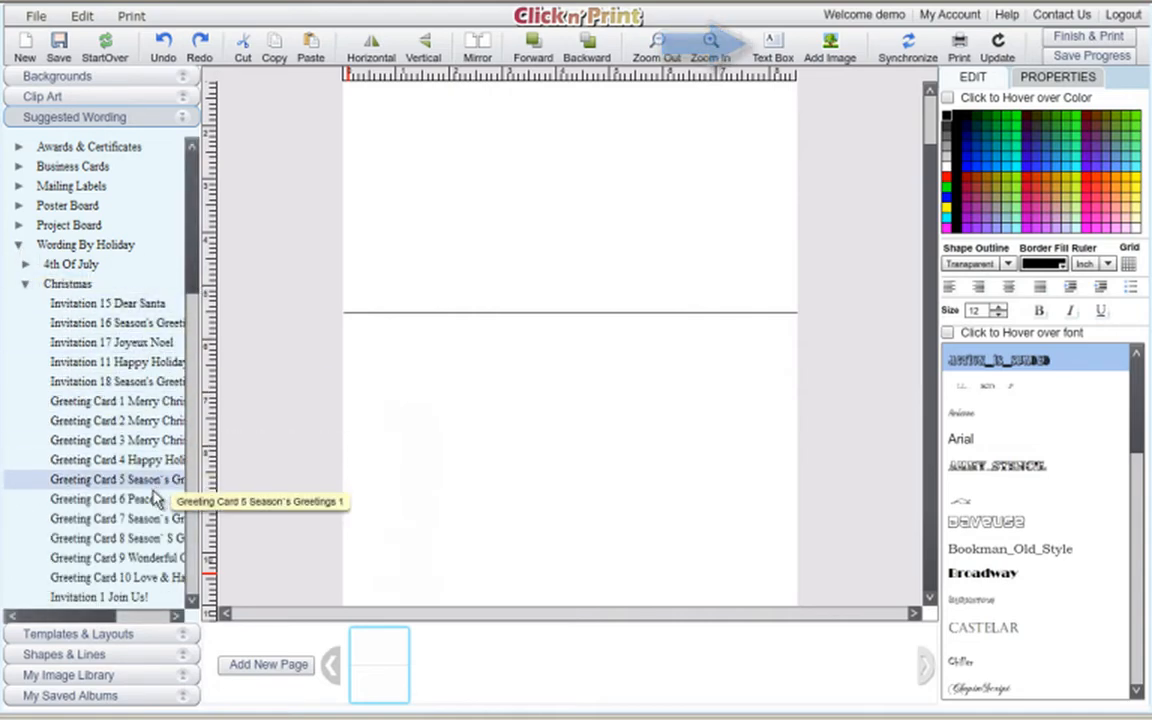
left_click(103, 498)
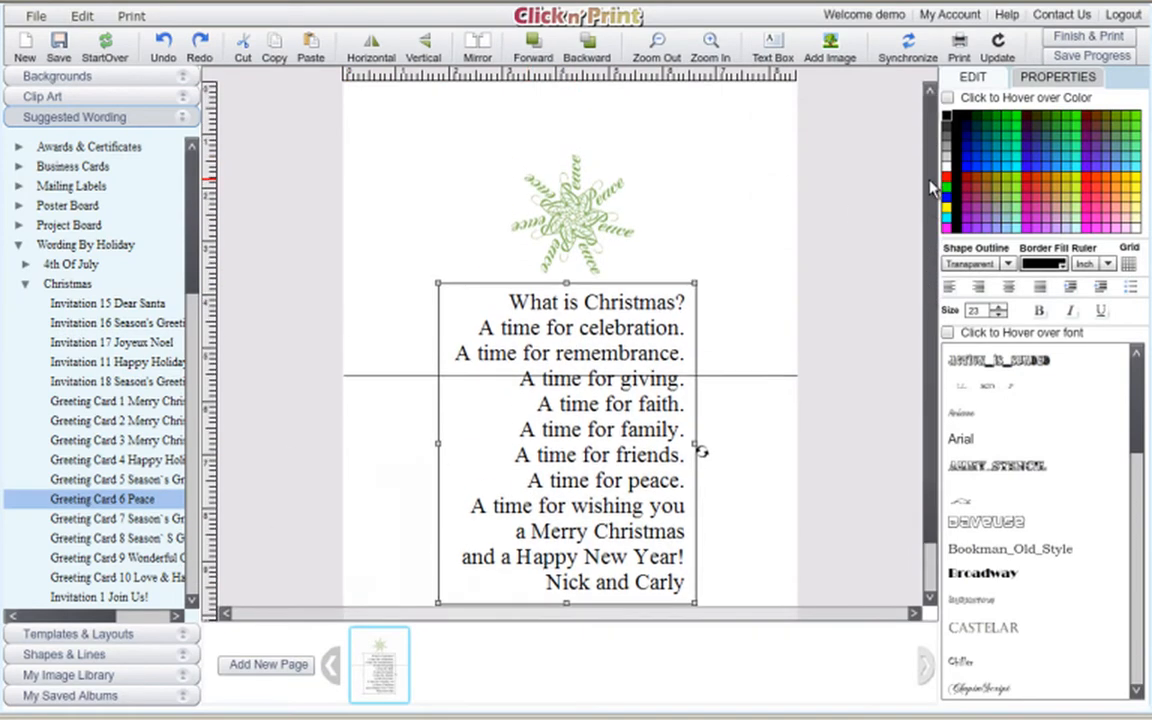
scroll("down", 3)
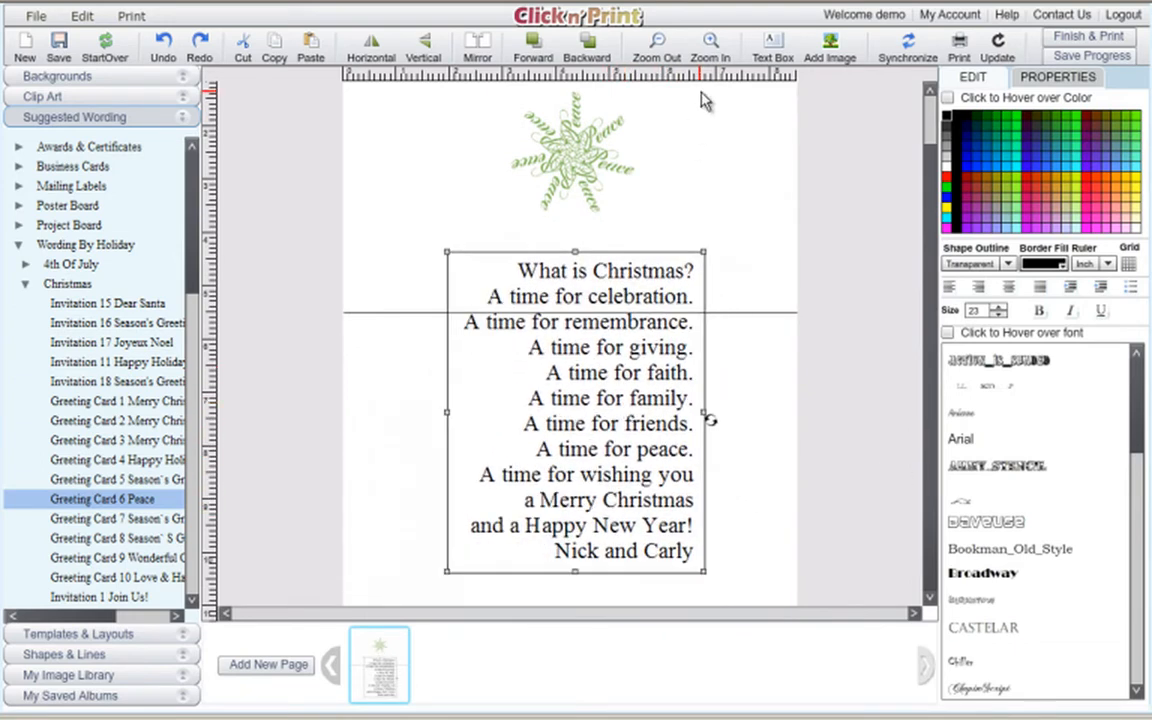
left_click(656, 42)
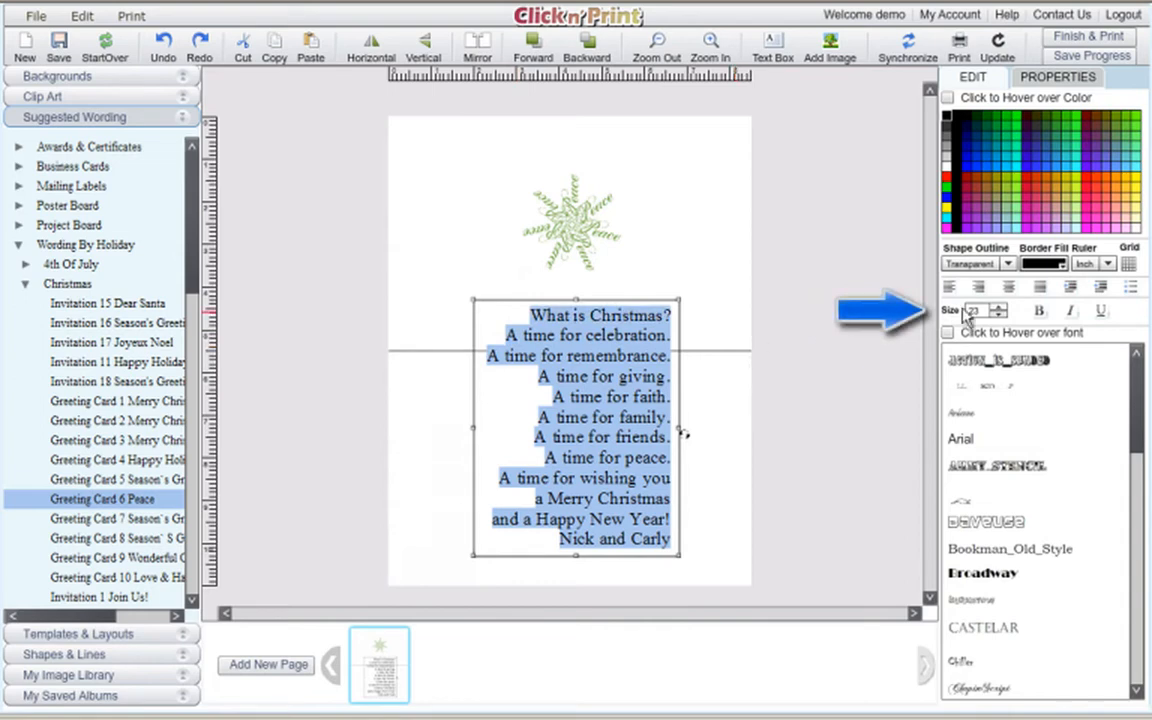
Shrink the poem to size 16, sign it 'Love, Josh and Diane', and move it below the fold
left_click(1000, 314)
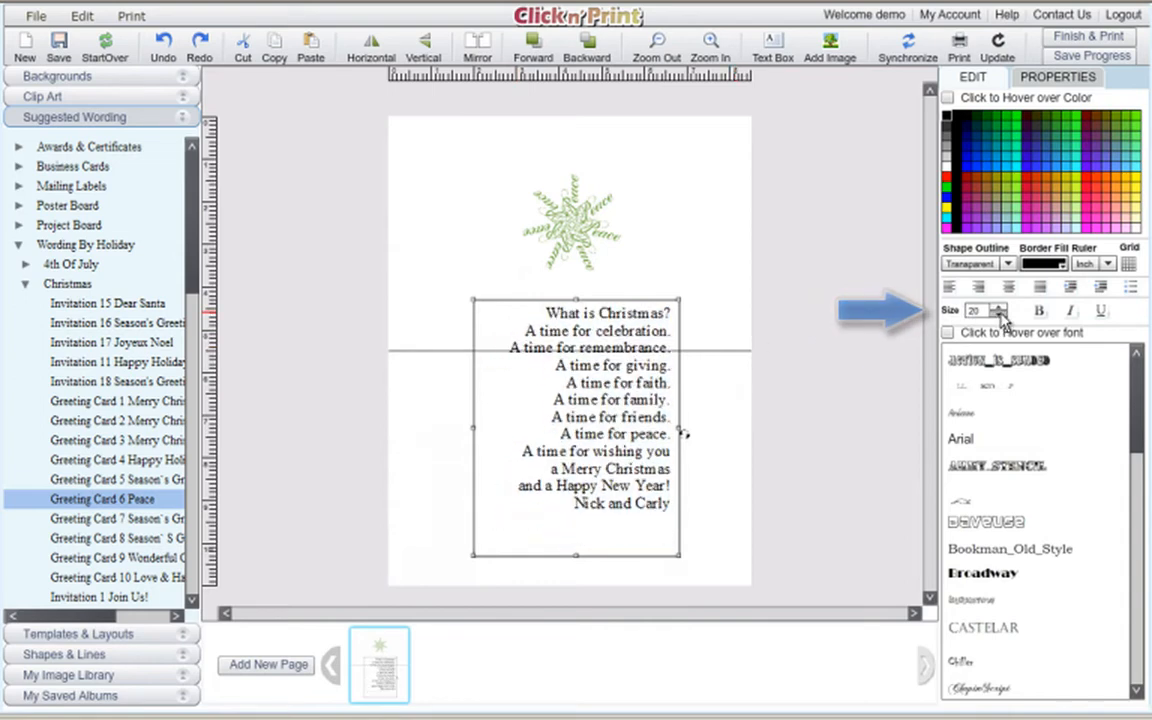
left_click(999, 315)
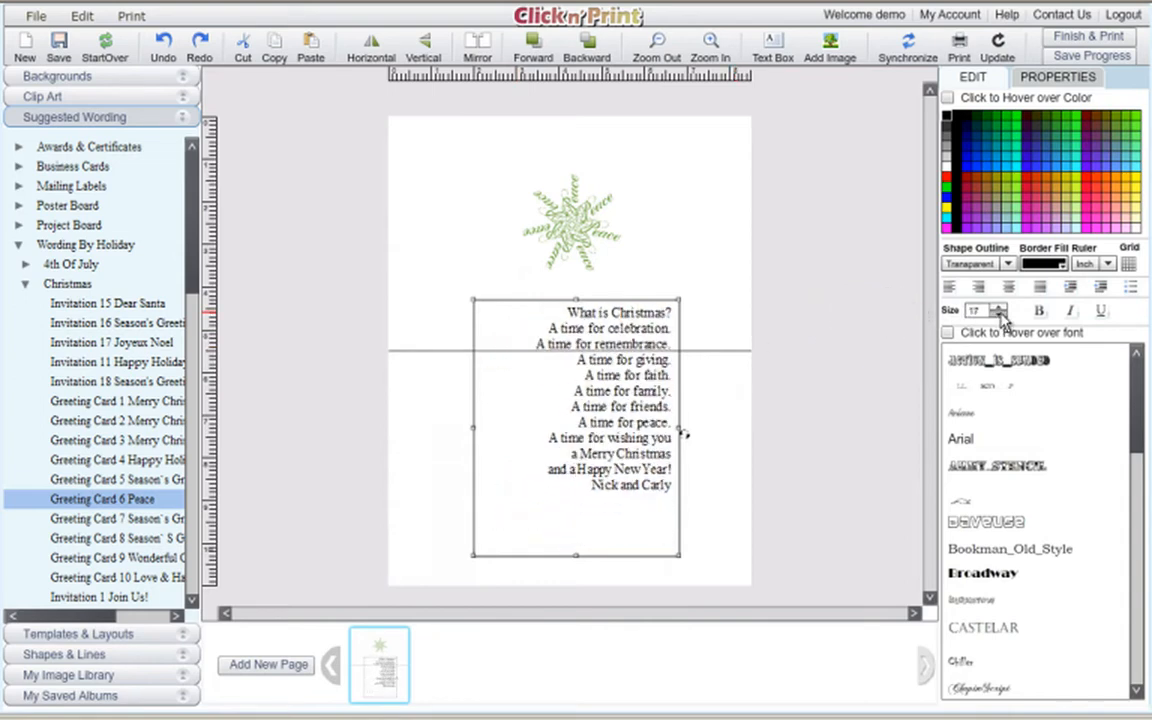
left_click(1001, 312)
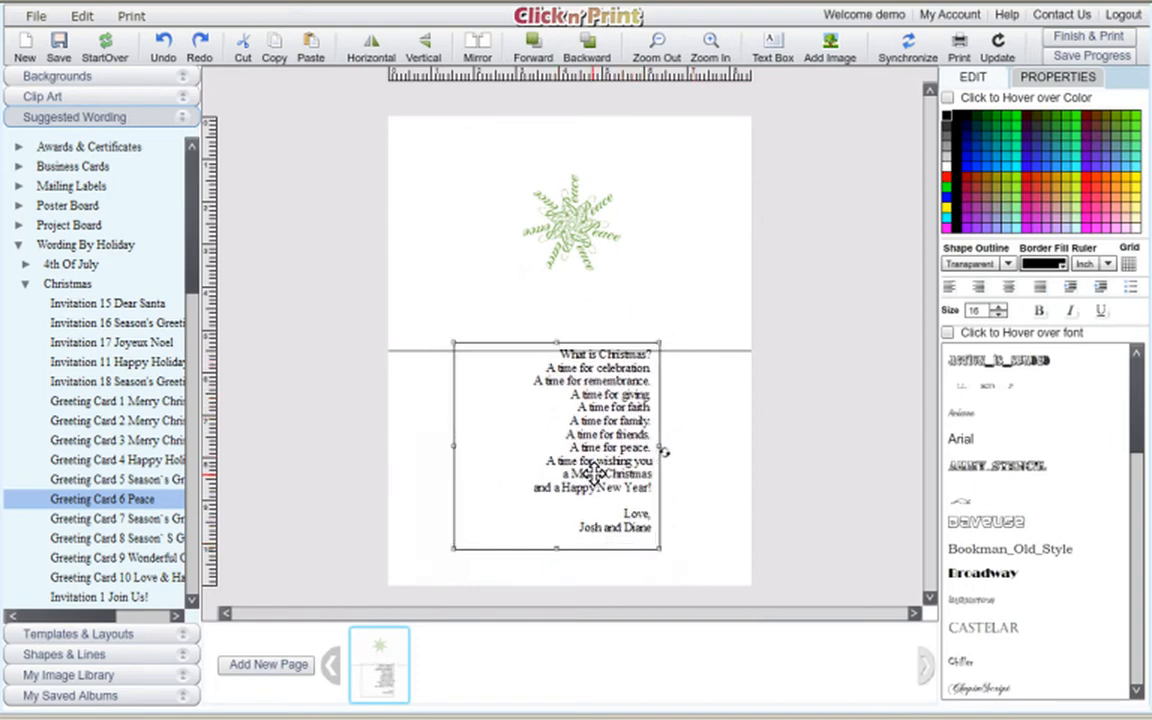
left_click_drag(600, 445, 660, 475)
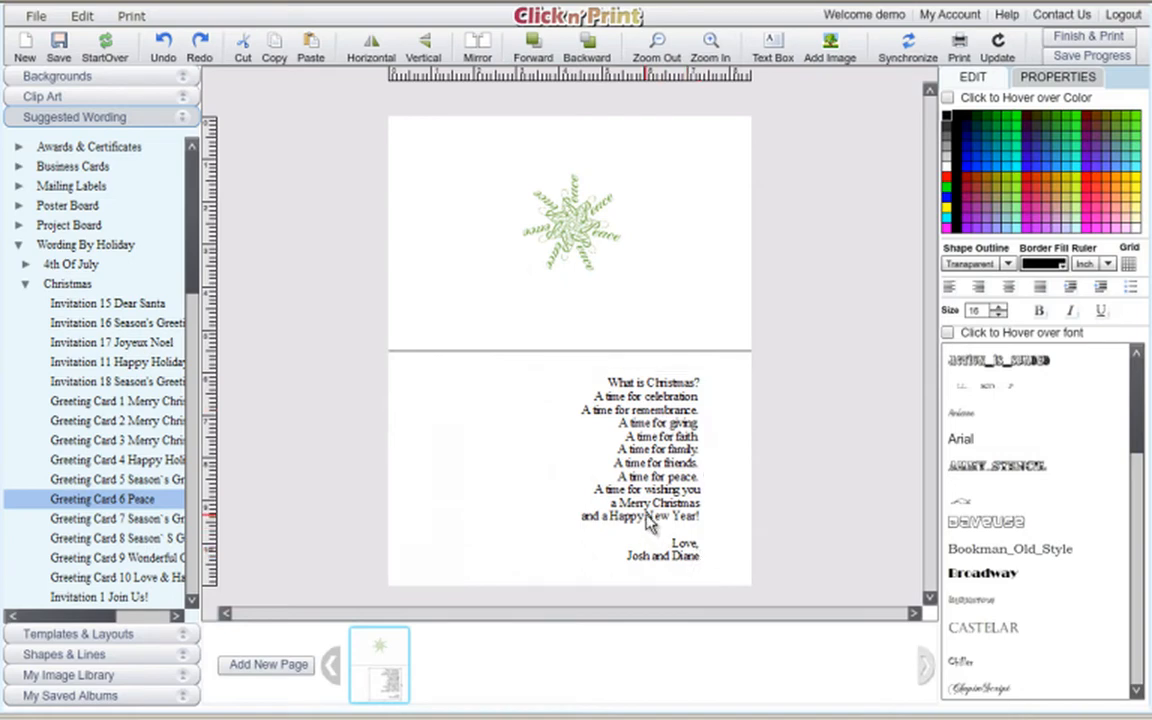
left_click(650, 470)
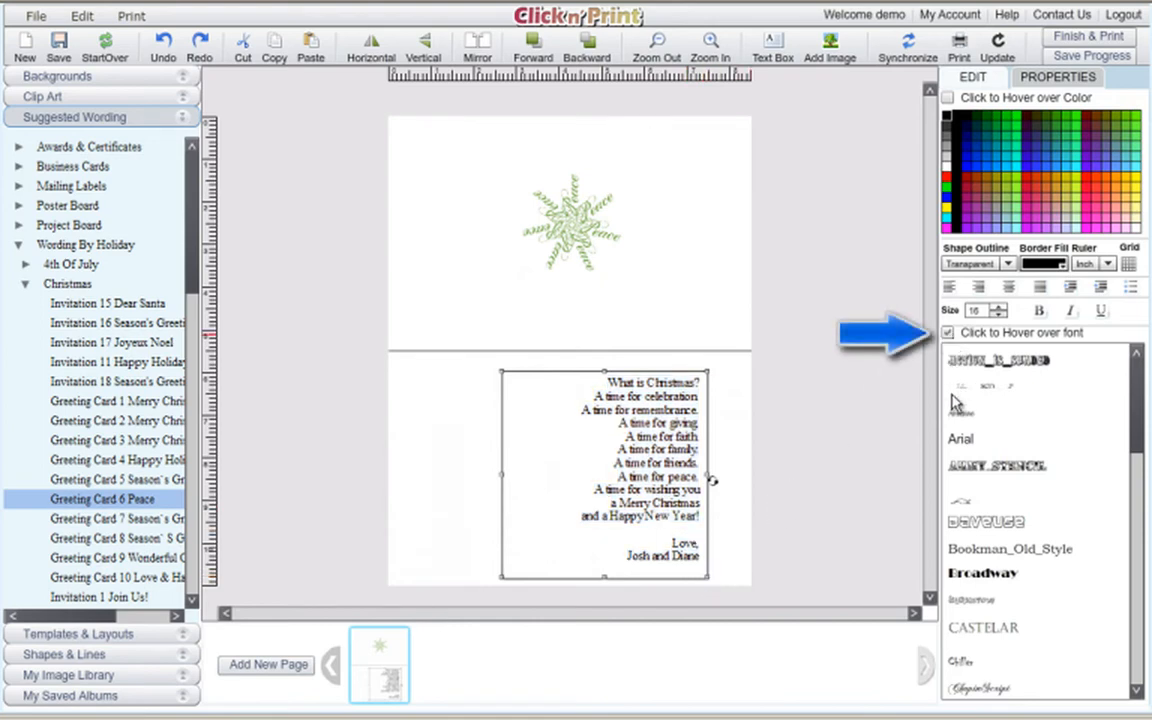
Set the poem's font to Bookman Old Style using hover preview
left_click(960, 438)
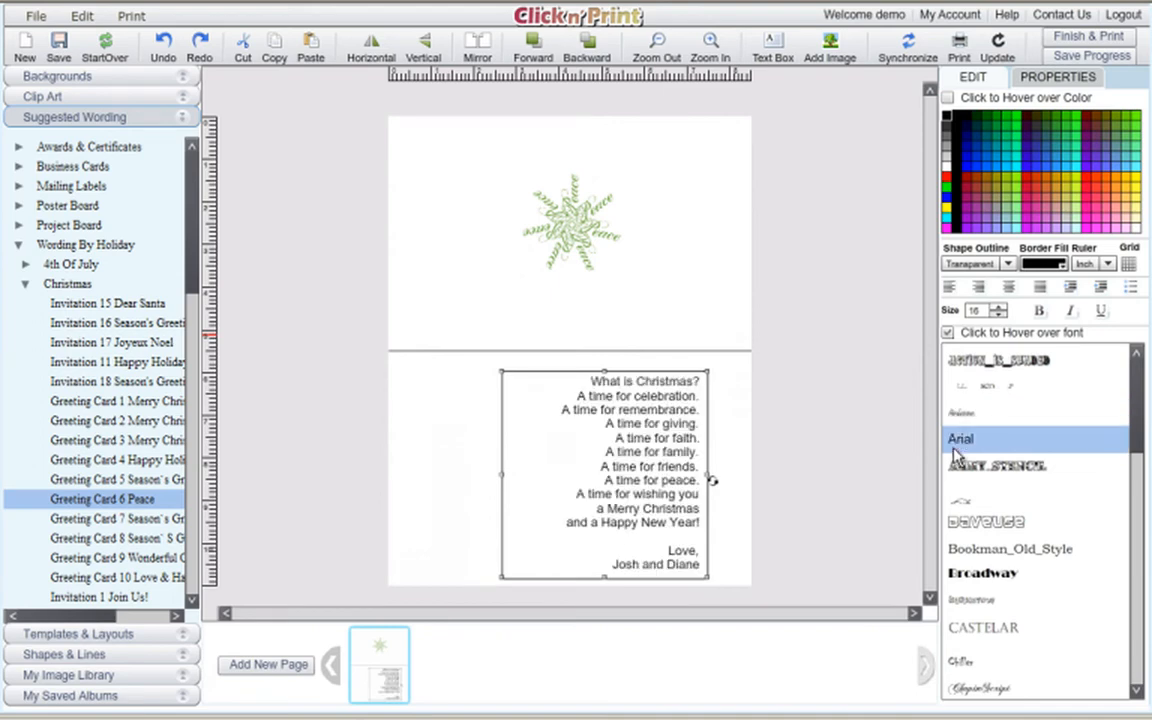
left_click(1009, 548)
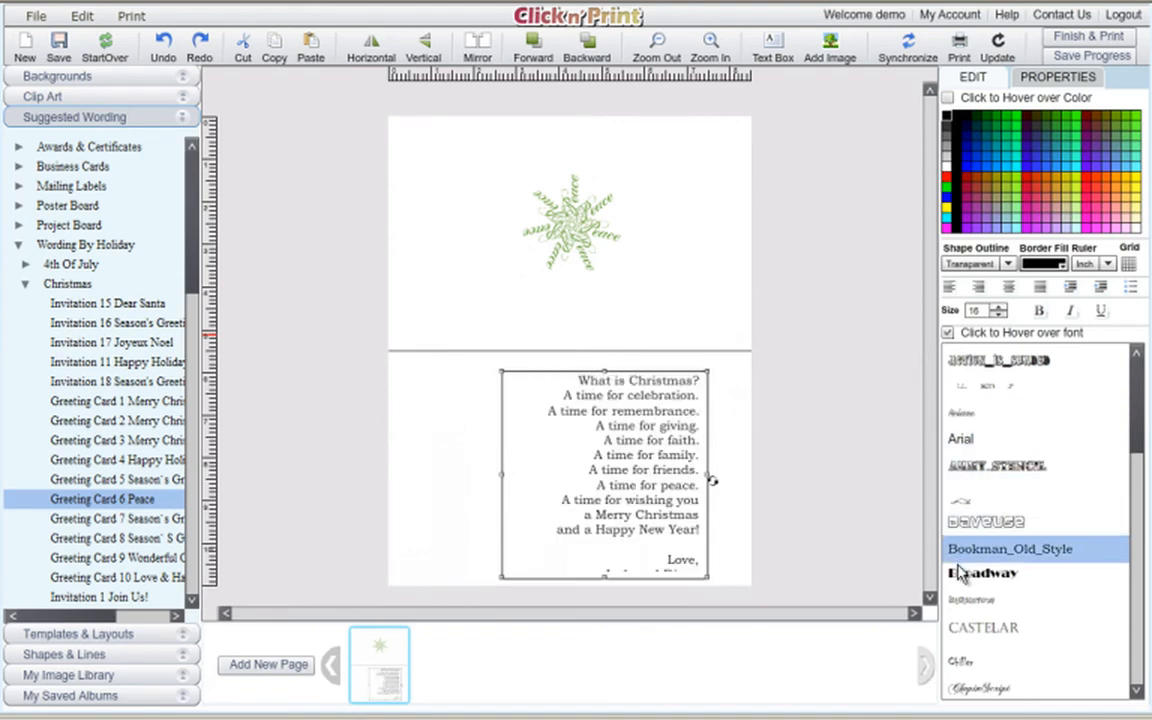
left_click(981, 572)
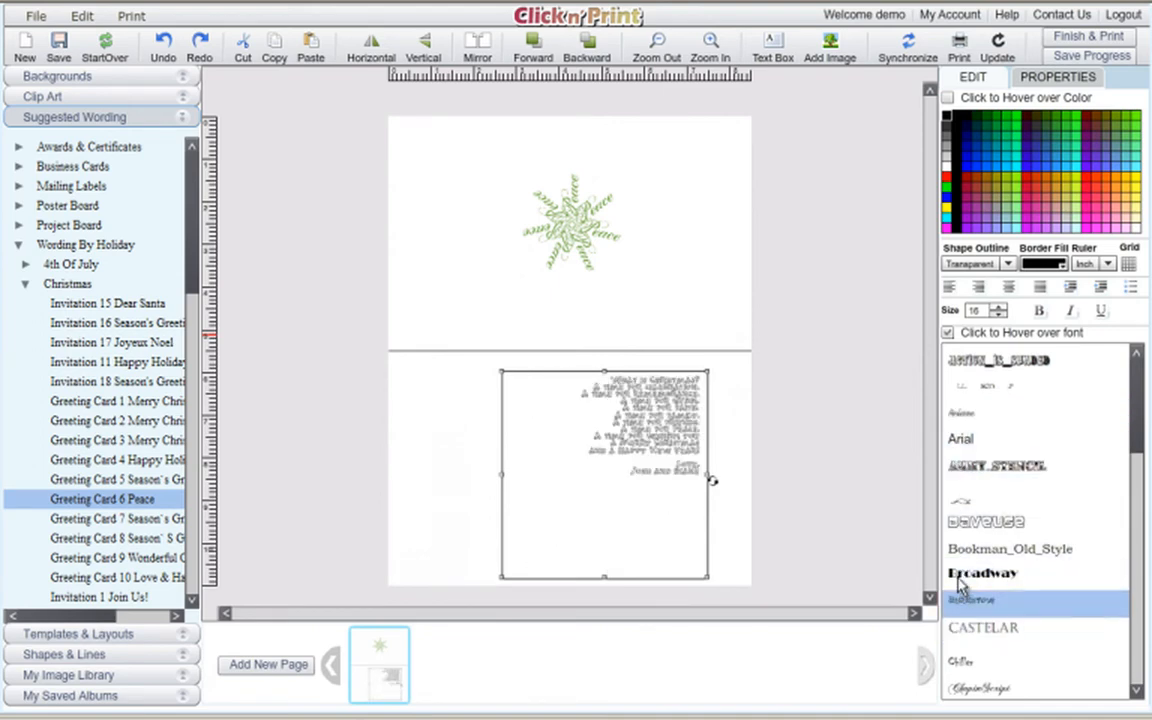
left_click(1009, 548)
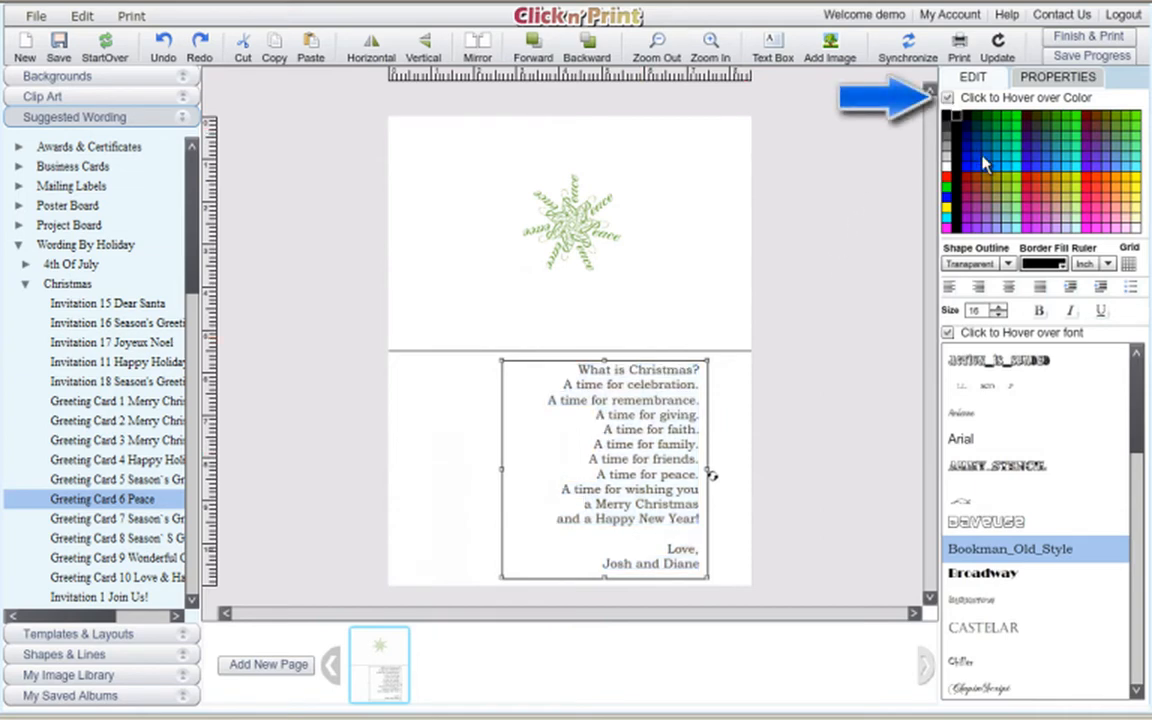
Color the poem text red and deselect it
left_click(1032, 180)
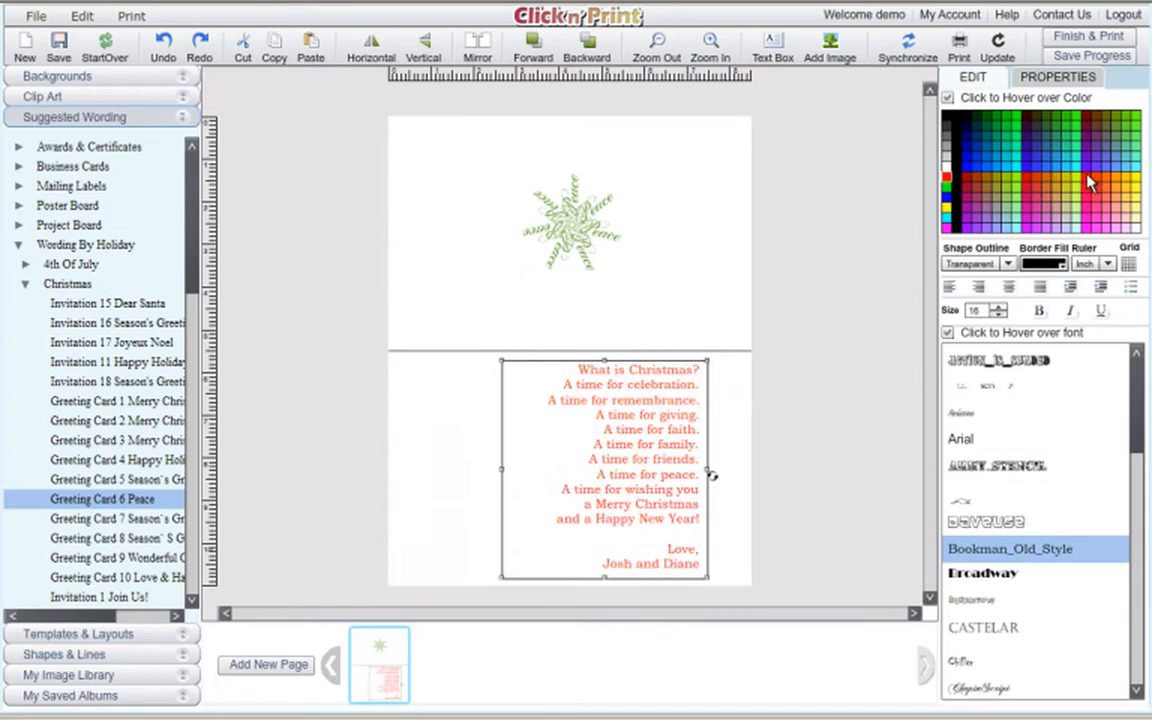
left_click(965, 183)
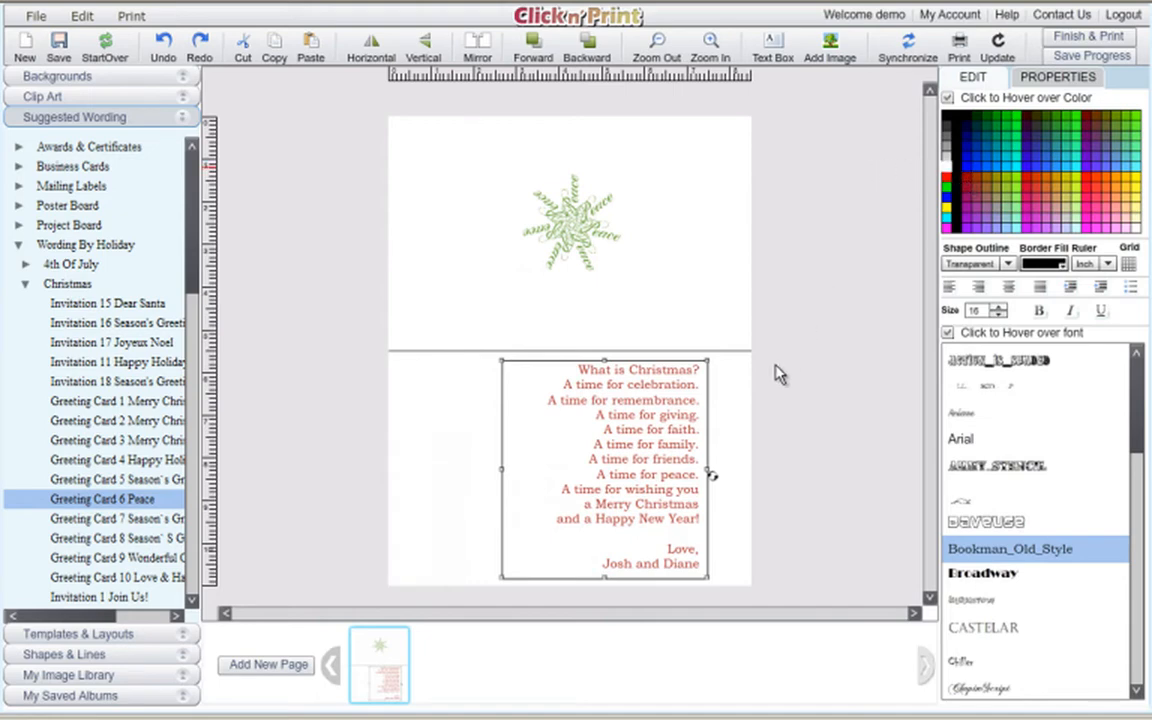
left_click(740, 412)
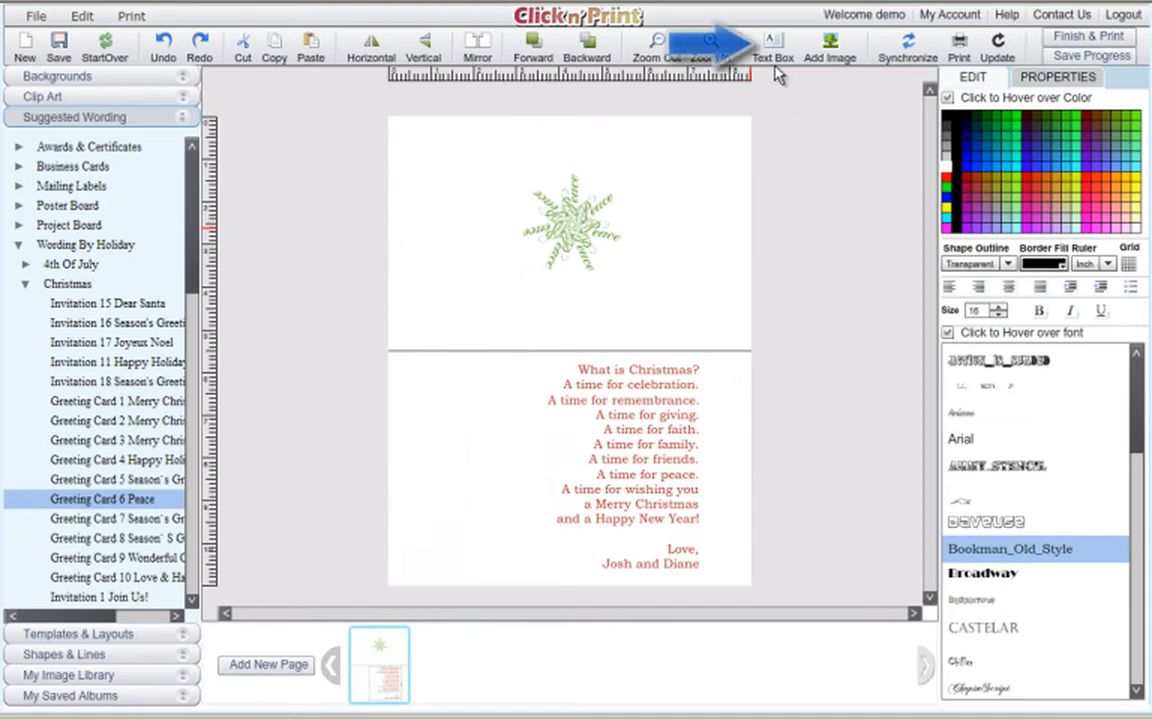
Add a 'Dear Andrew,' greeting in Bookman Old Style above the verse and resize the verse box
left_click(772, 41)
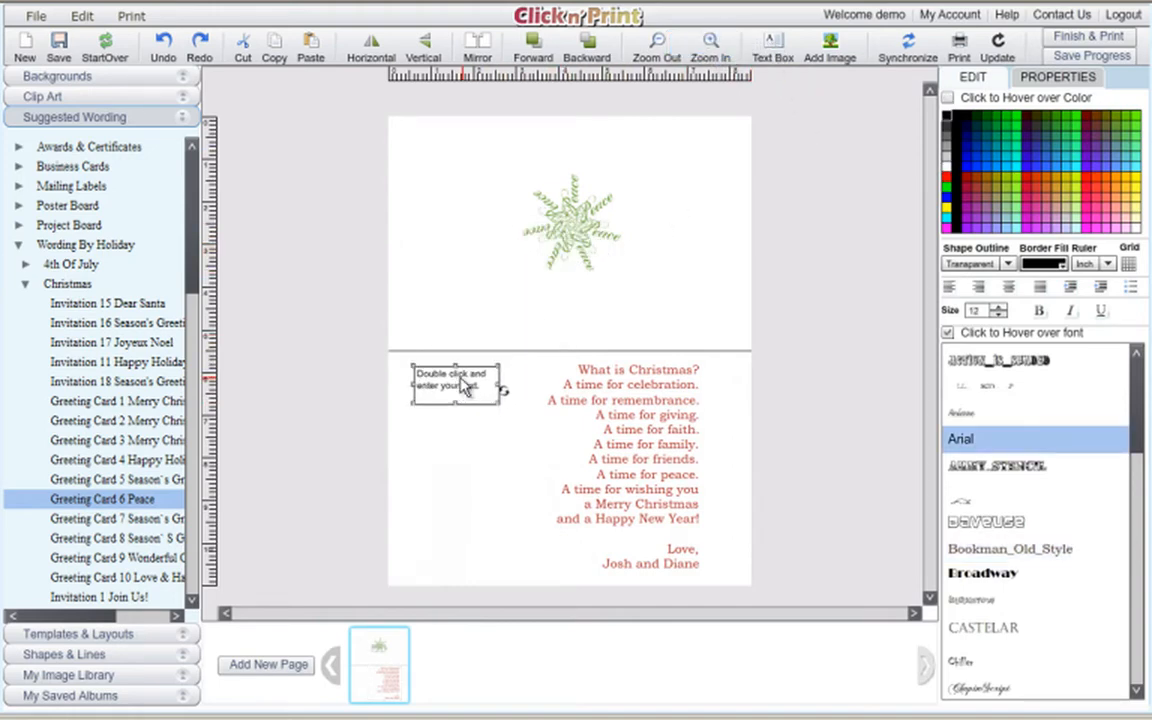
double_click(455, 387)
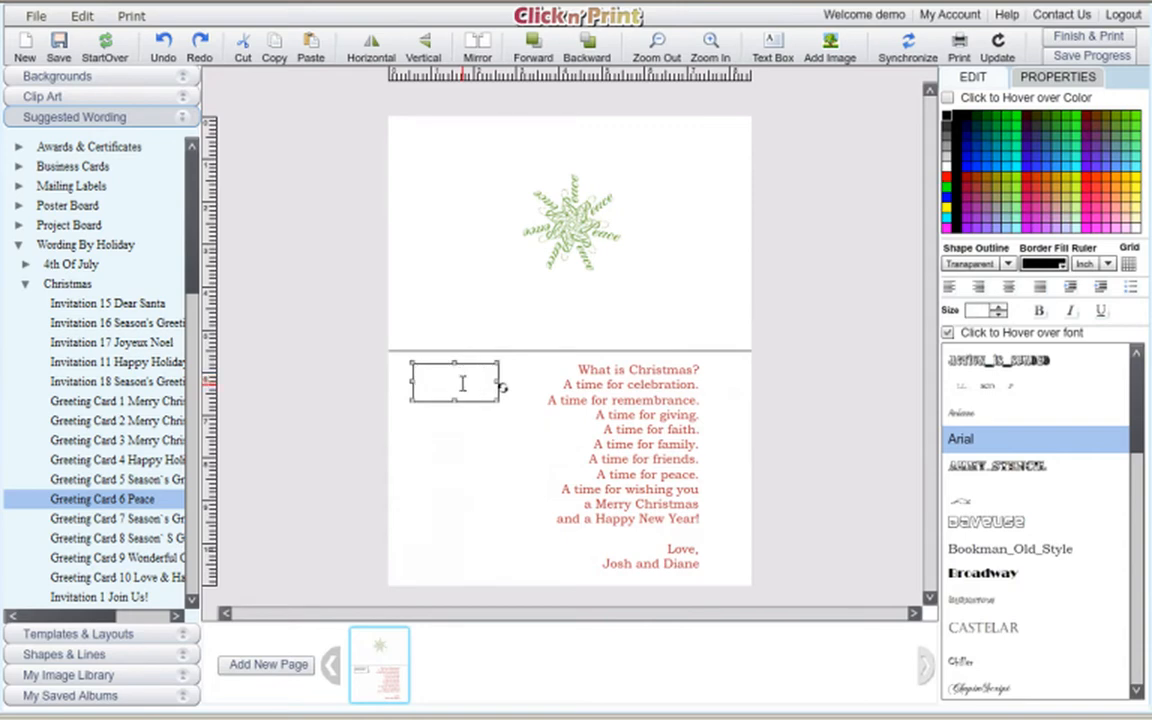
type("Dear")
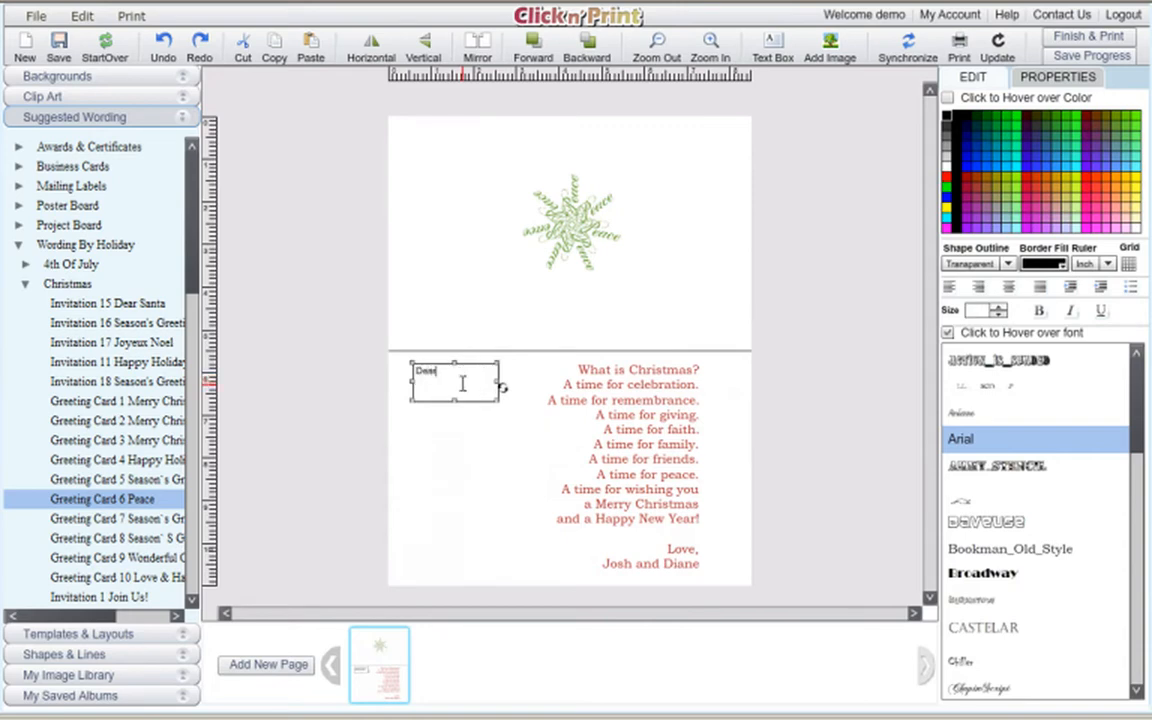
type("Andrew")
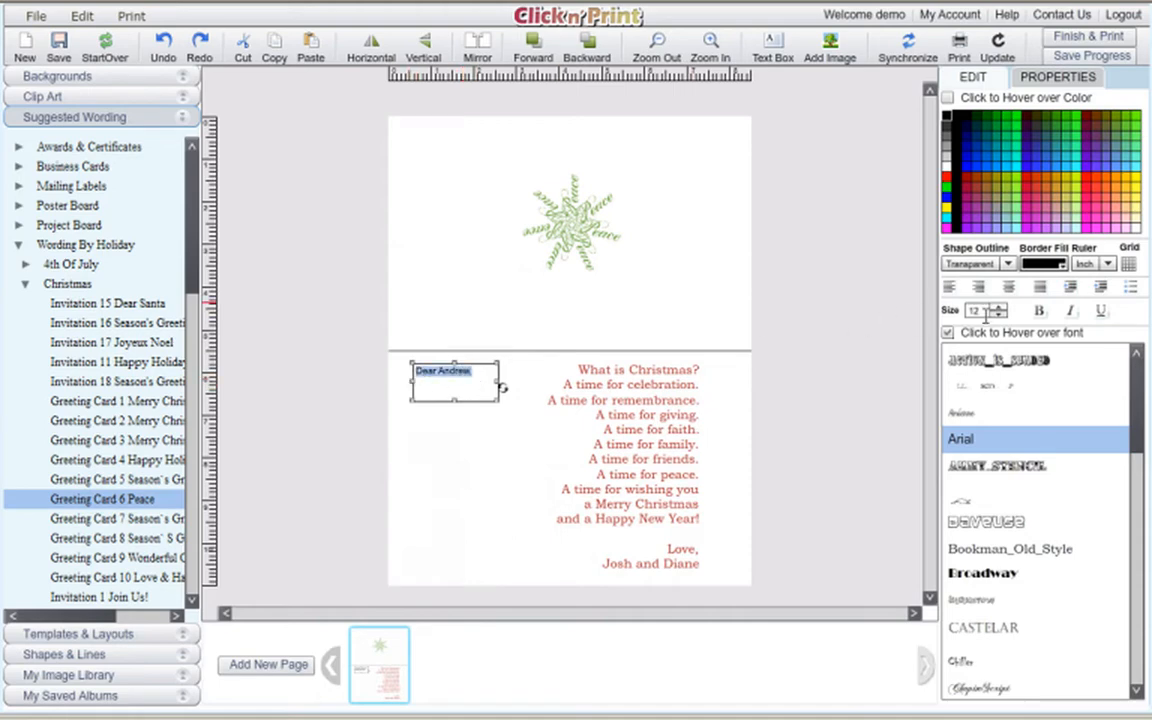
left_click(1009, 549)
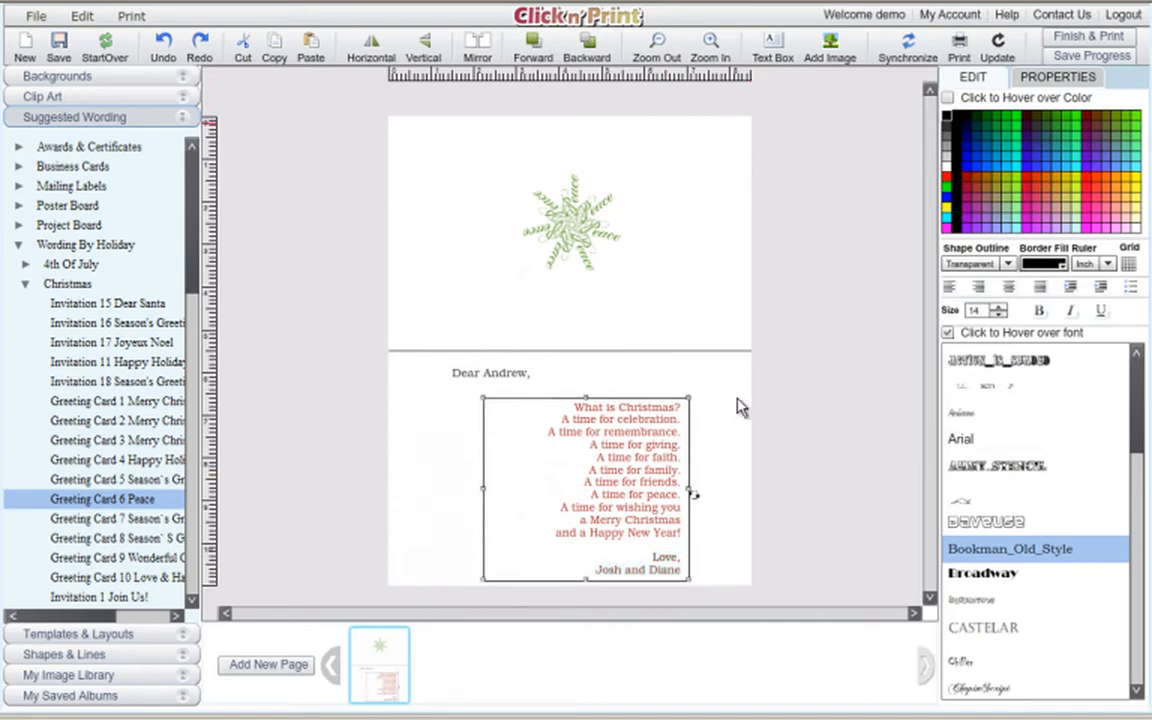
left_click(730, 420)
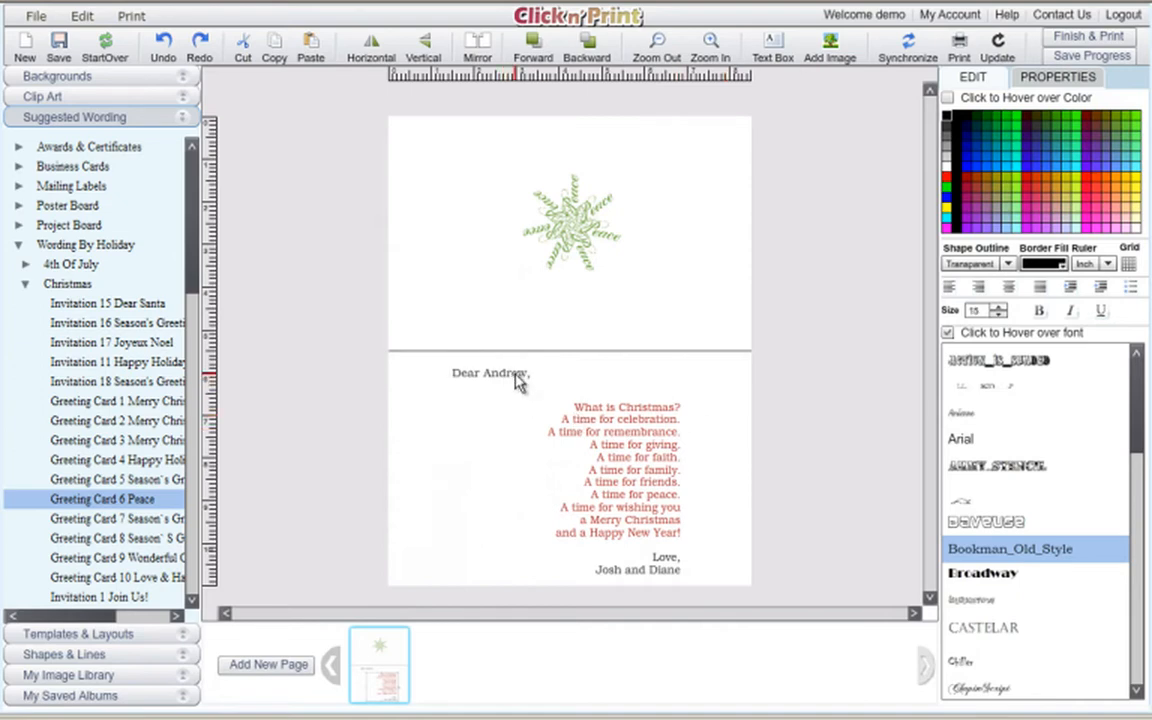
Select and resize the green Peace snowflake, then drag it off the card to delete it
left_click(573, 222)
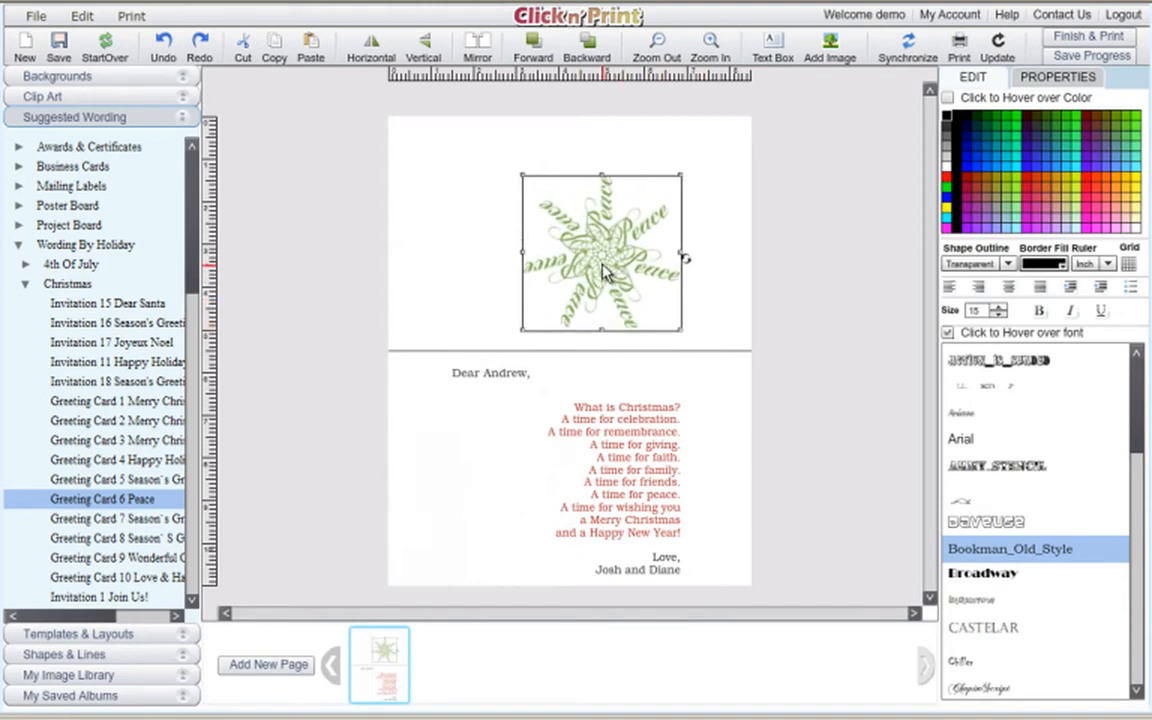
left_click_drag(602, 256, 565, 225)
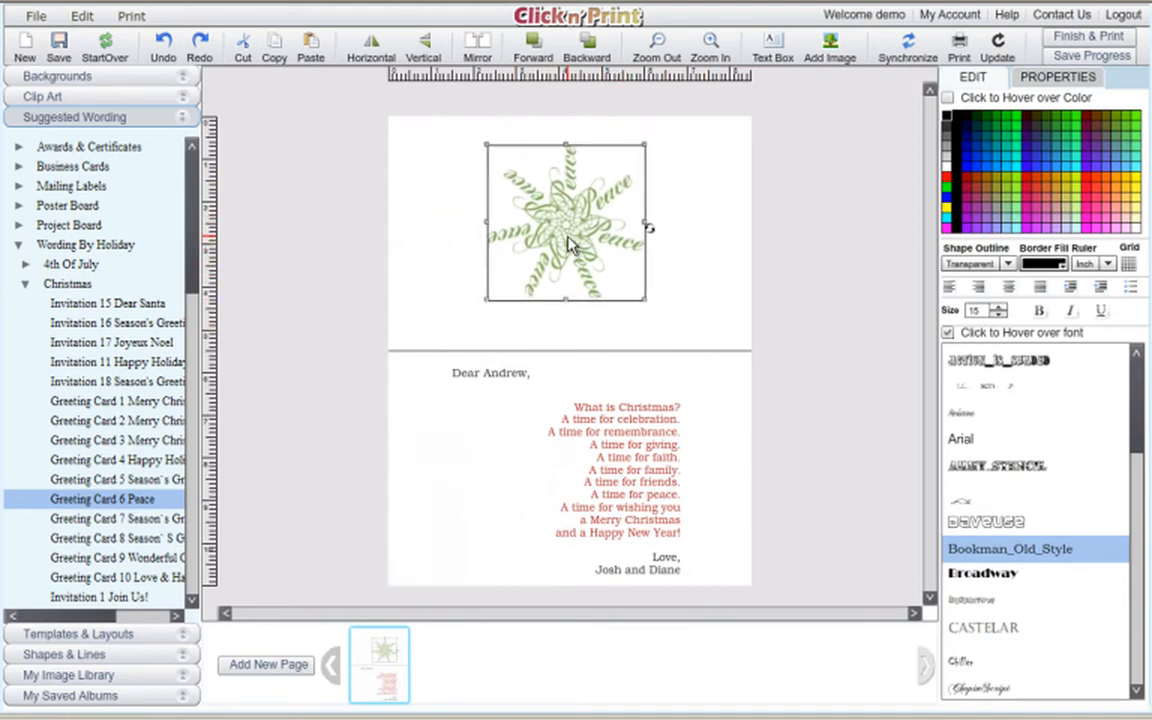
left_click_drag(648, 228, 658, 298)
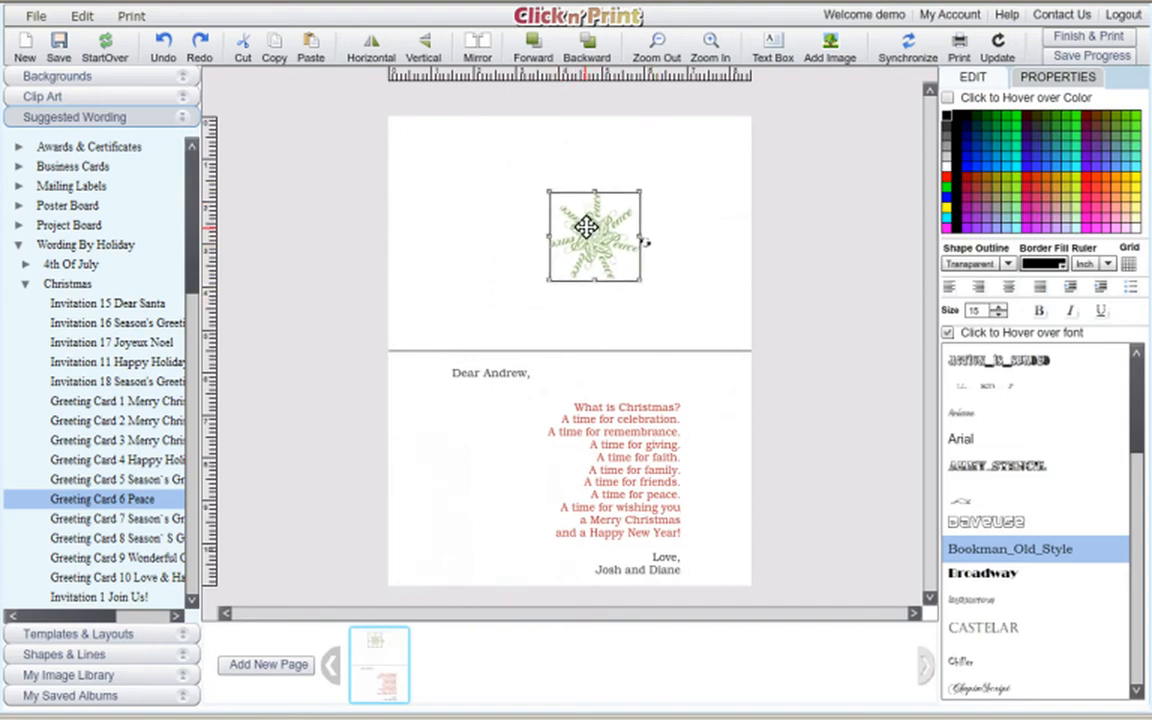
left_click_drag(590, 235, 568, 220)
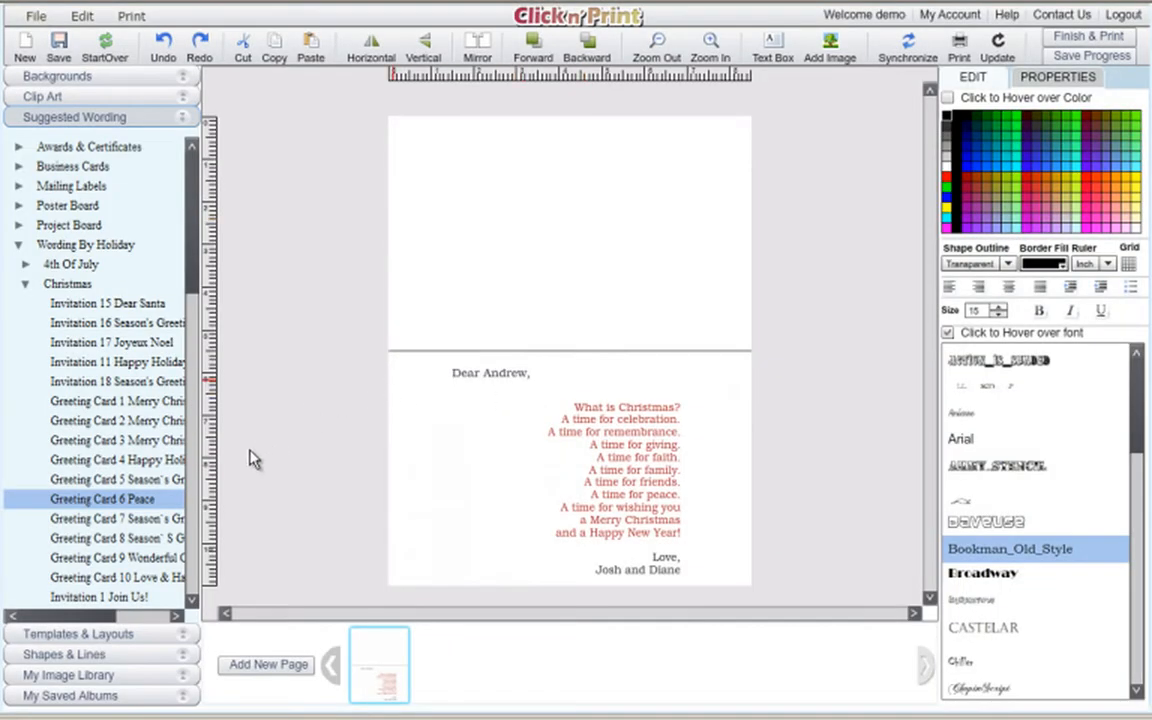
mouse_move(220, 557)
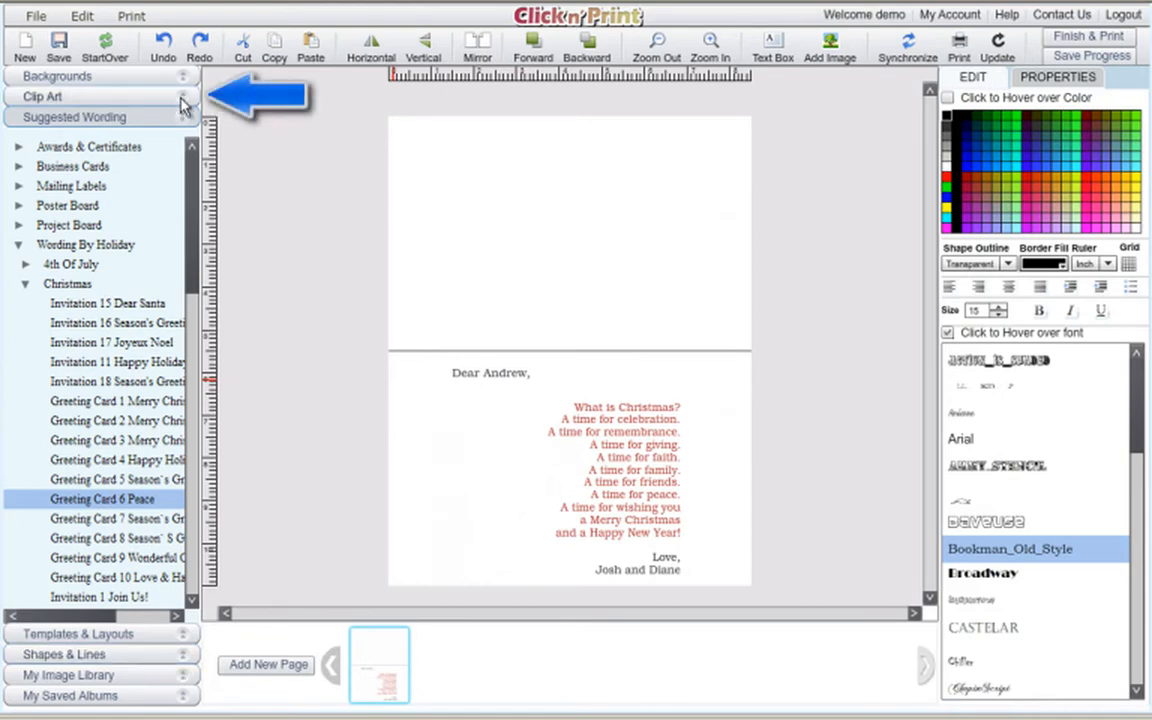
Open Clip Art By Holiday > Christmas and scroll through the gallery
left_click(42, 96)
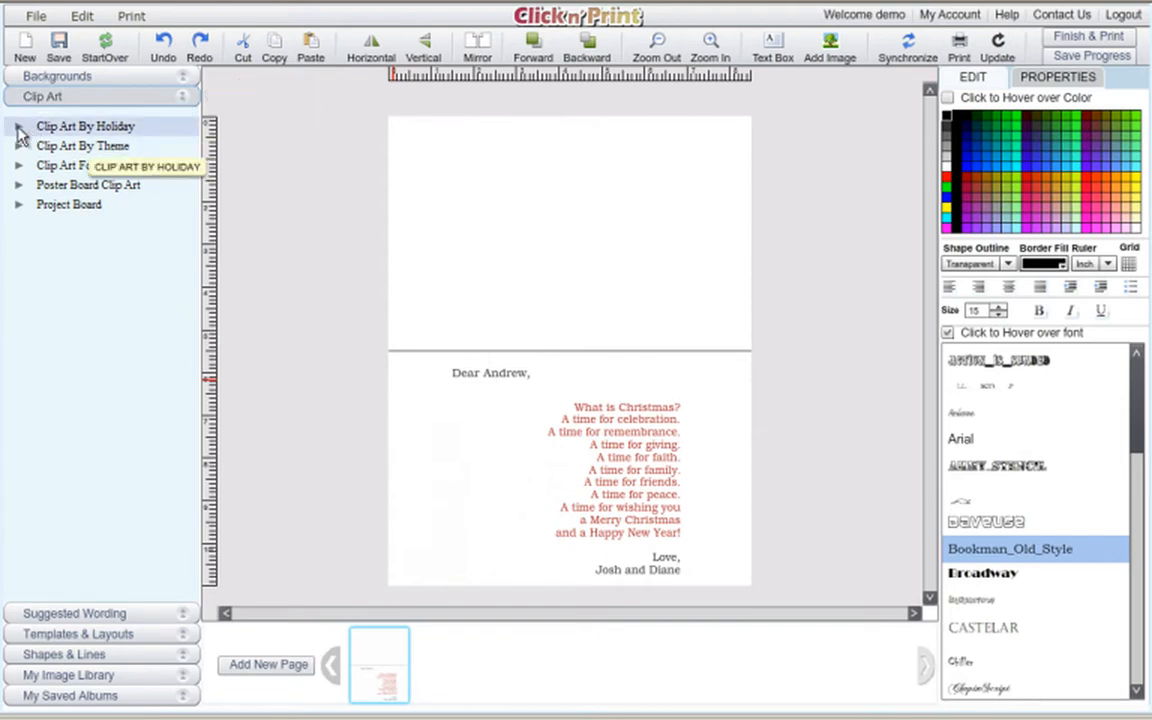
left_click(85, 126)
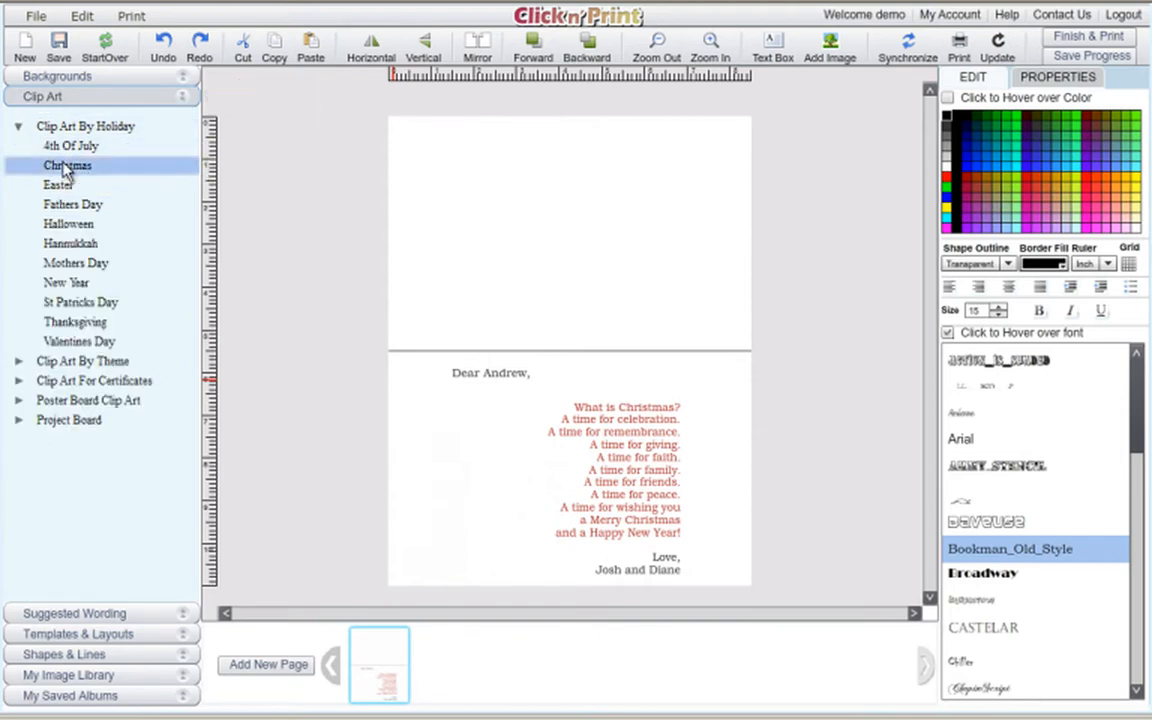
left_click(67, 165)
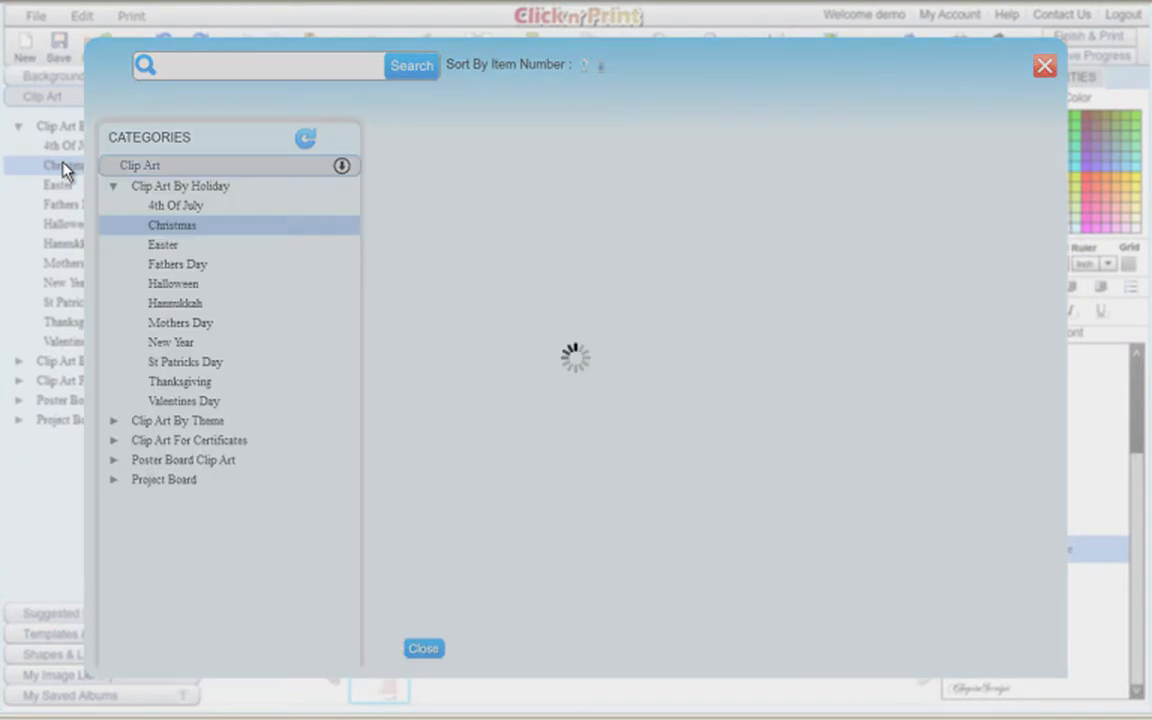
left_click(172, 225)
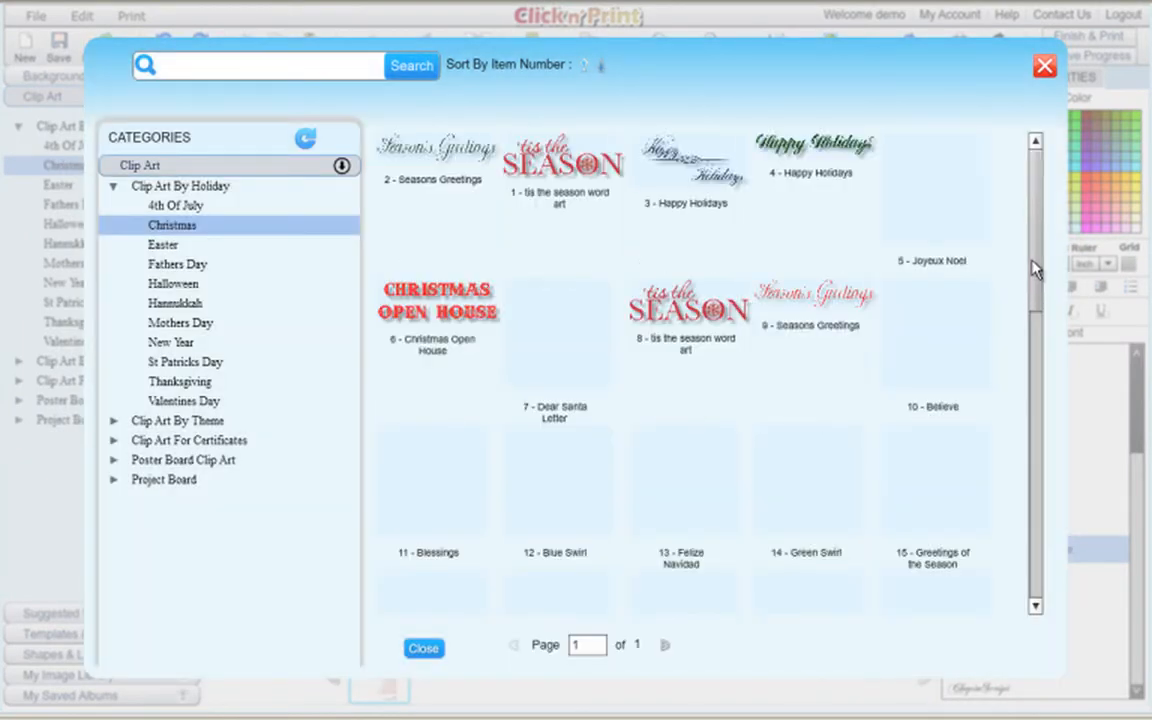
scroll("down", 3)
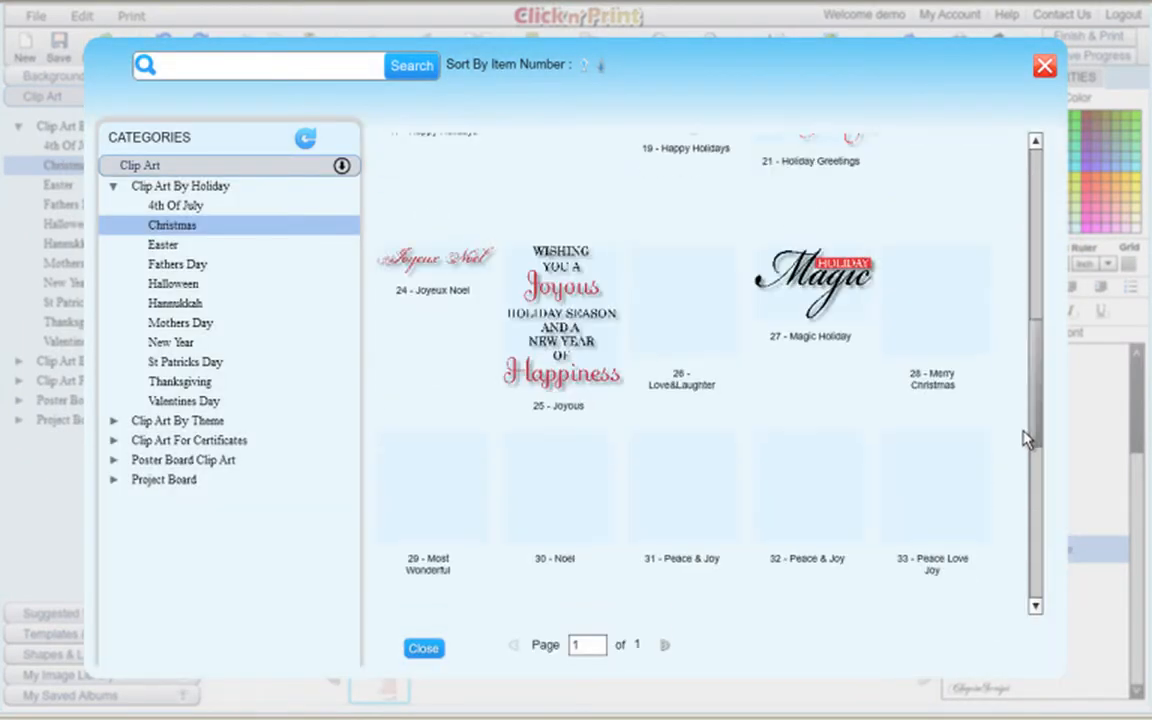
scroll("down", 3)
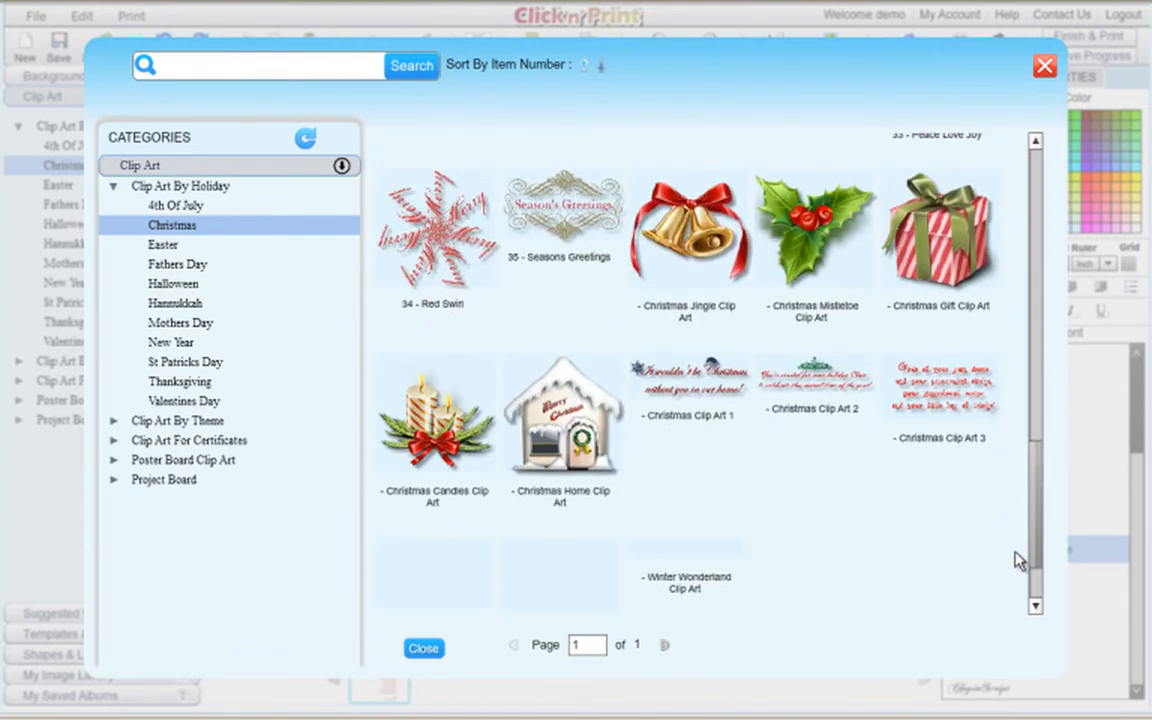
scroll("down", 3)
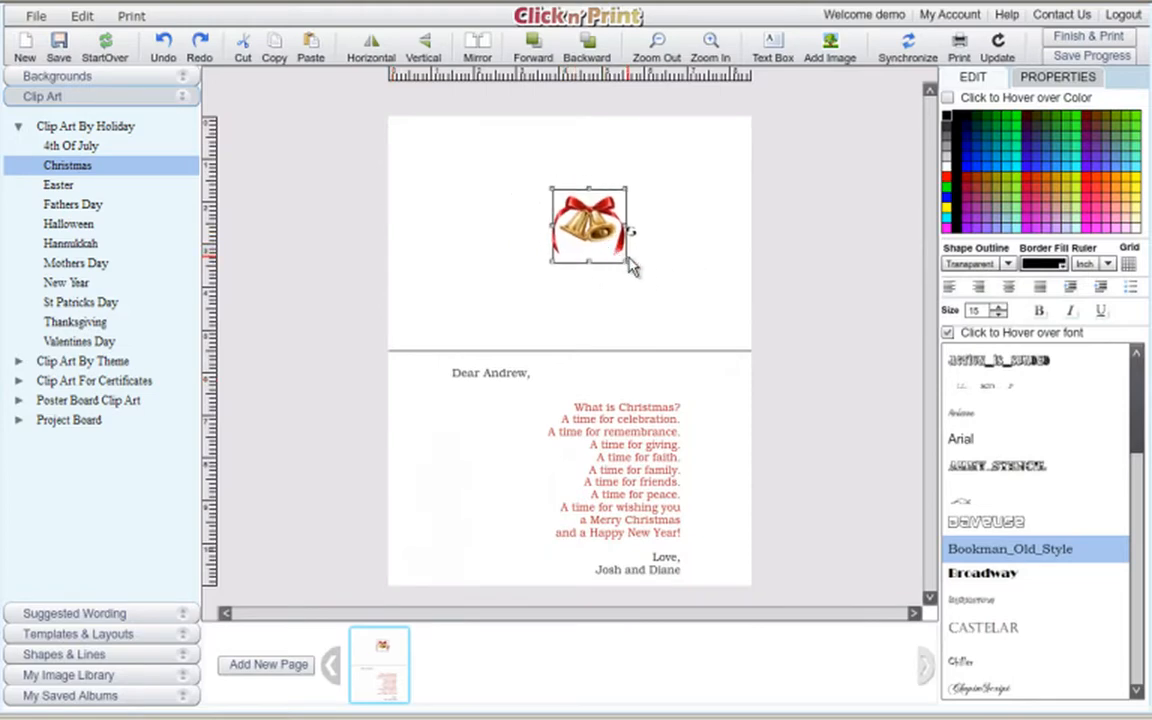
Enlarge the golden bells and center them in the card's upper panel
left_click_drag(635, 265, 668, 300)
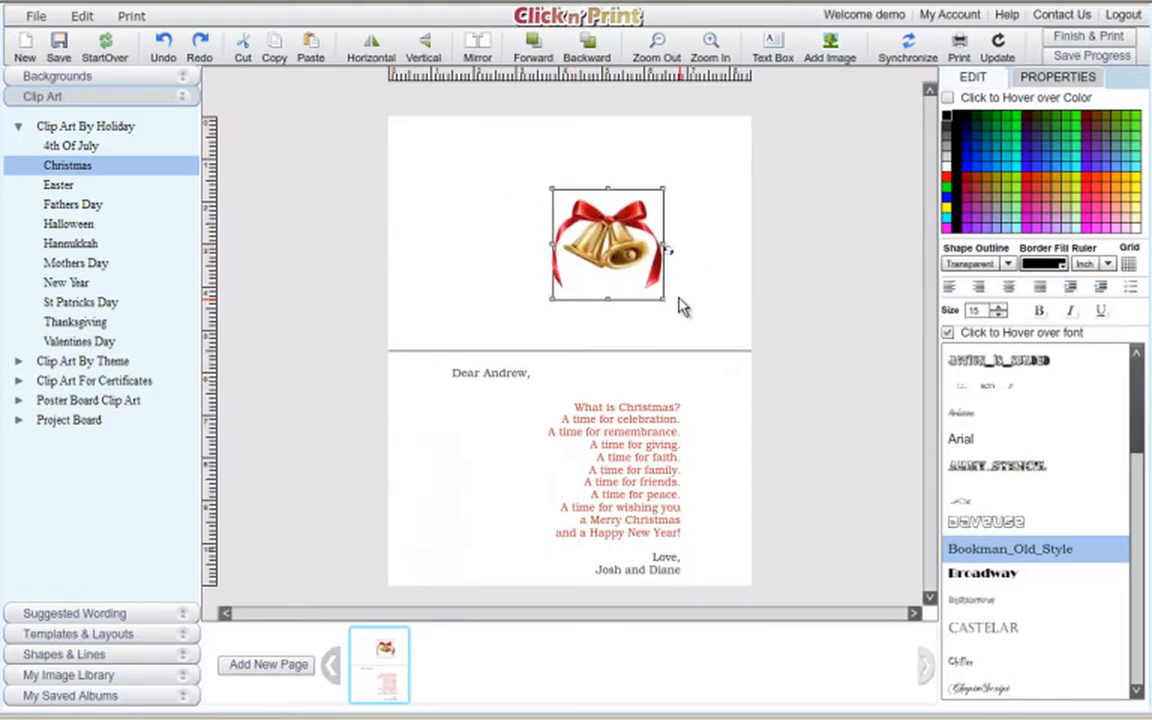
left_click_drag(608, 245, 557, 245)
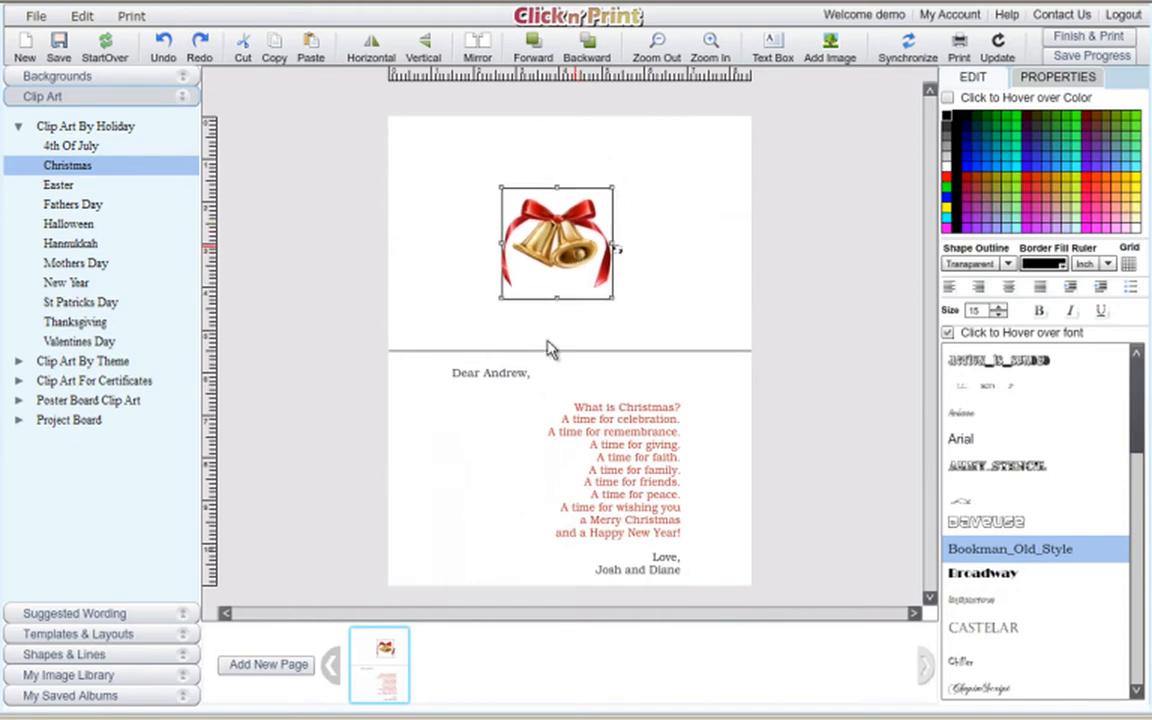
left_click_drag(557, 243, 467, 476)
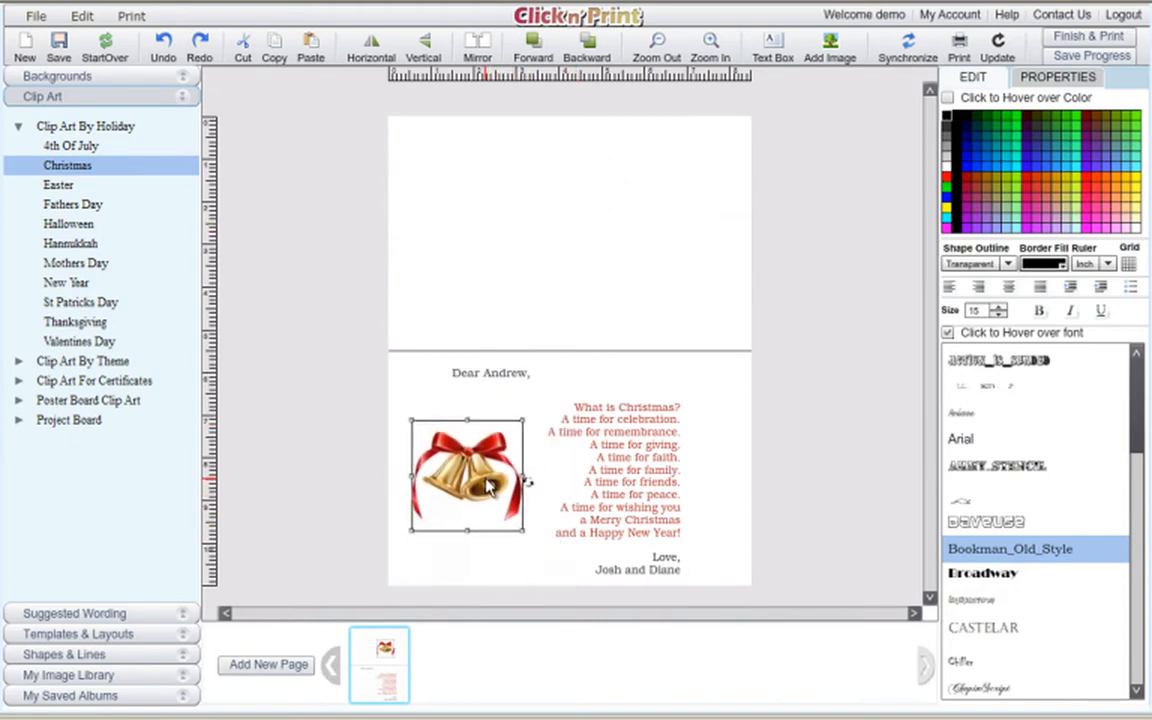
left_click_drag(467, 475, 547, 290)
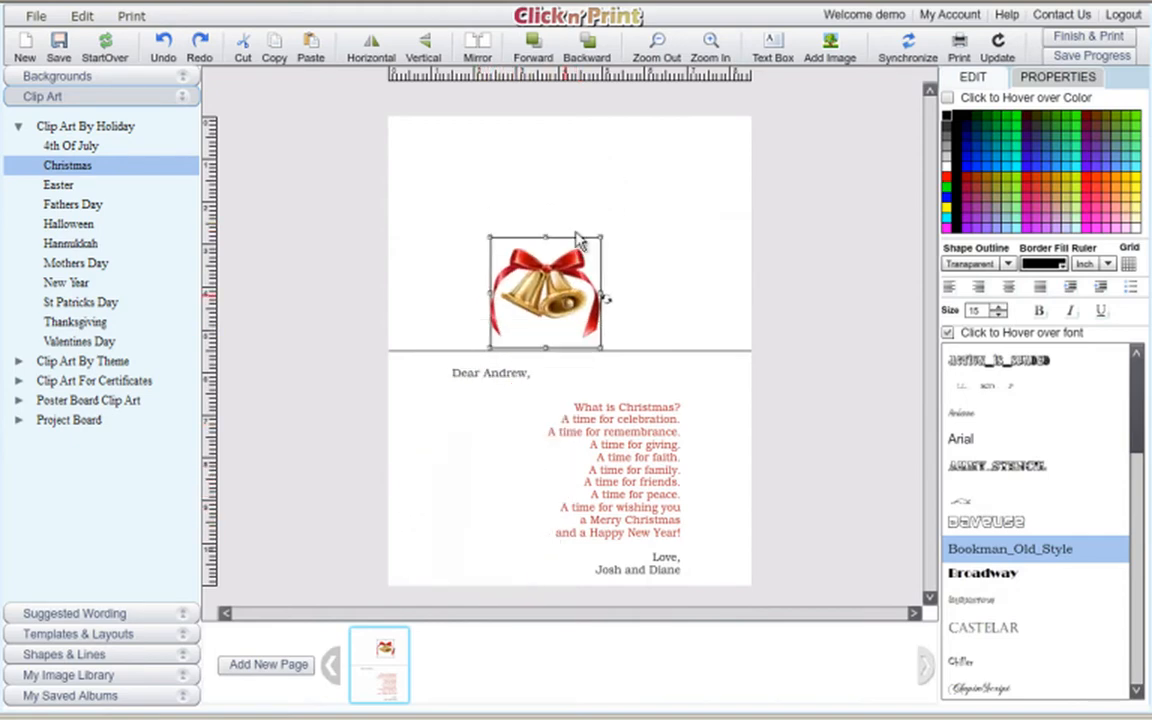
left_click_drag(545, 290, 575, 230)
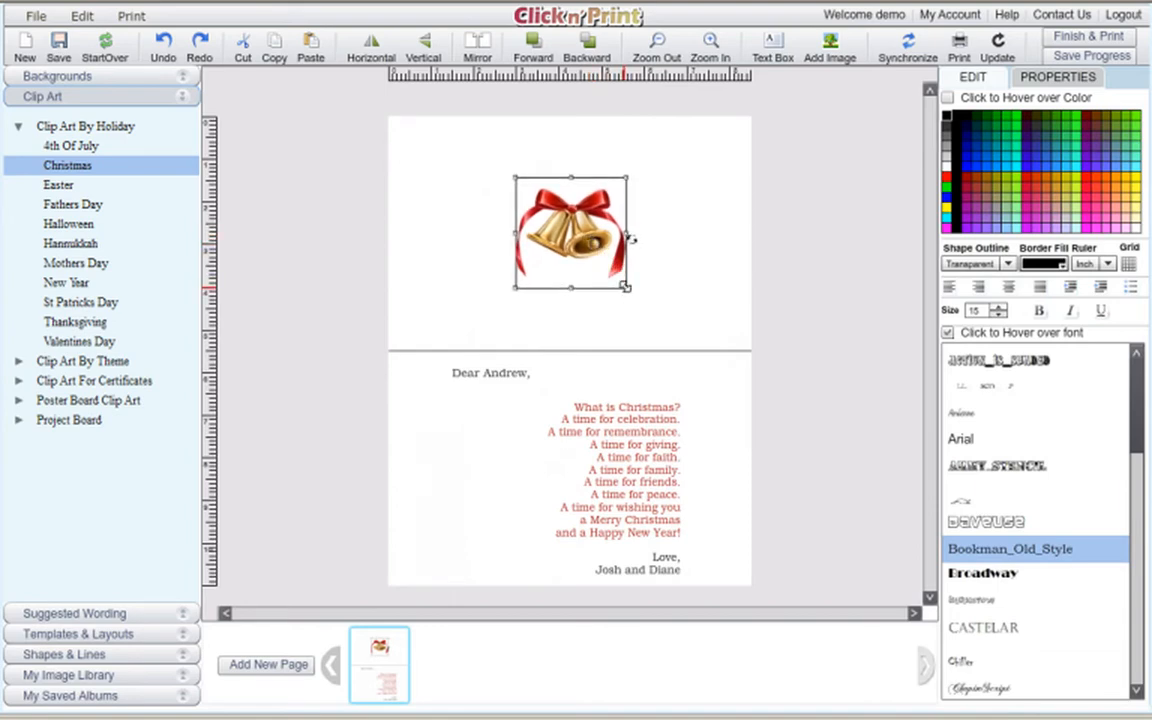
Shrink the bells slightly, turn on the grid, and compare the bells and verse alignment
left_click_drag(625, 287, 605, 265)
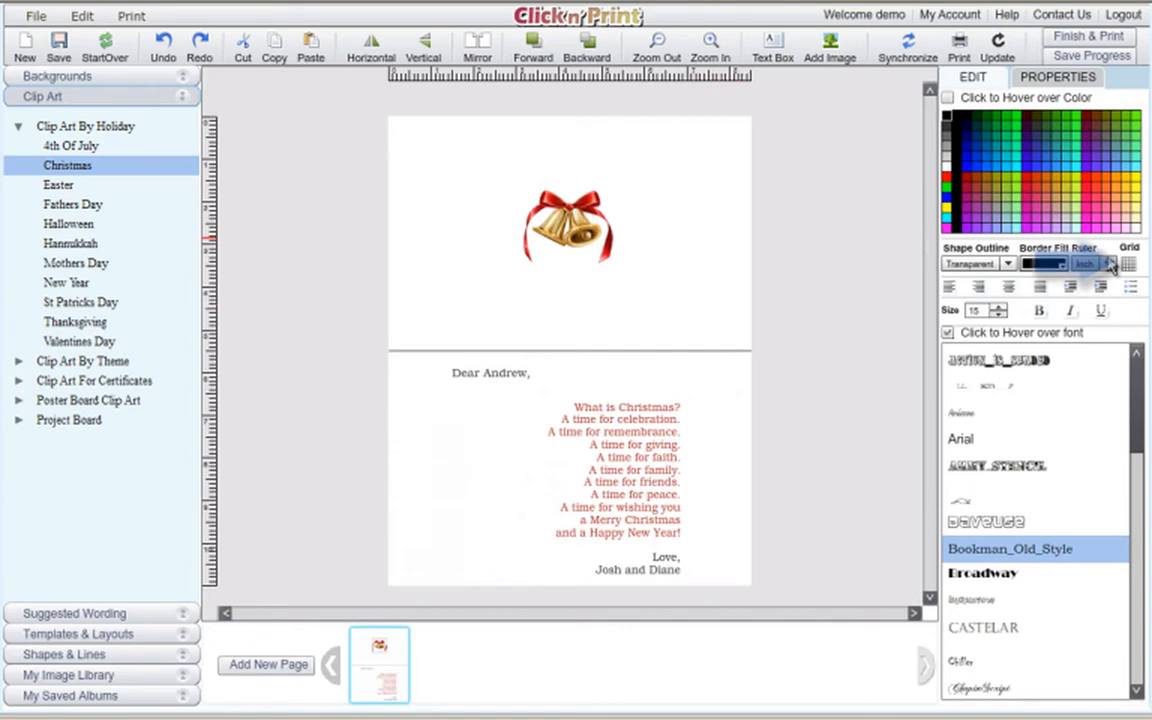
left_click(1130, 262)
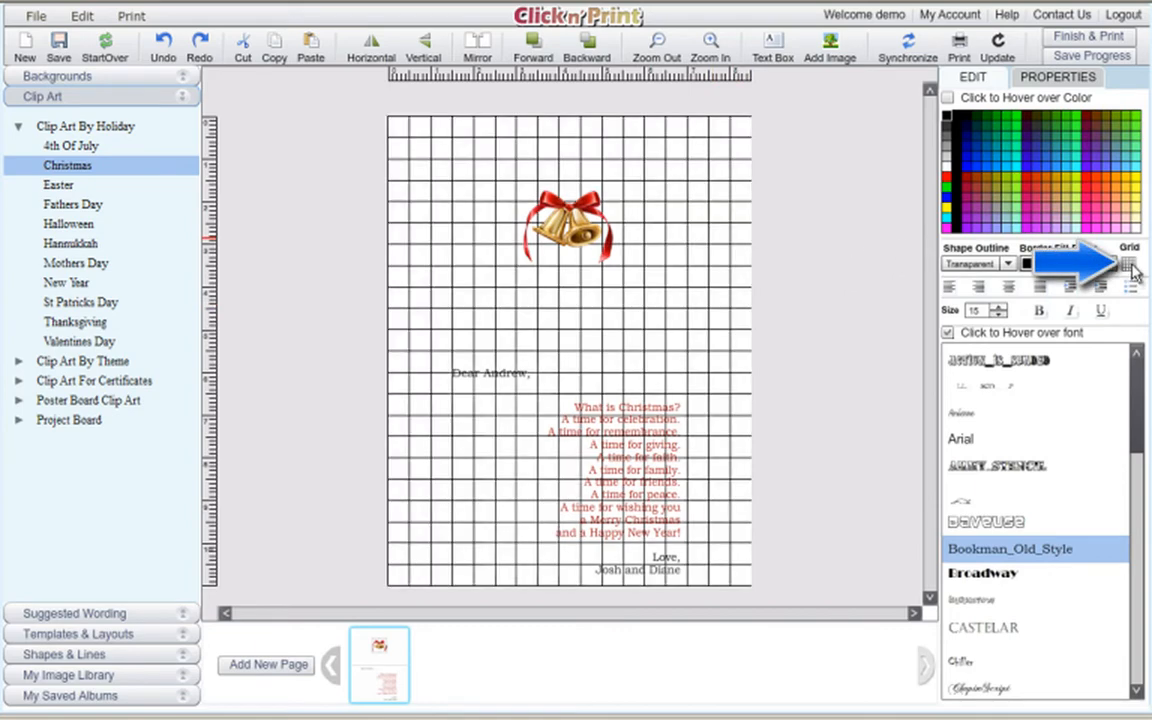
left_click(570, 225)
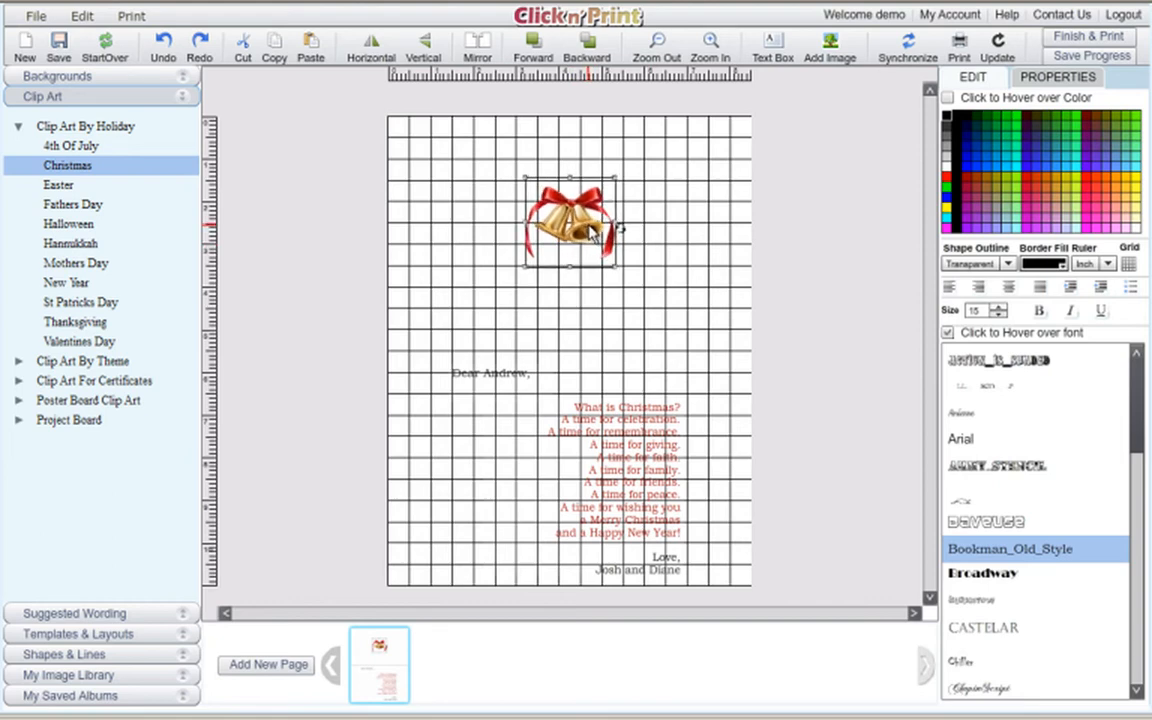
left_click(630, 430)
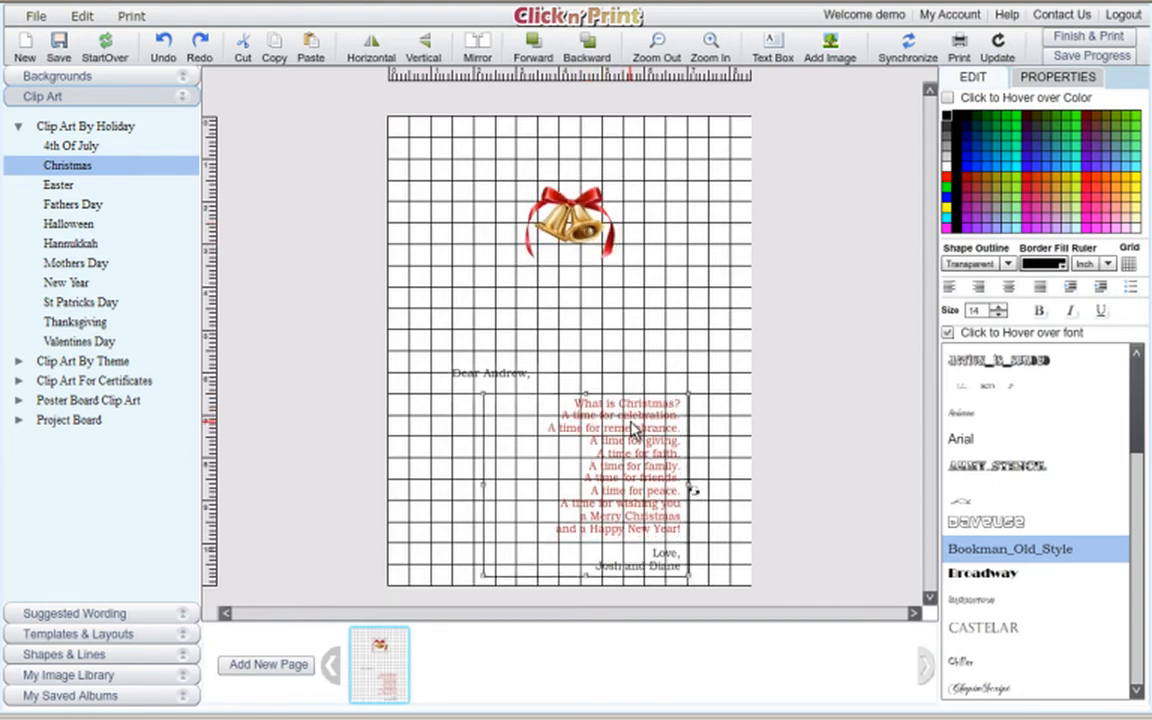
mouse_move(900, 413)
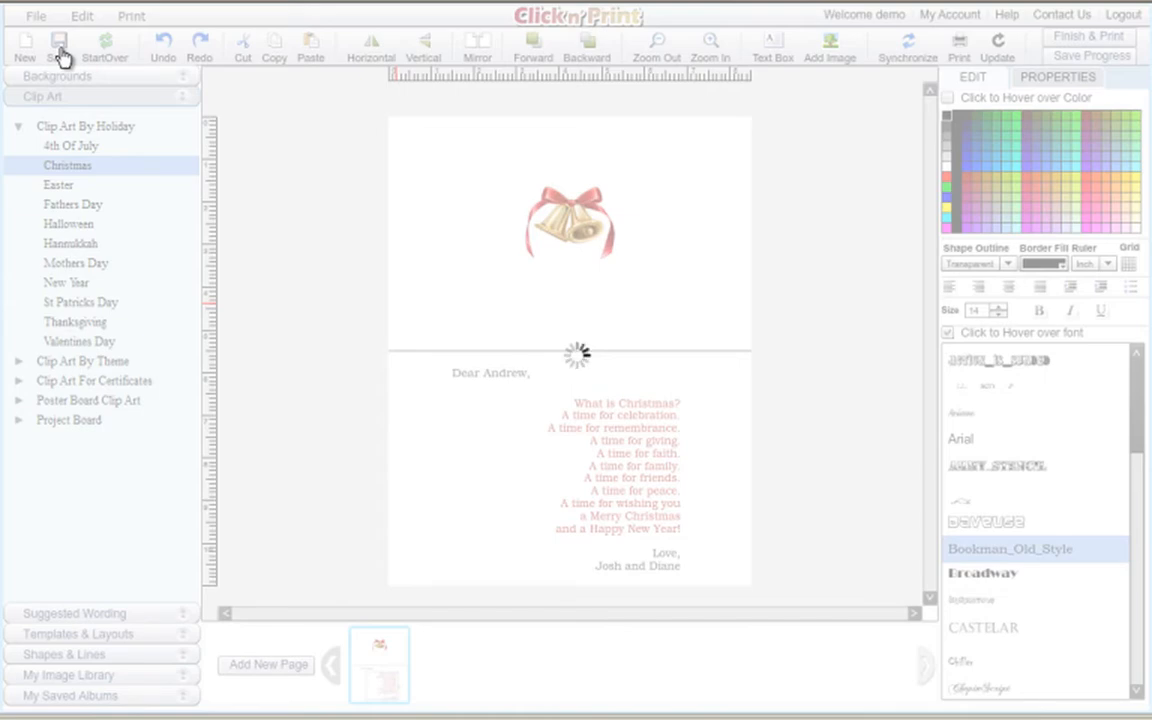
Save the design as album 'Christmas Card - Inside' and dismiss the confirmation
left_click(58, 42)
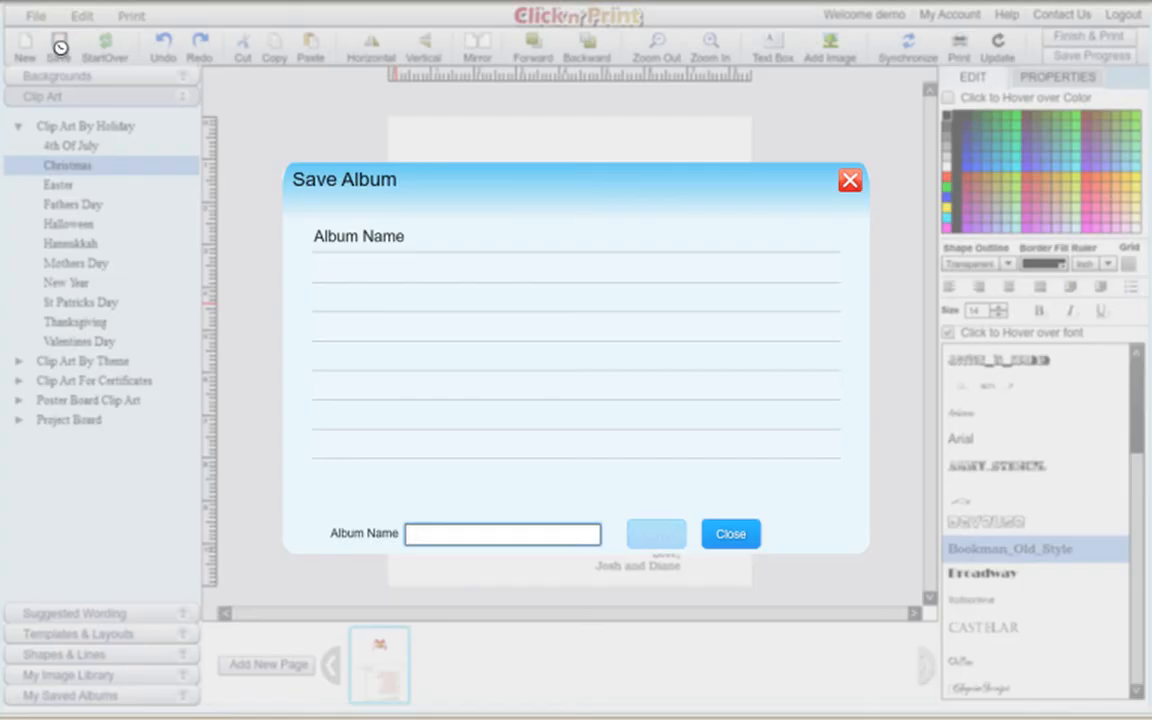
type("Christmas Card -")
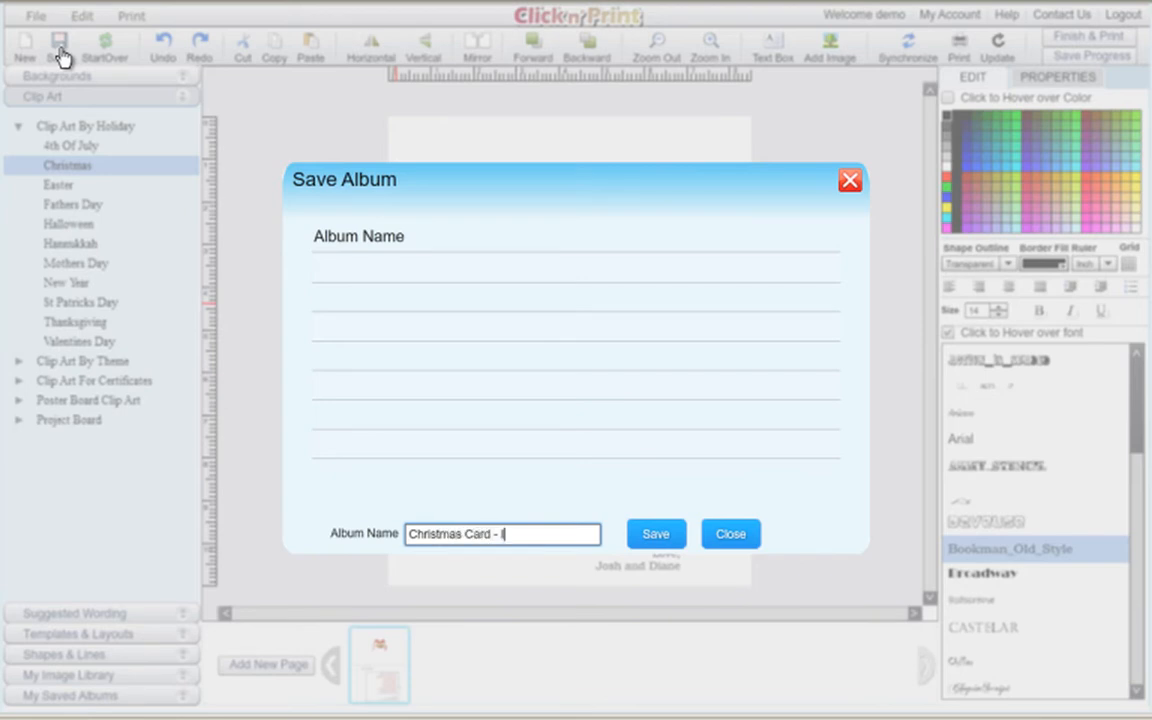
type("Inside")
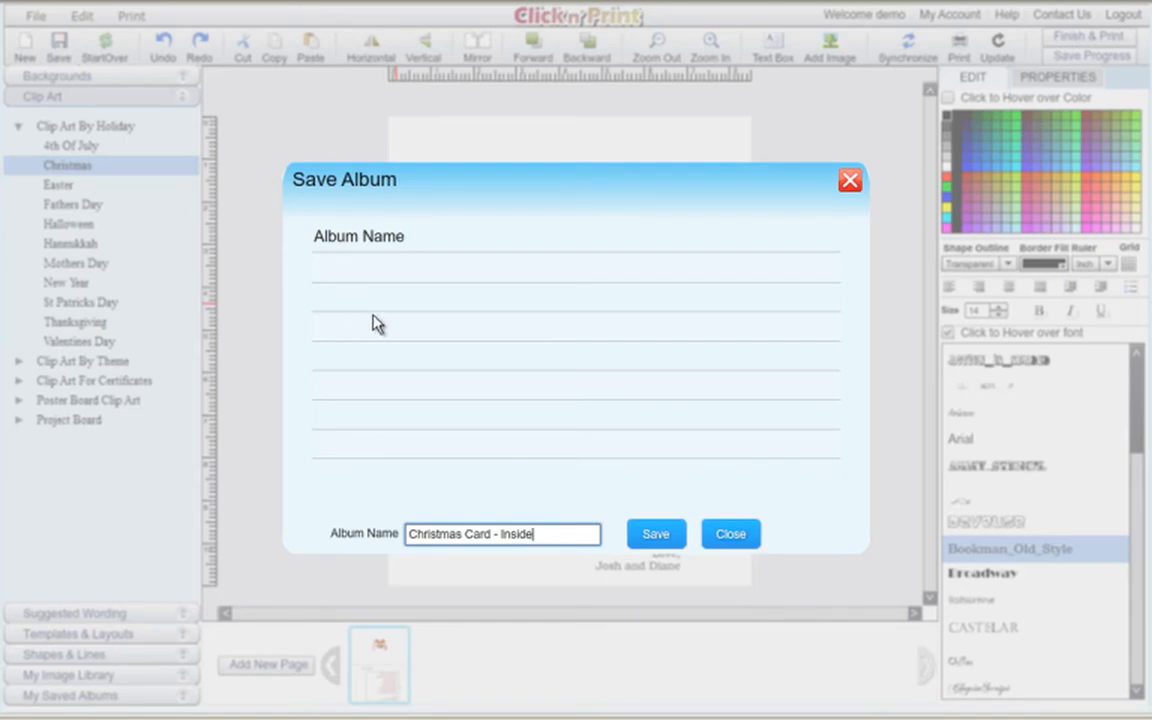
left_click(656, 533)
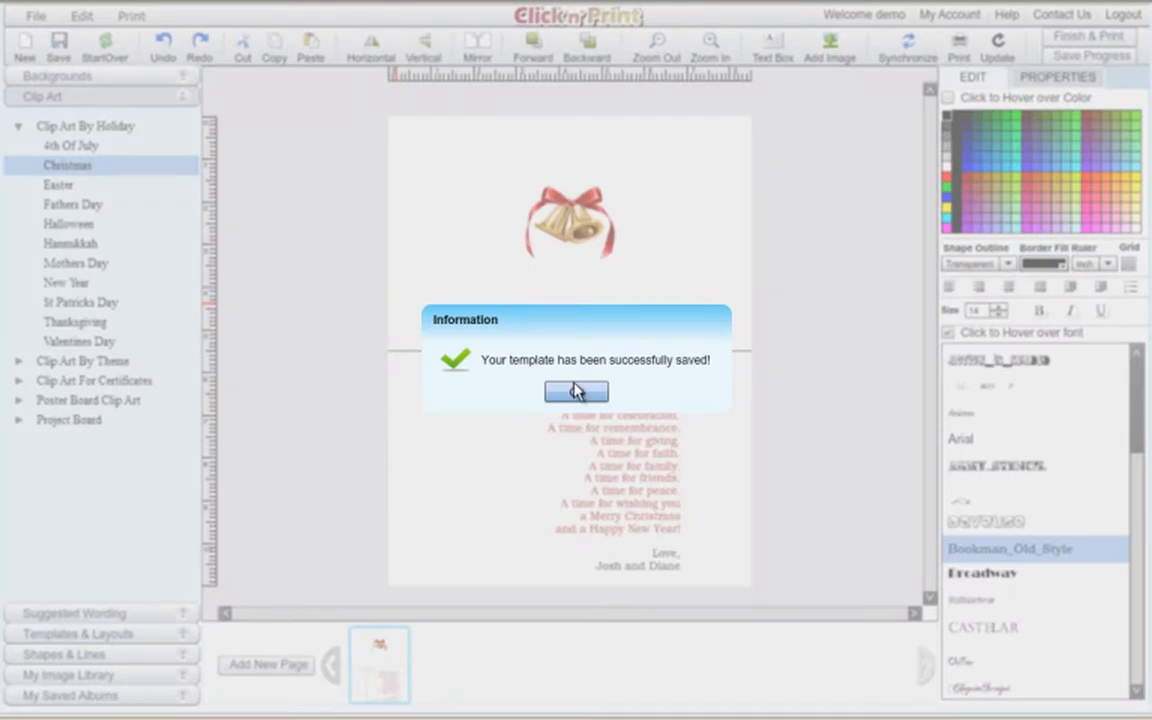
left_click(576, 391)
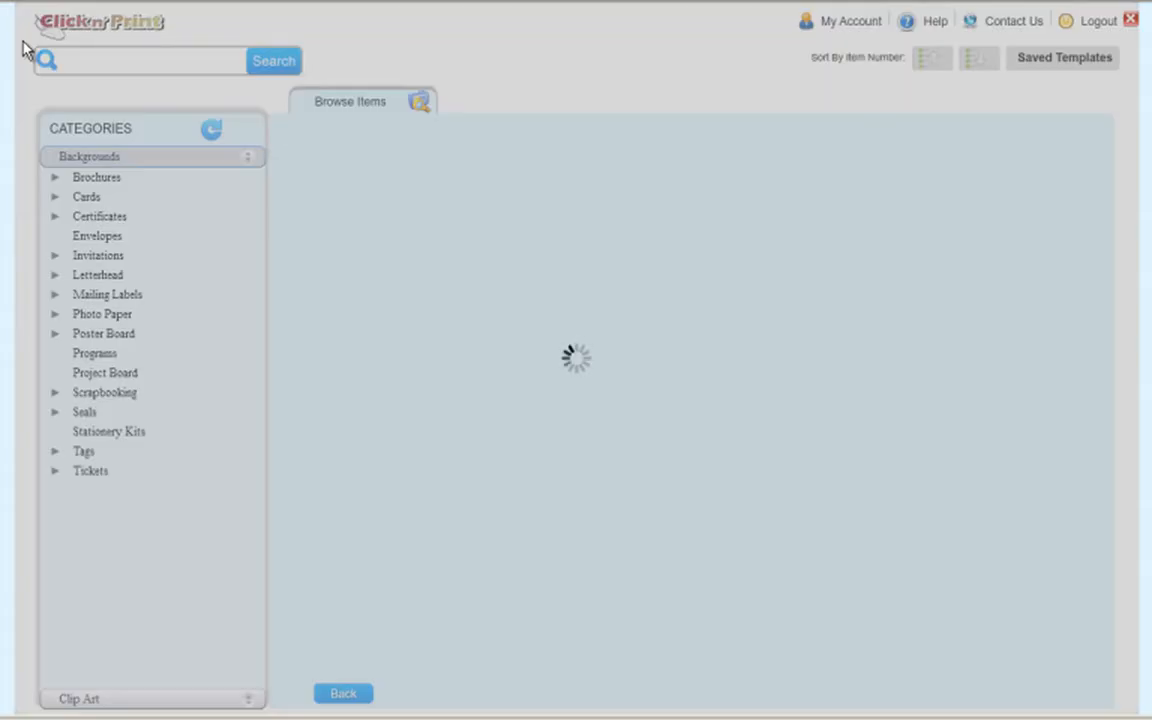
mouse_move(648, 28)
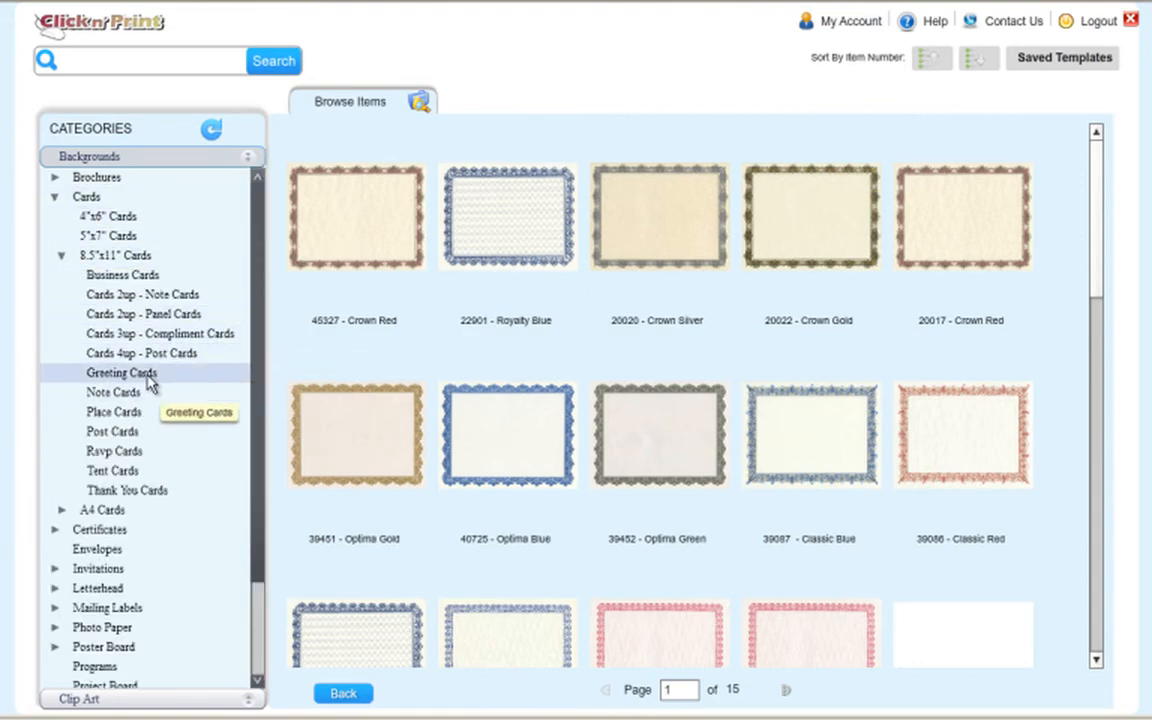
Open a blank 8.5"x11" Greeting Cards background for editing
left_click(122, 372)
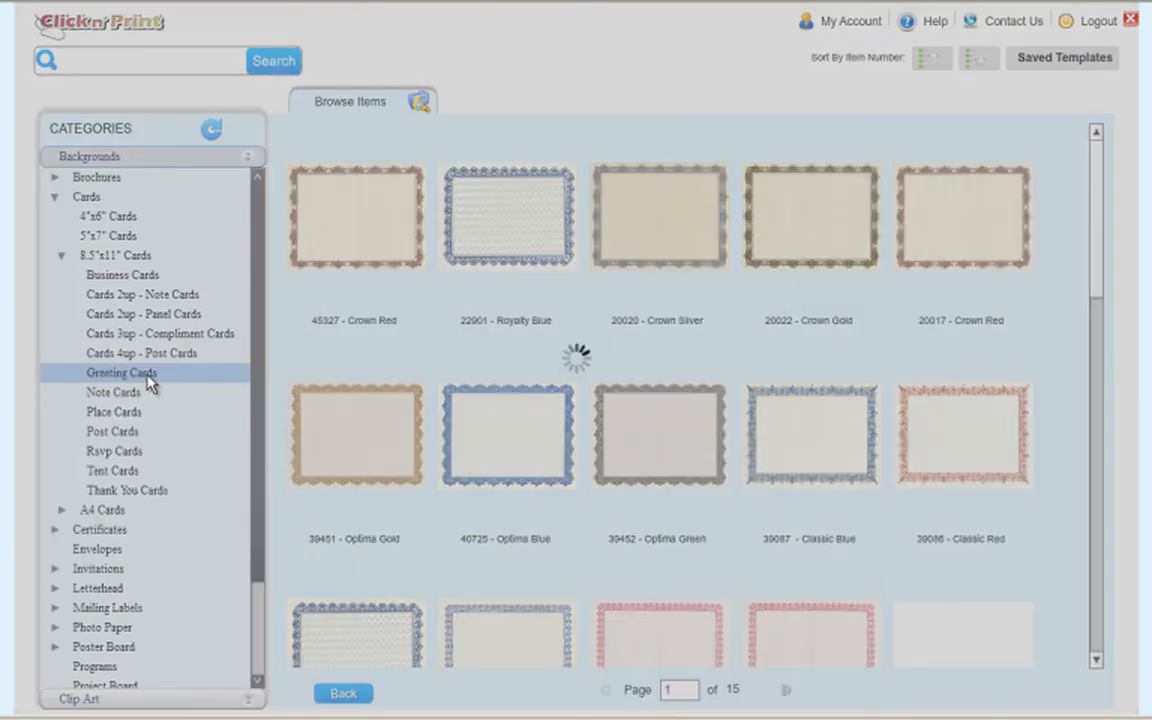
left_click(122, 372)
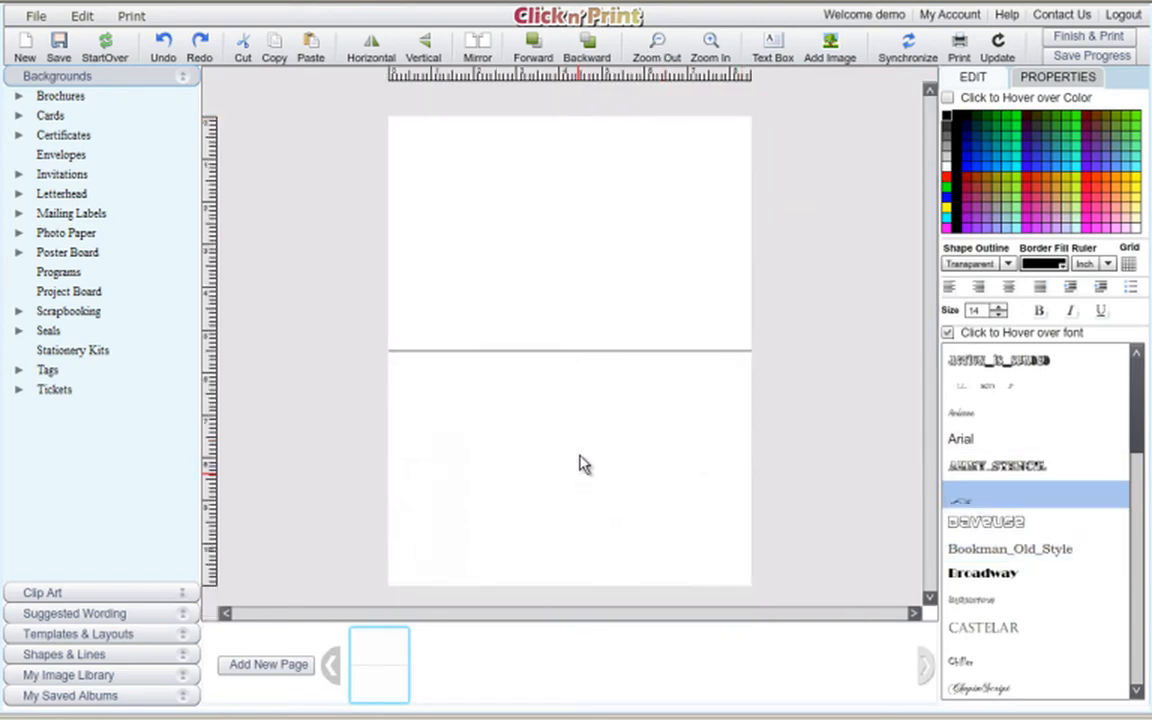
mouse_move(680, 463)
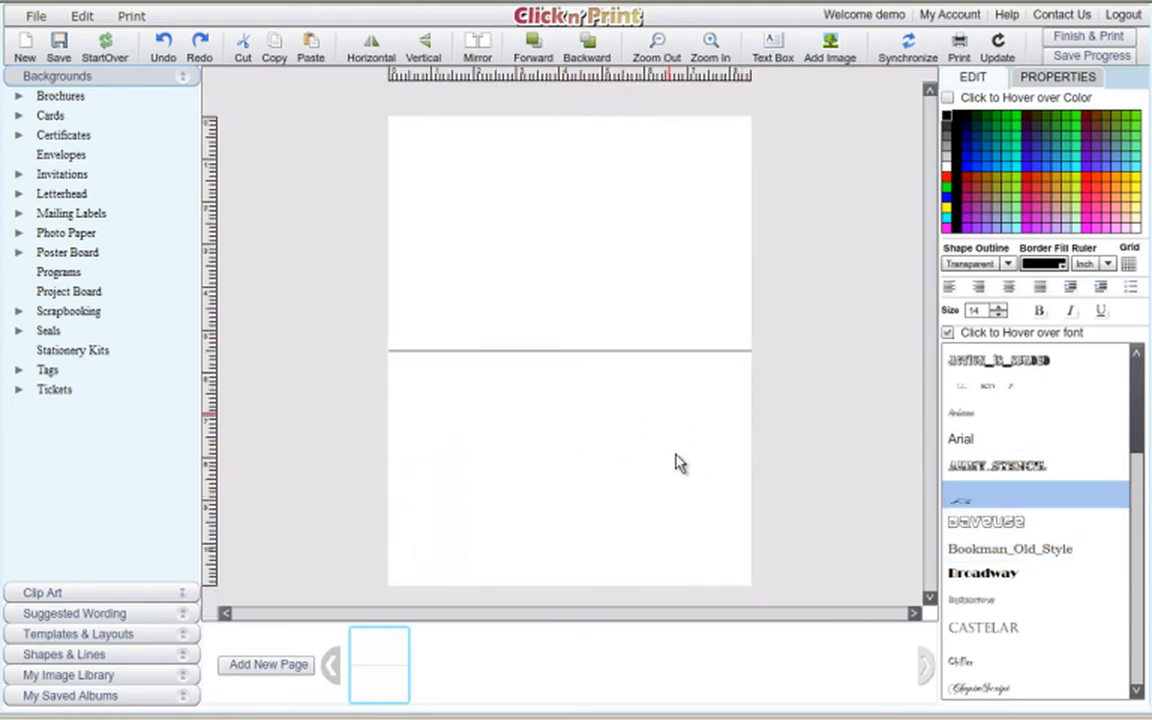
mouse_move(363, 518)
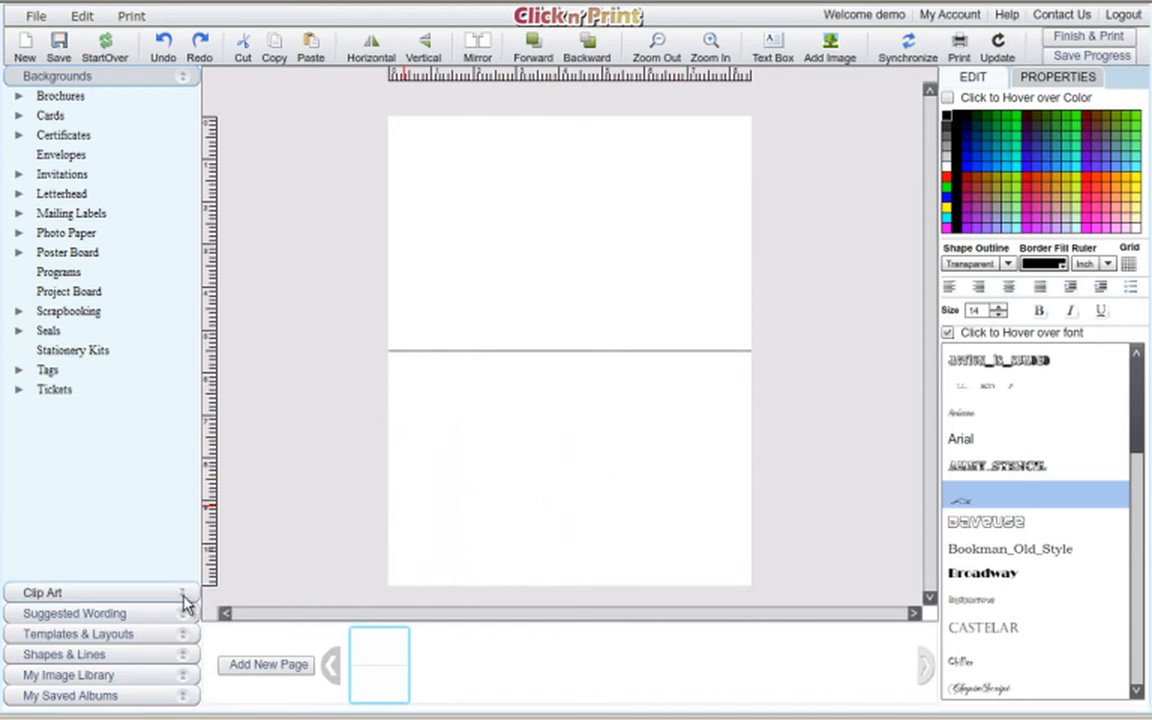
Browse to the Christmas holiday clip art collection and scroll to Holiday Greetings
left_click(42, 592)
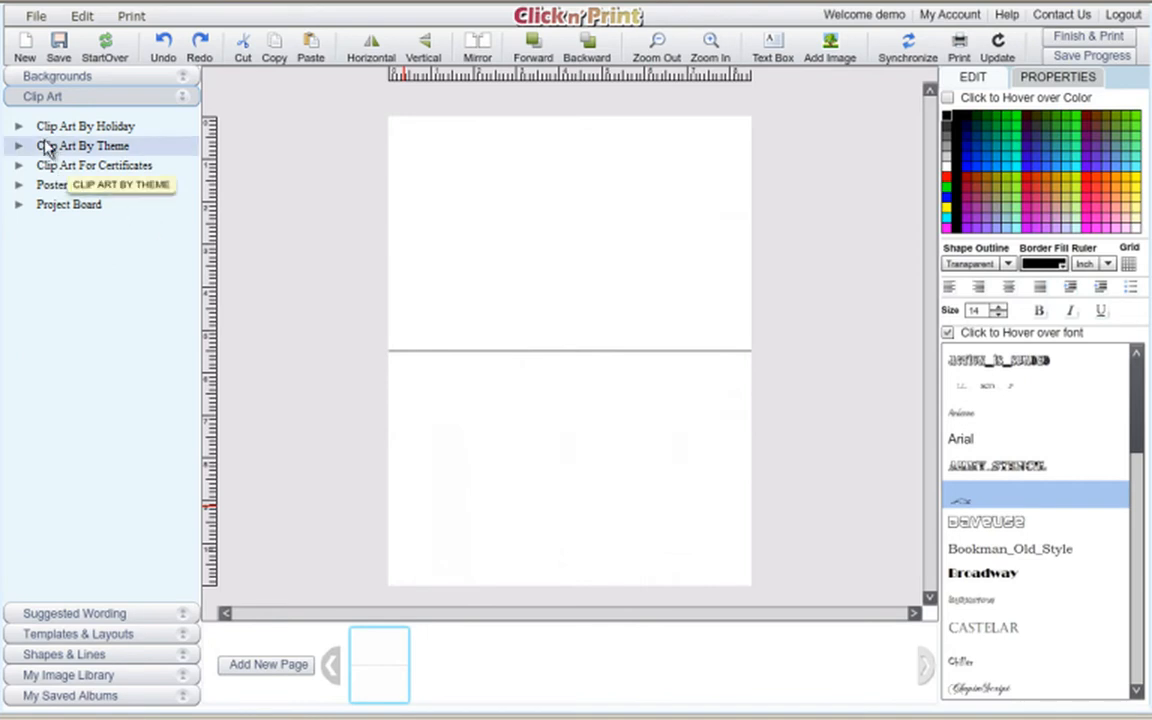
left_click(85, 125)
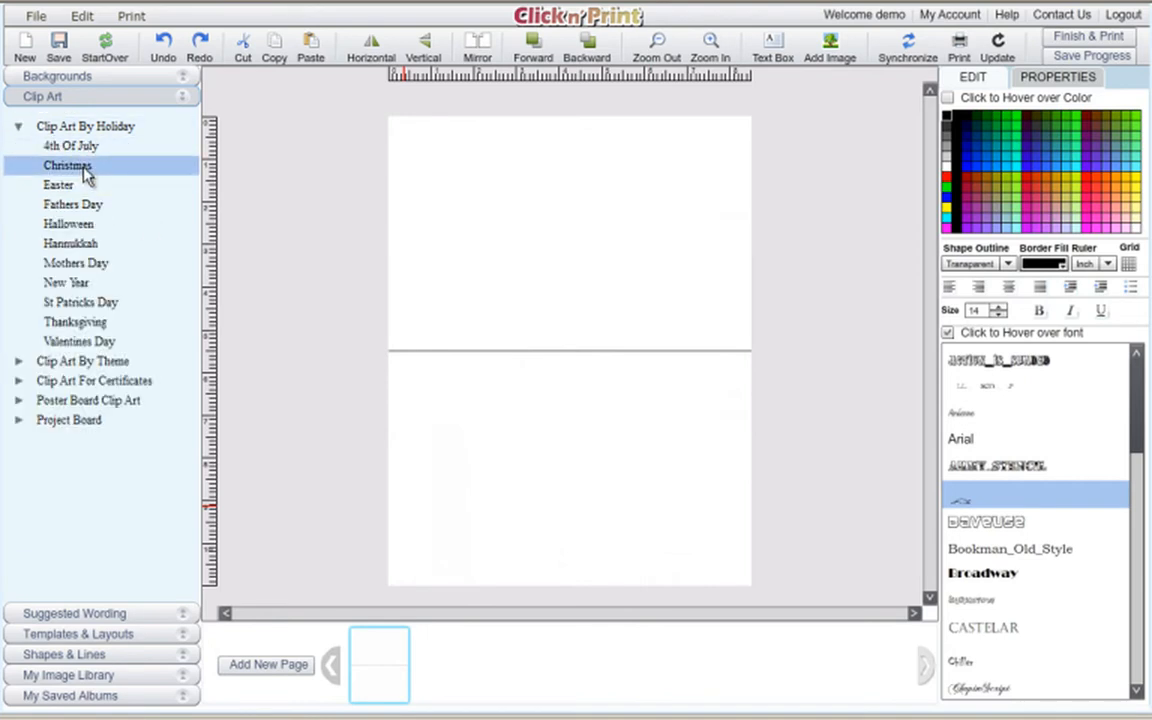
left_click(67, 165)
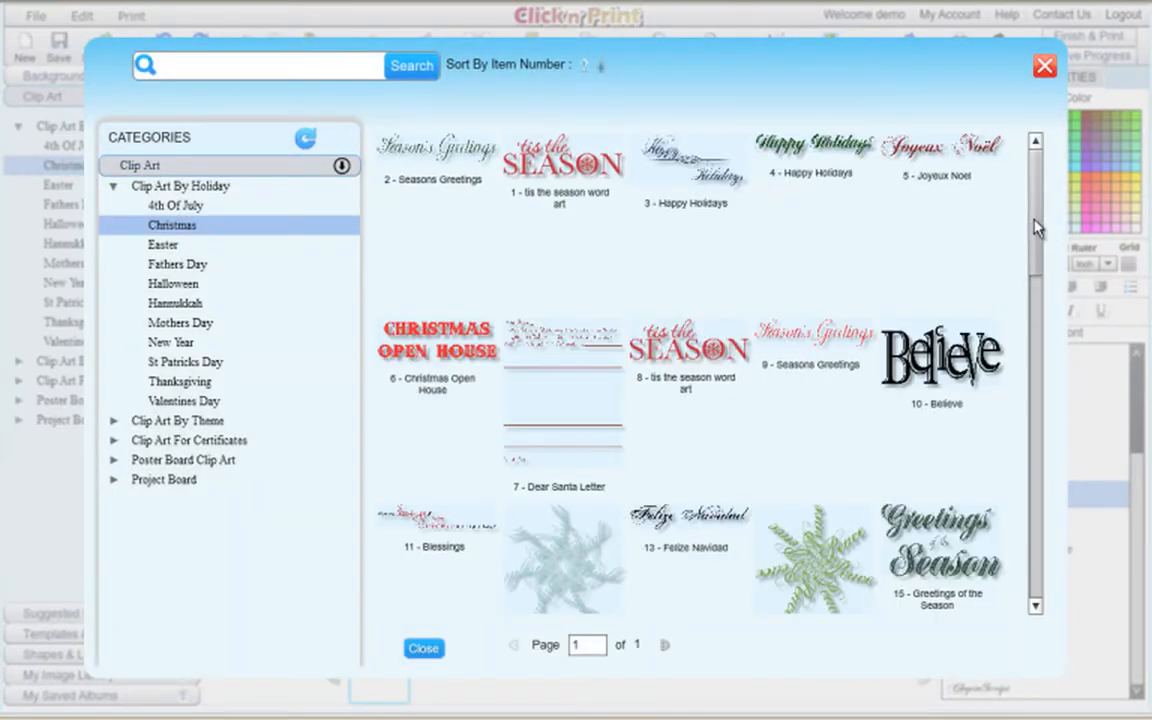
scroll("down", 3)
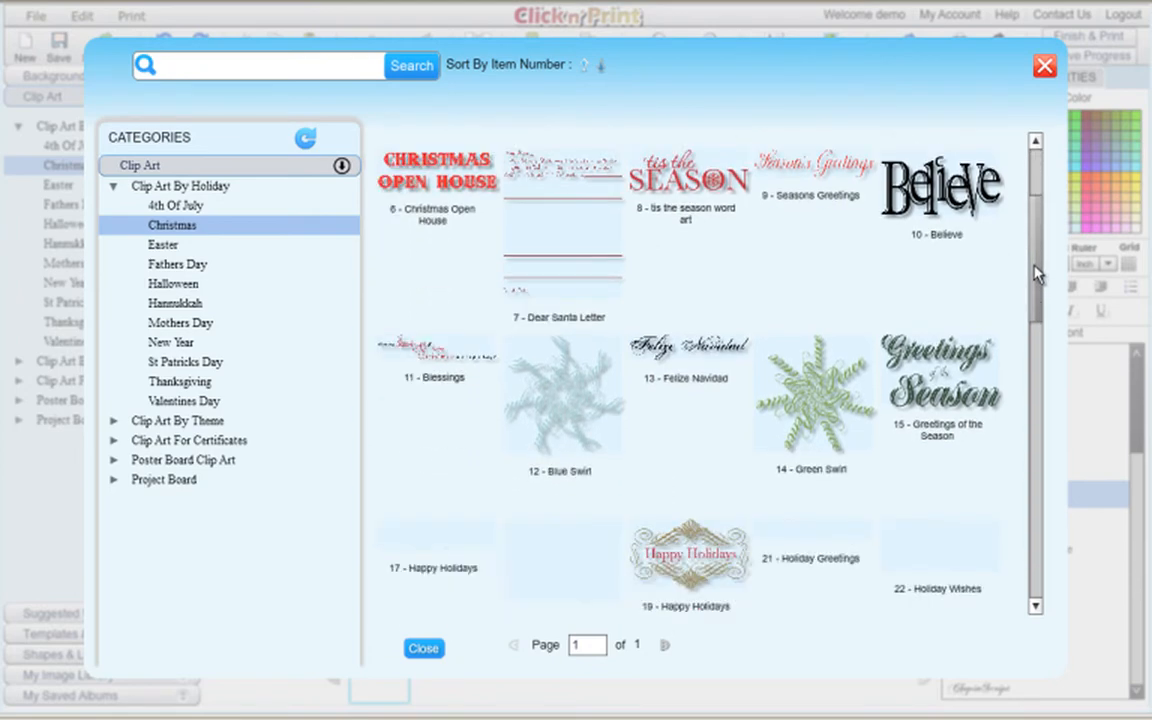
scroll("down", 3)
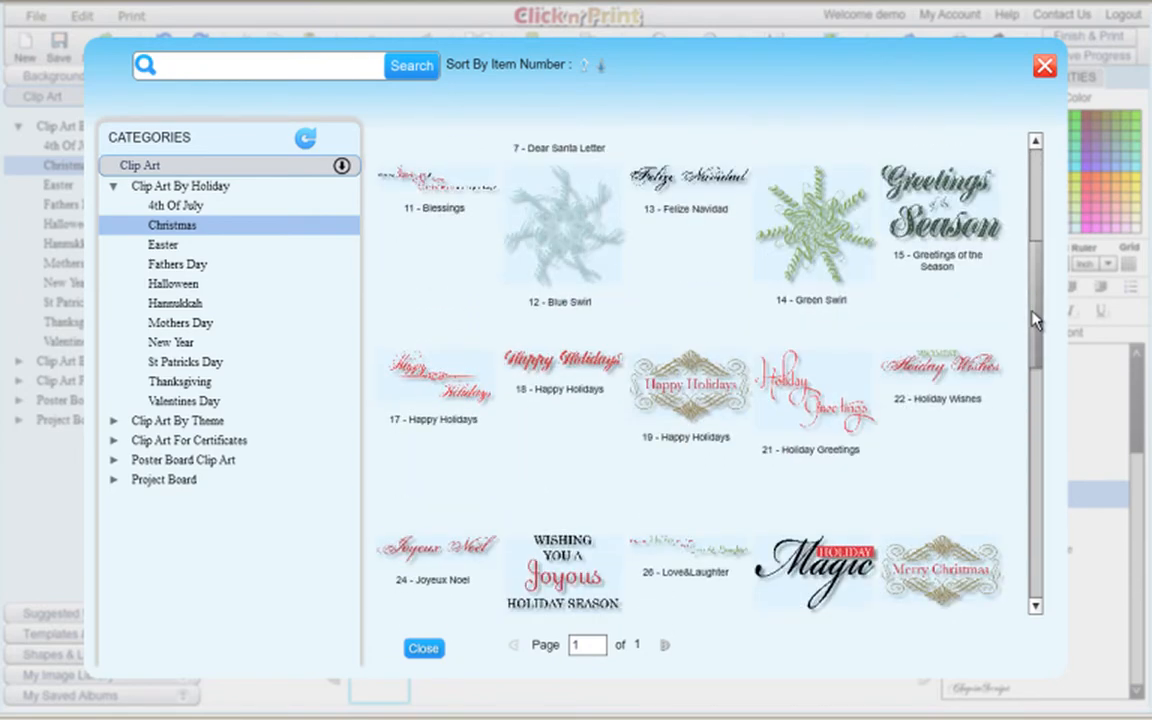
scroll("down", 3)
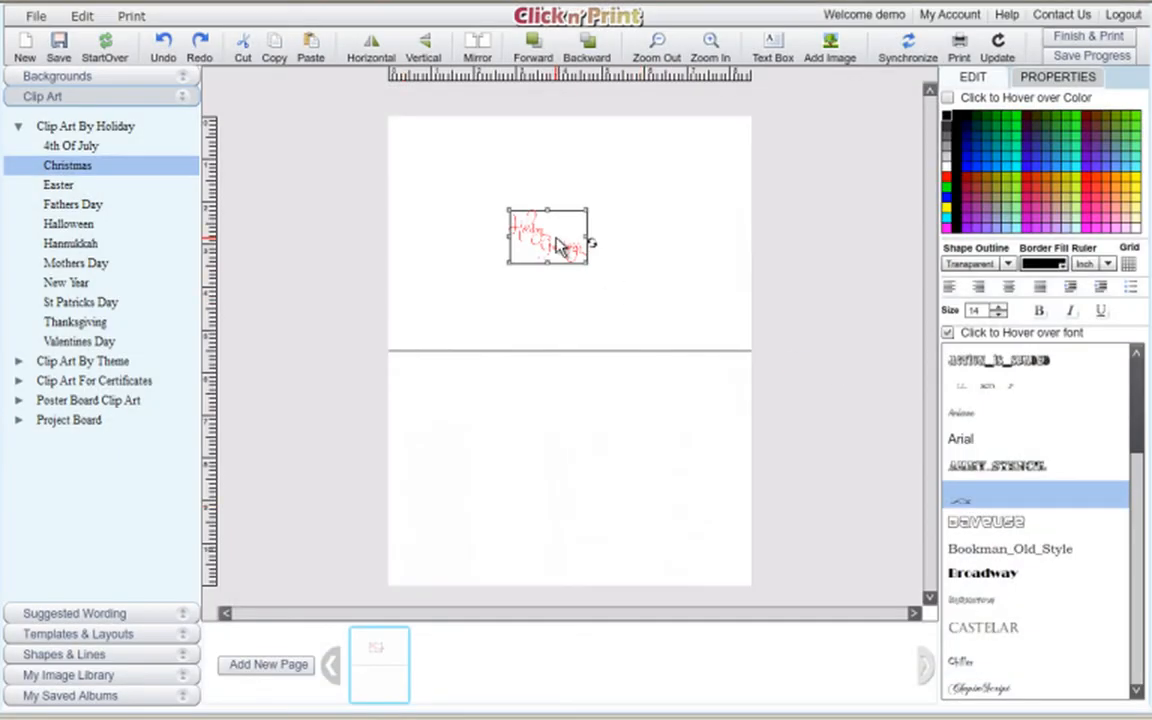
Move the Holiday Greetings art onto the lower panel and enlarge it
left_click_drag(547, 237, 535, 437)
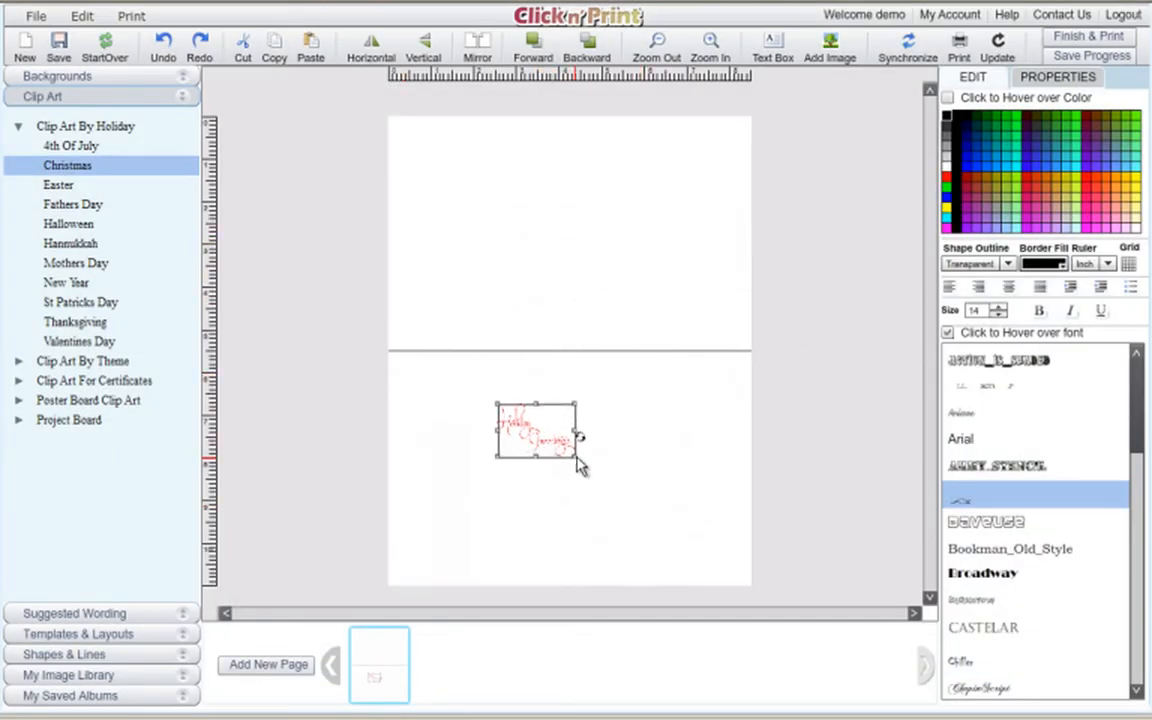
left_click_drag(580, 455, 715, 555)
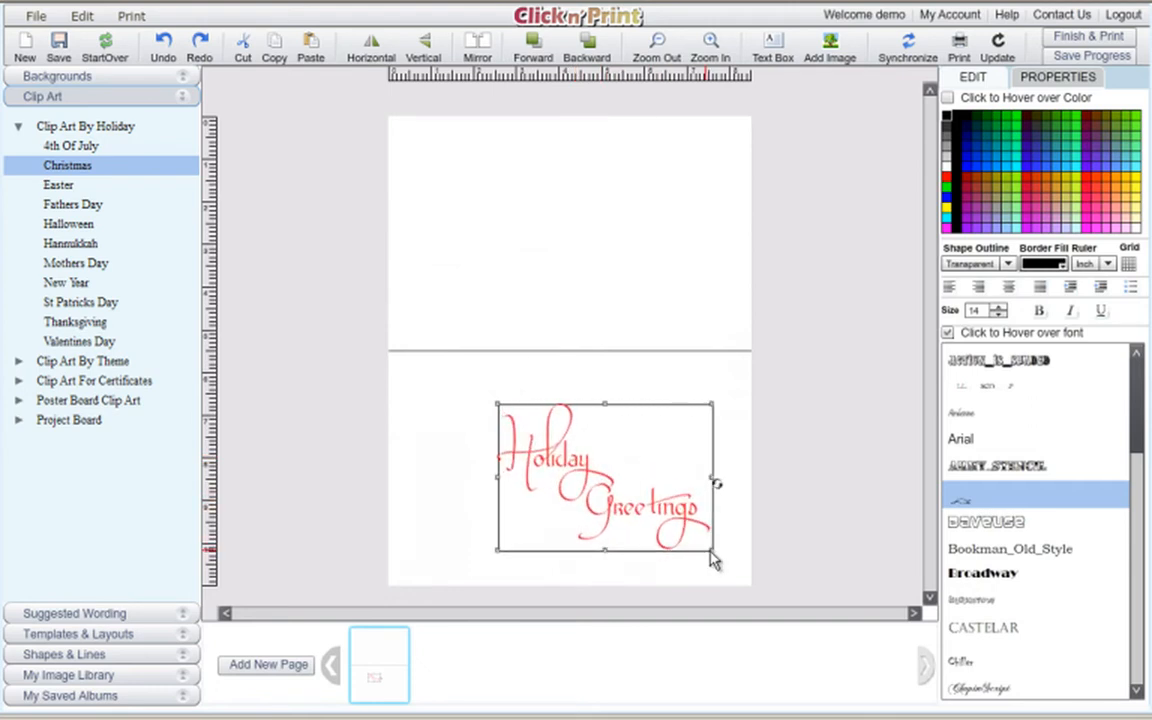
left_click_drag(710, 560, 655, 520)
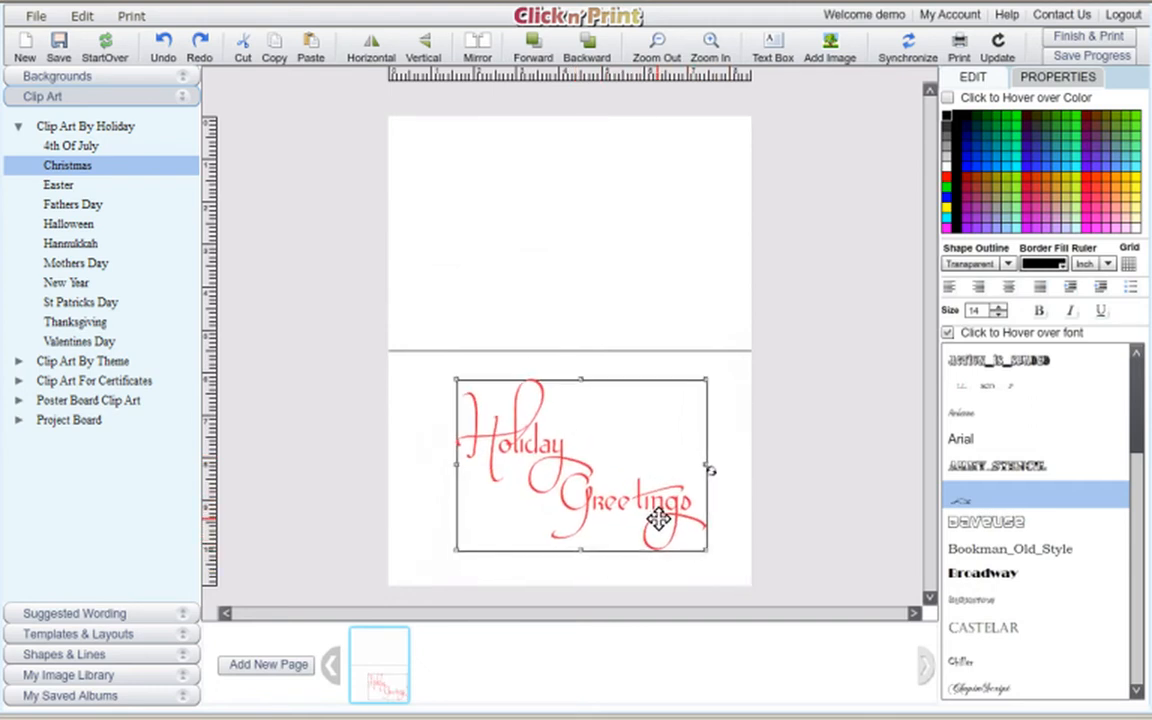
left_click_drag(655, 518, 650, 525)
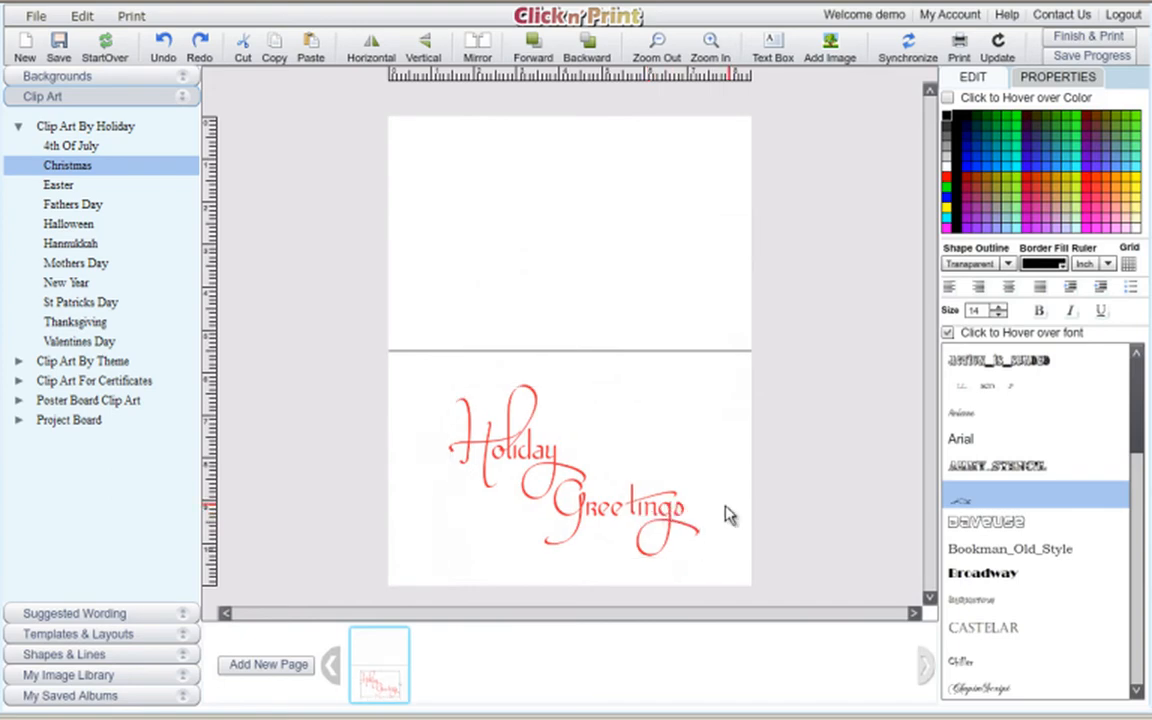
mouse_move(370, 510)
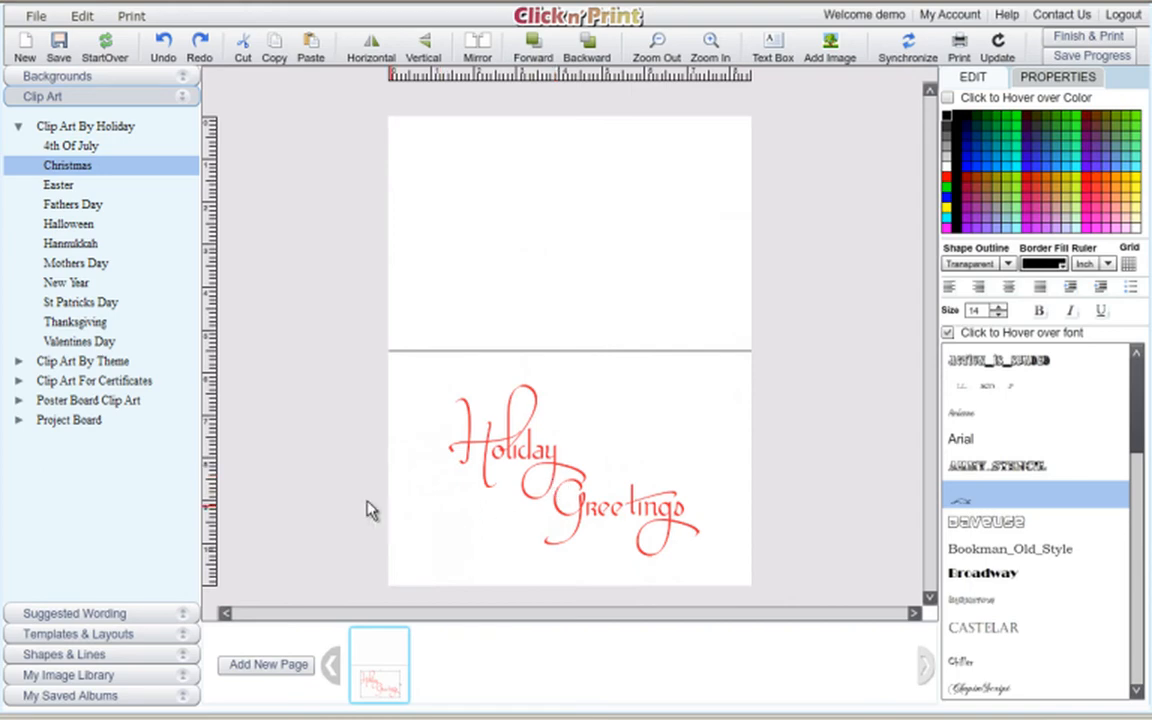
mouse_move(212, 585)
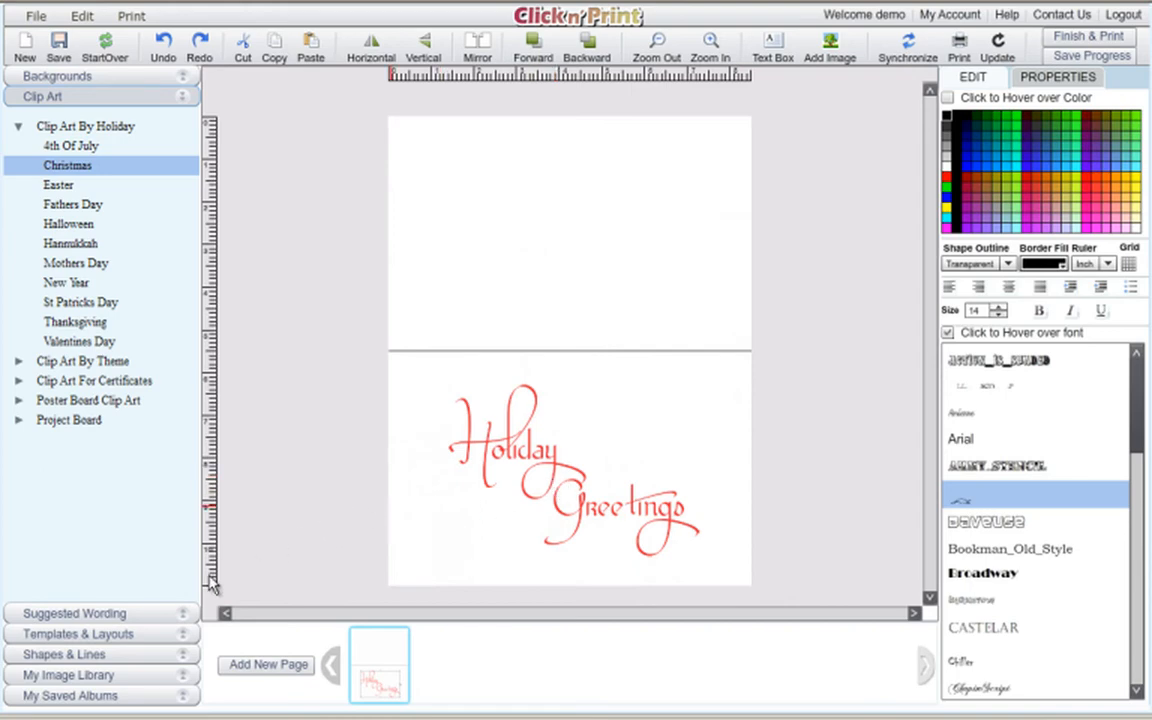
Add a five-pointed star, shrunk and placed just above the greeting
left_click(63, 654)
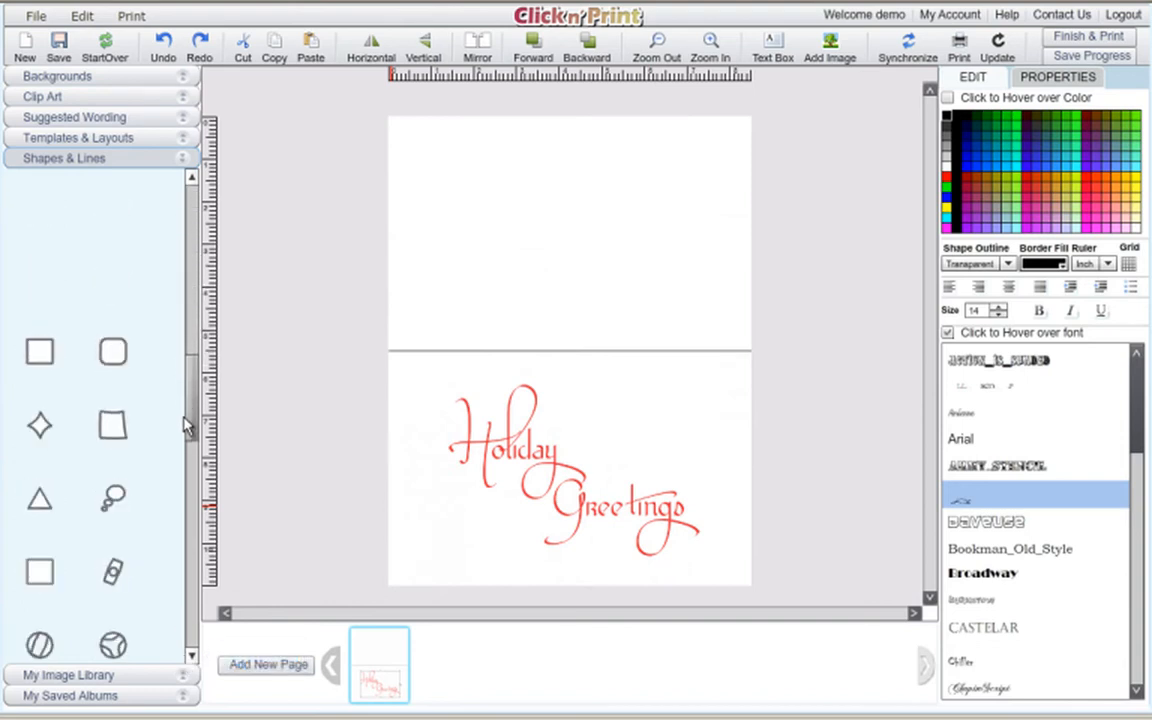
scroll("down", 3)
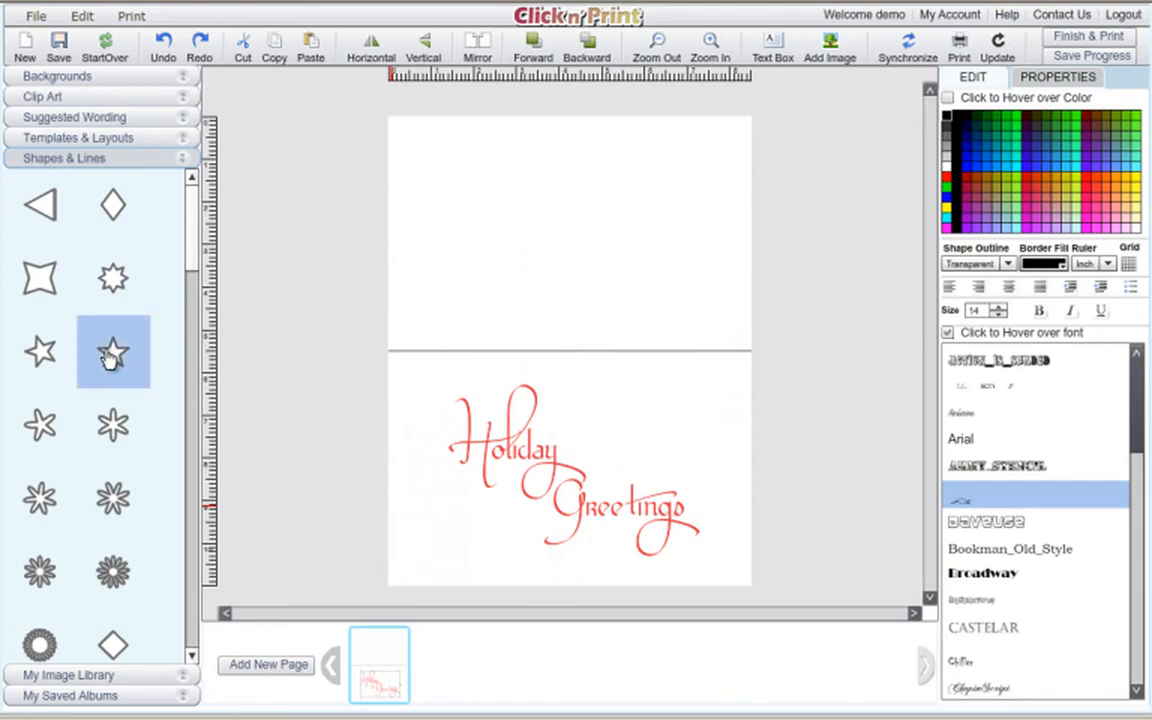
left_click(113, 351)
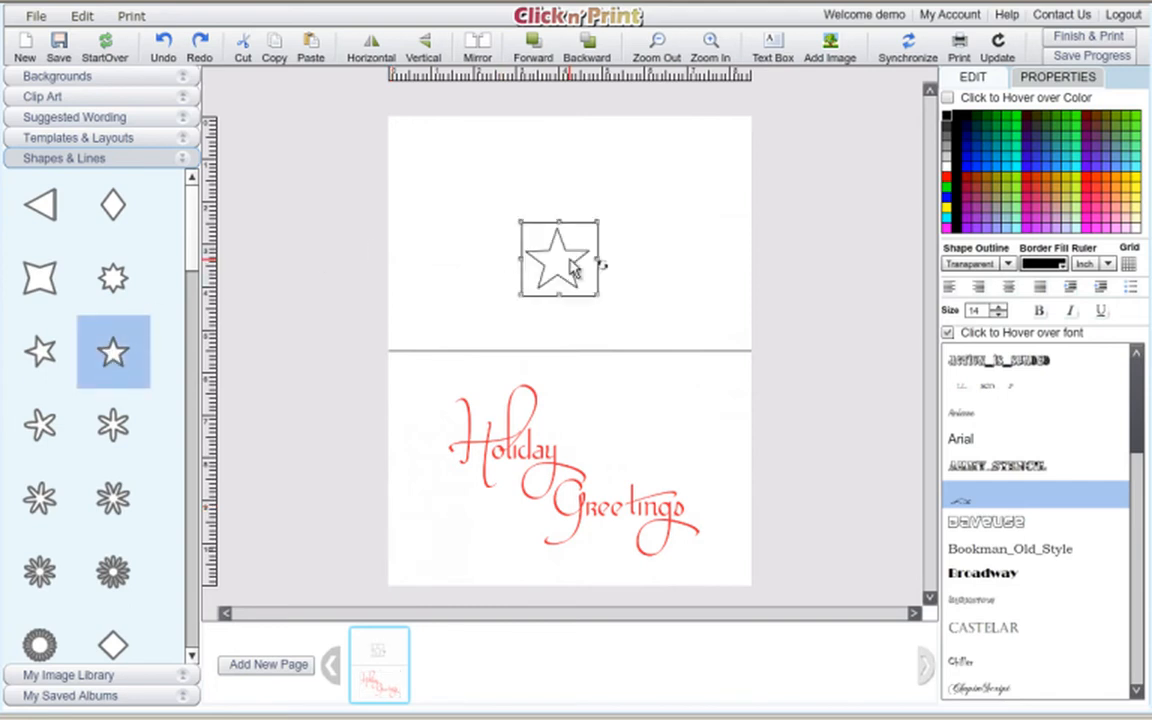
left_click_drag(558, 258, 657, 407)
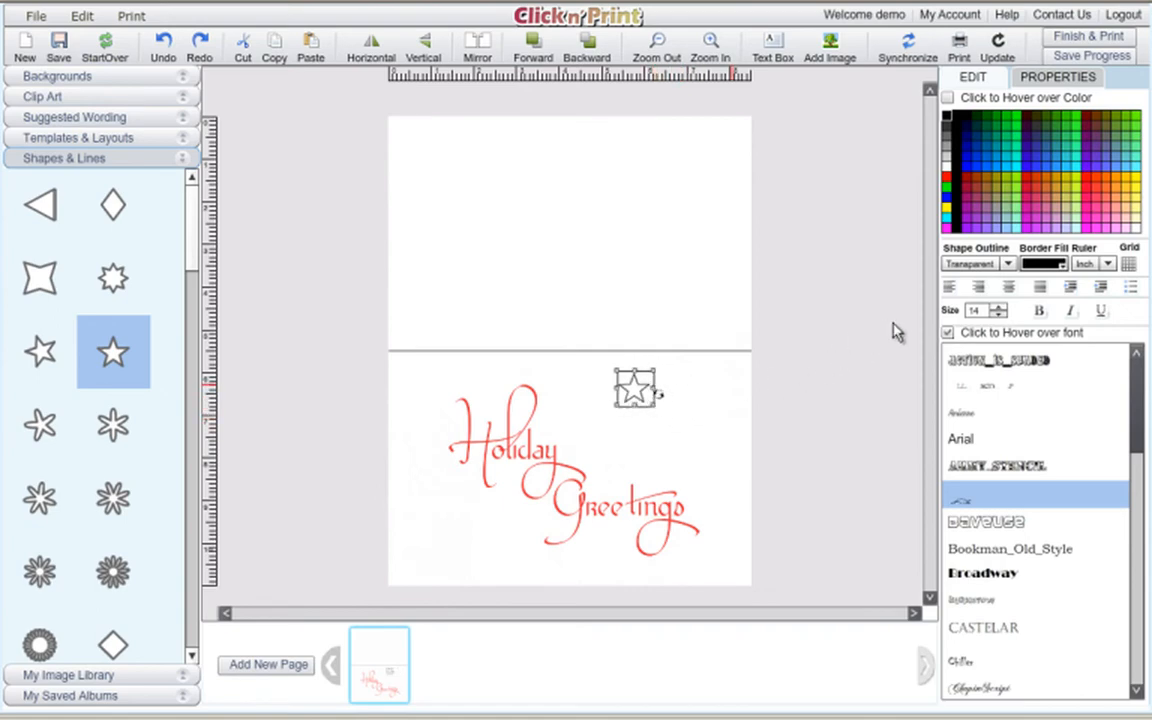
Give the star a rigid red outline and yellow fill
left_click(710, 45)
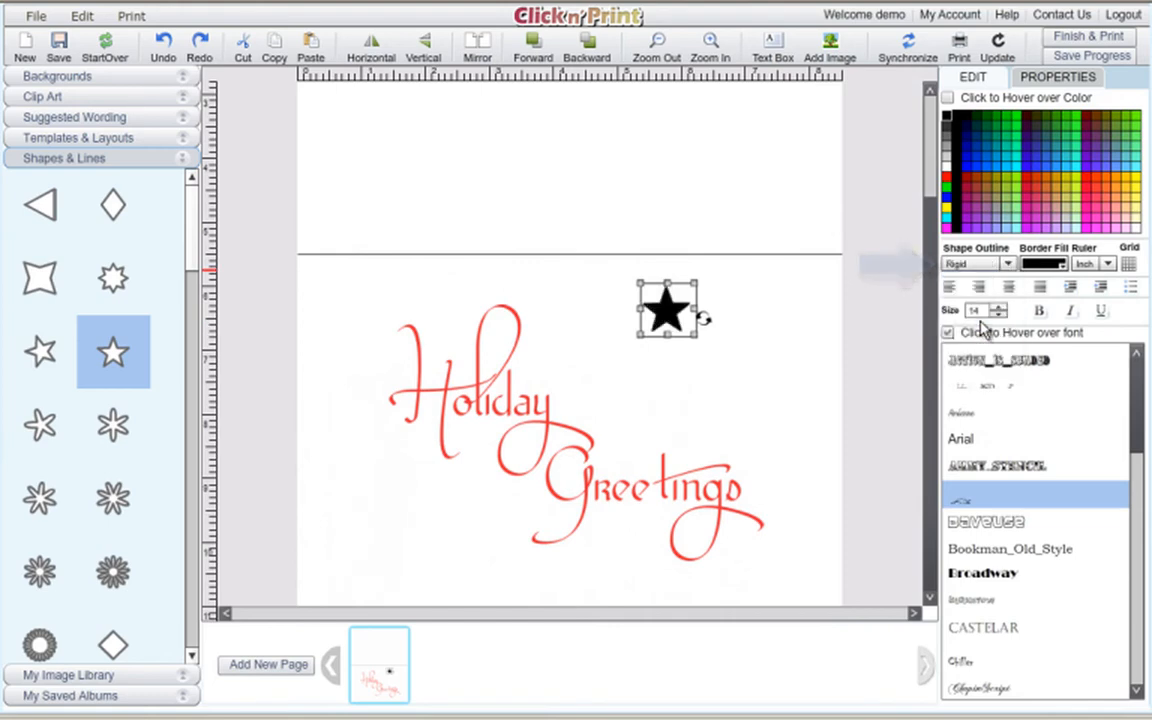
mouse_move(1120, 200)
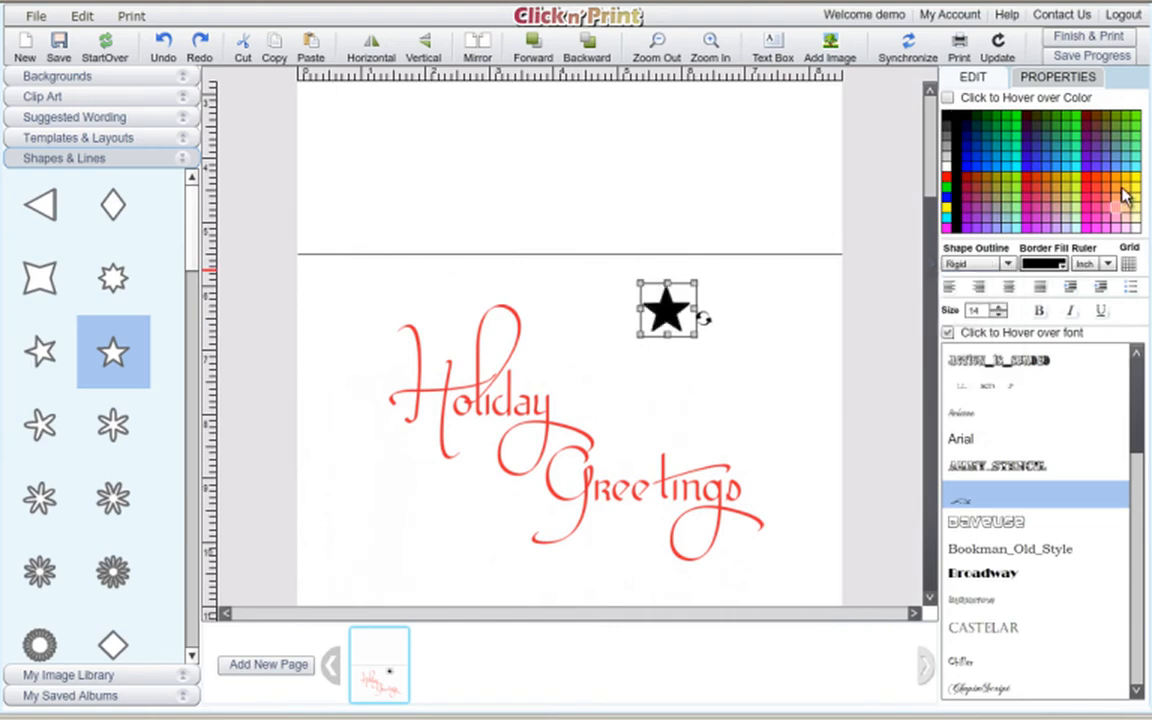
mouse_move(1140, 180)
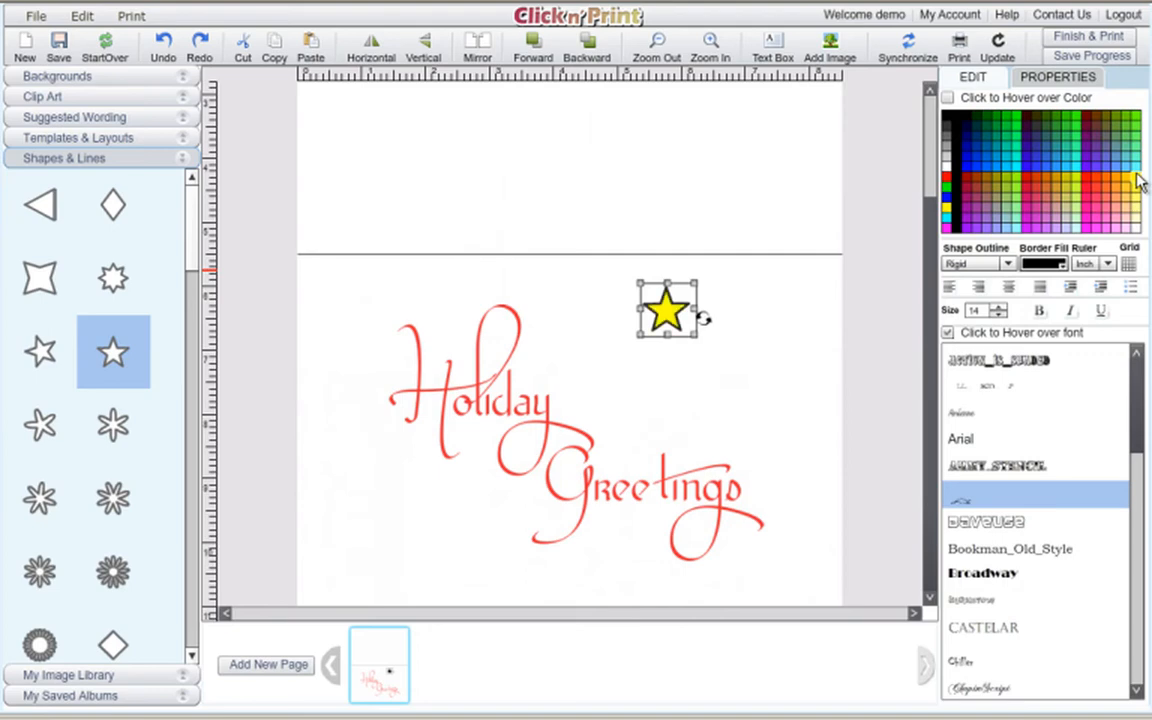
left_click(1043, 263)
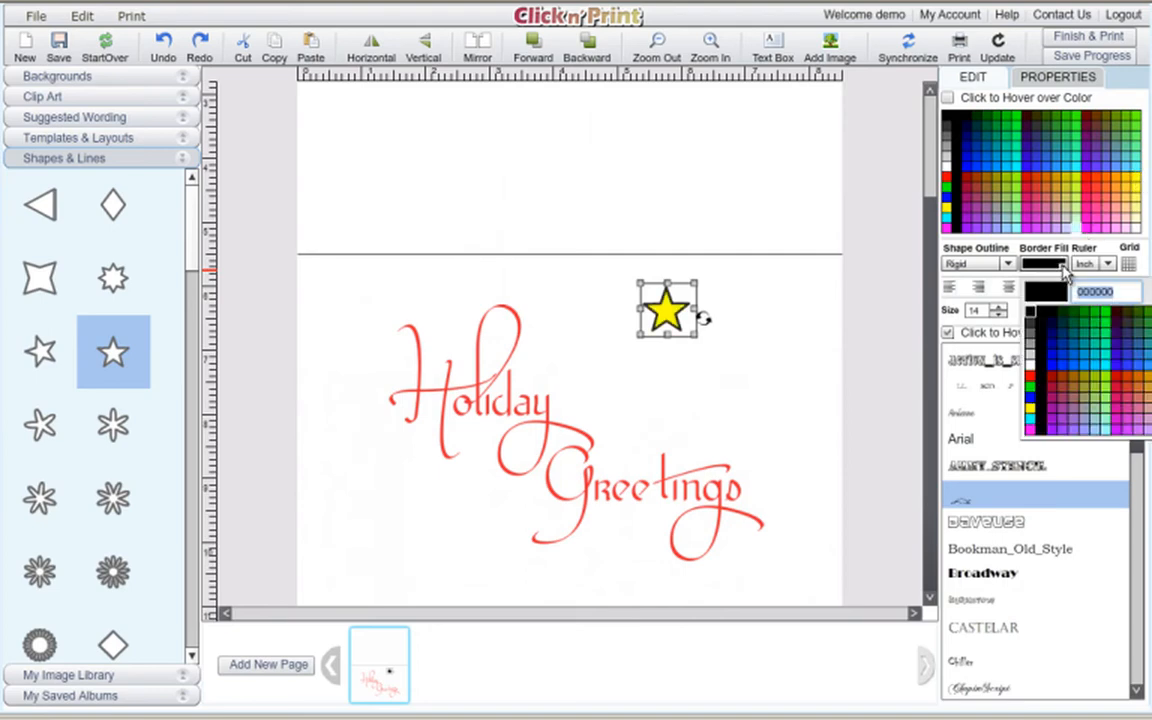
left_click(1063, 380)
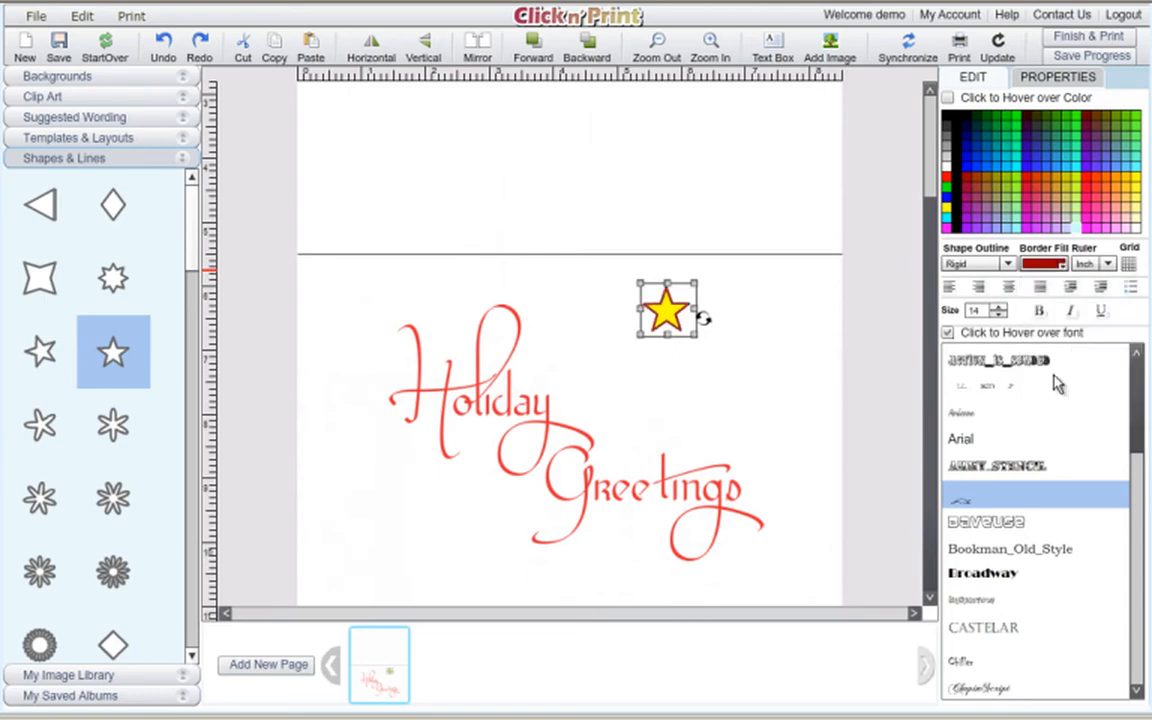
left_click(1072, 263)
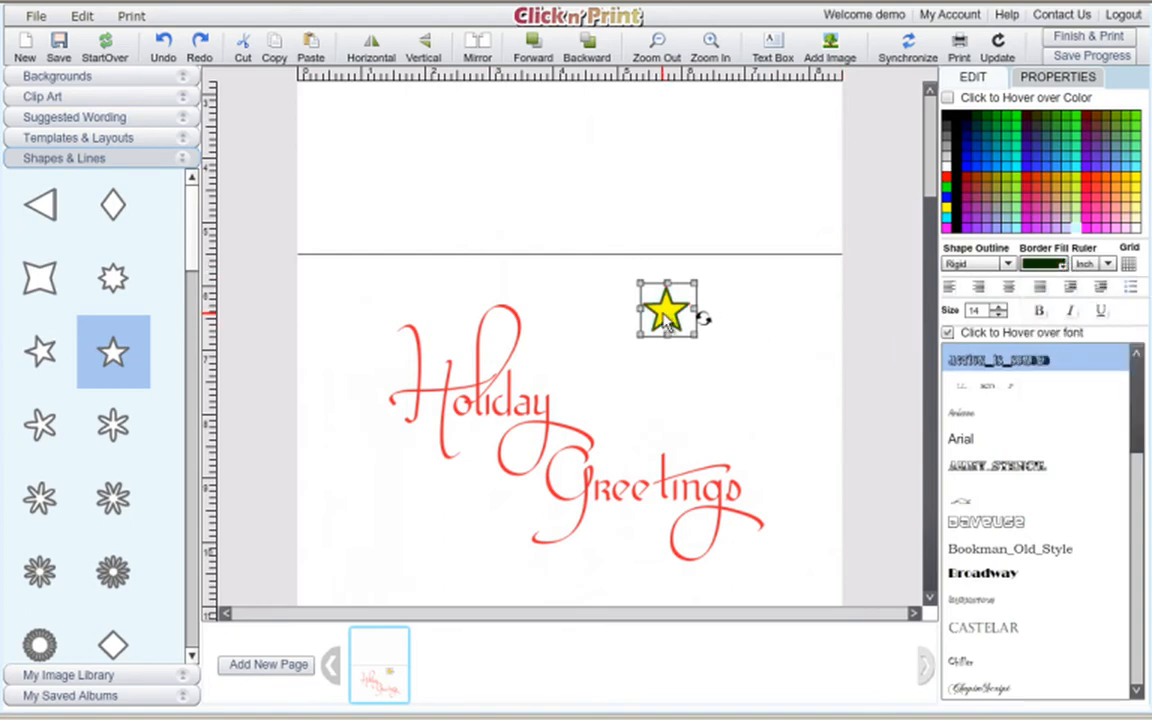
Move the first star upper left and add a second star beside 'Greetings'
left_click_drag(667, 310, 343, 298)
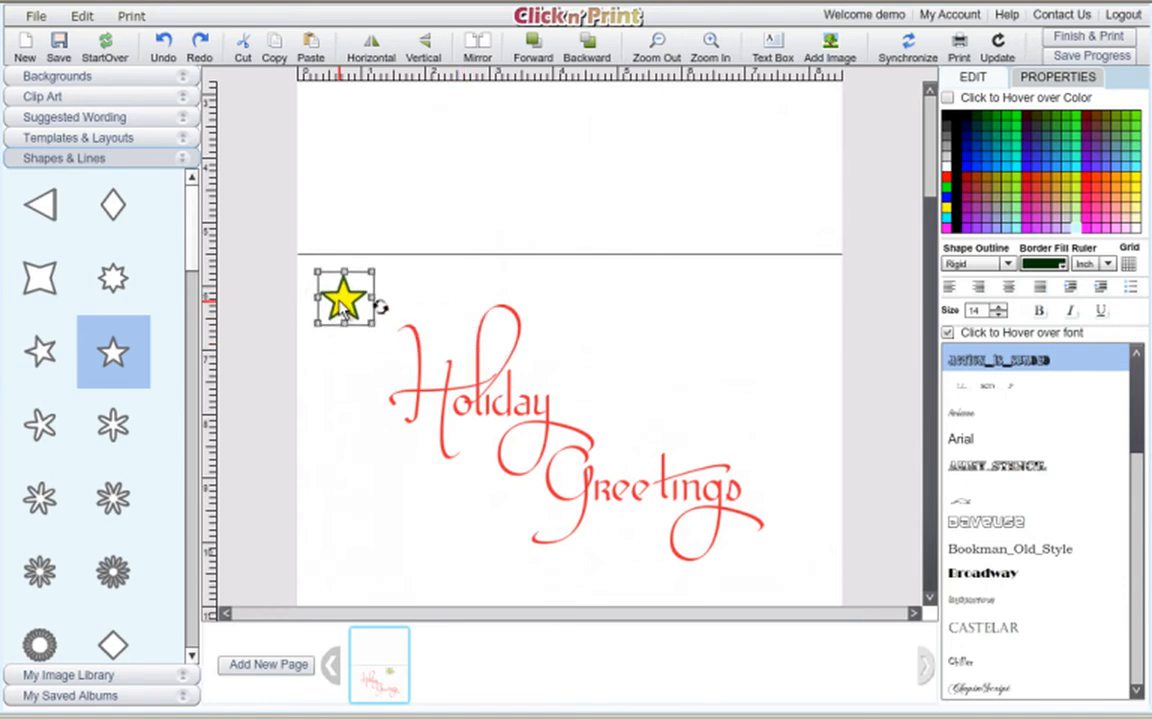
left_click(343, 298)
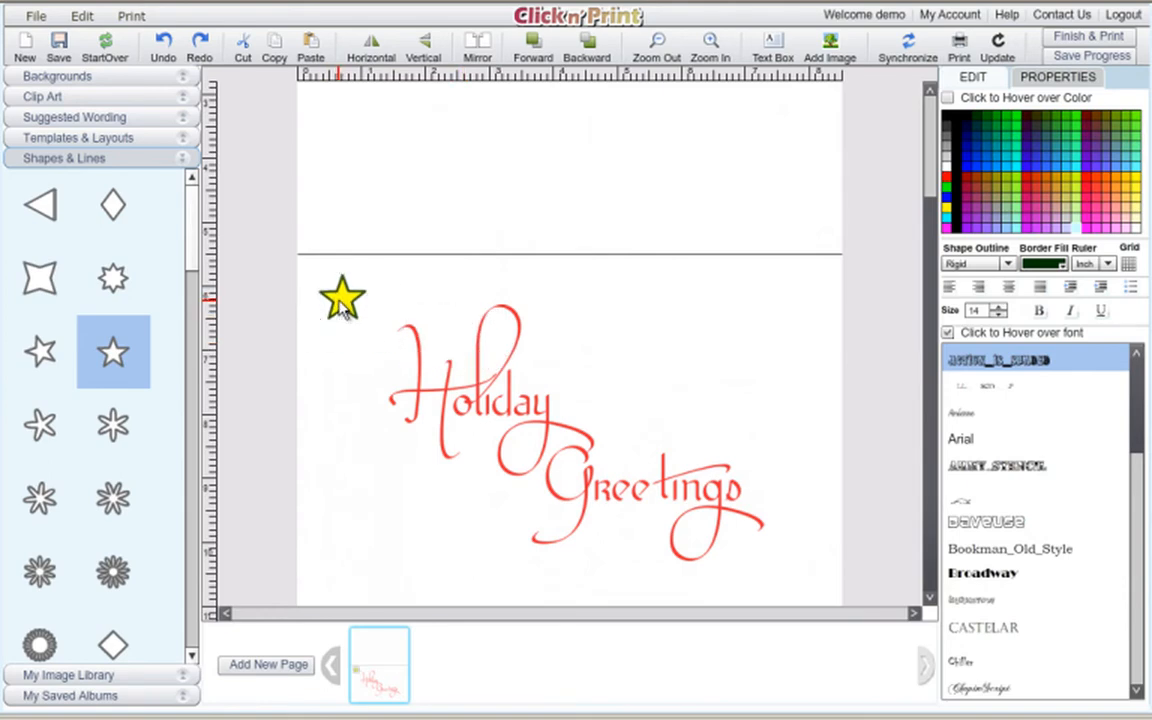
left_click(342, 298)
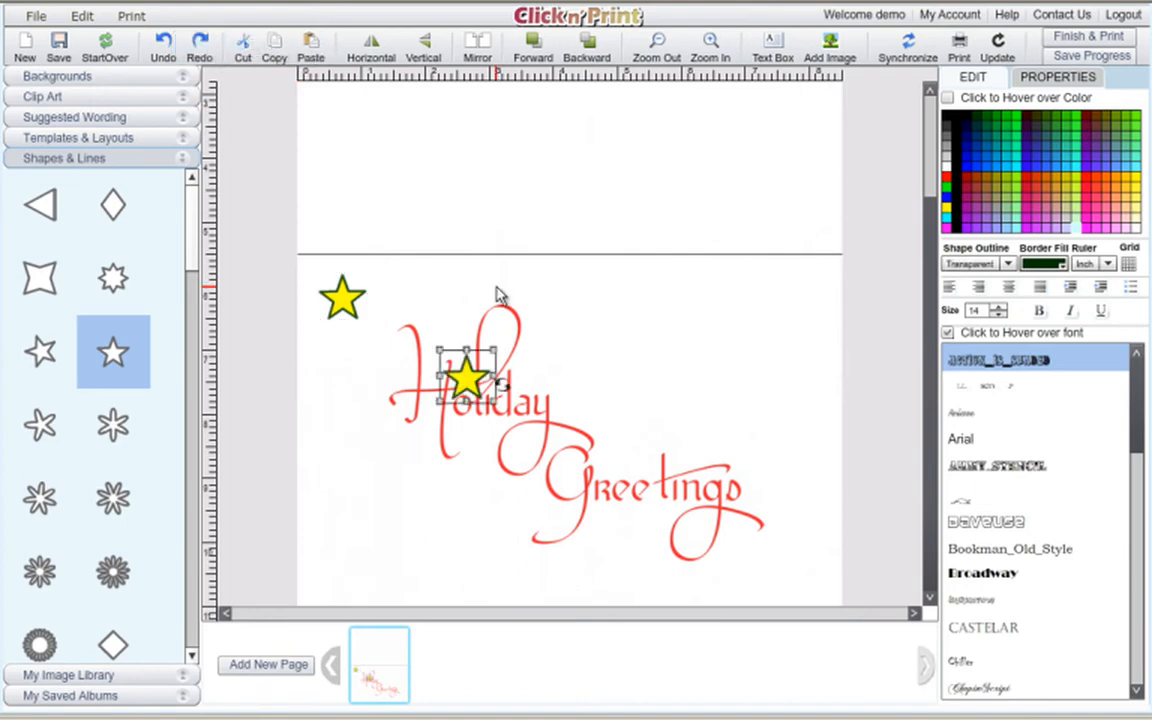
left_click_drag(470, 380, 790, 570)
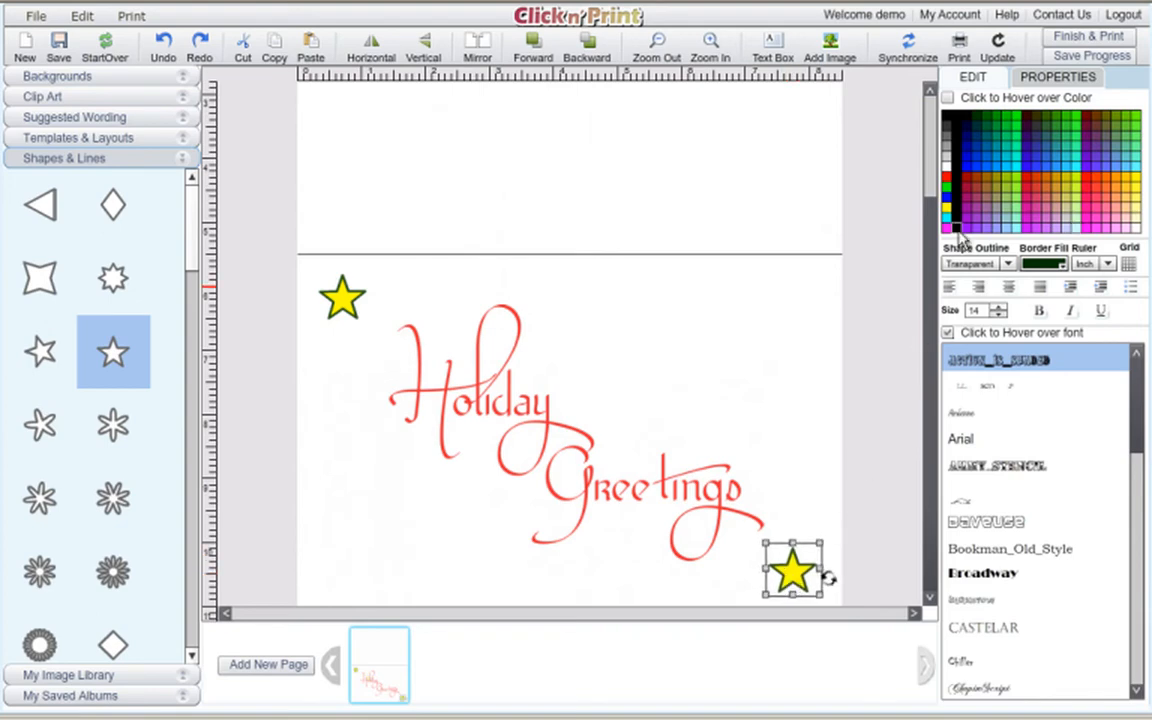
scroll("down", 3)
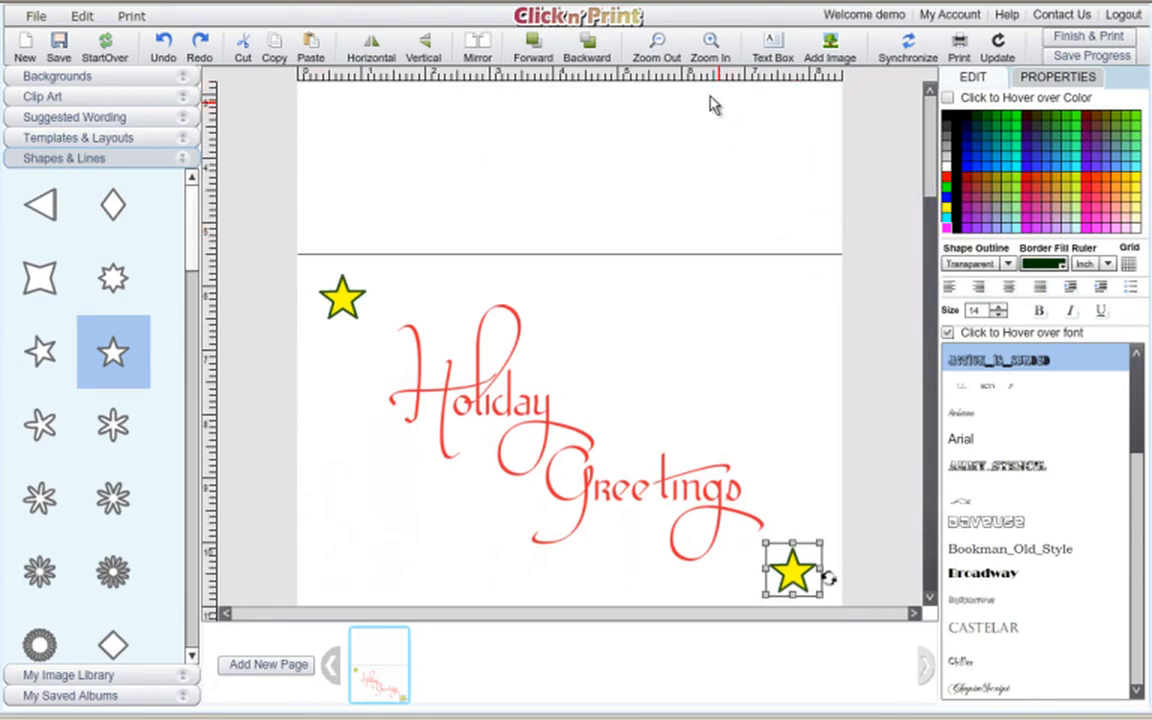
left_click(655, 45)
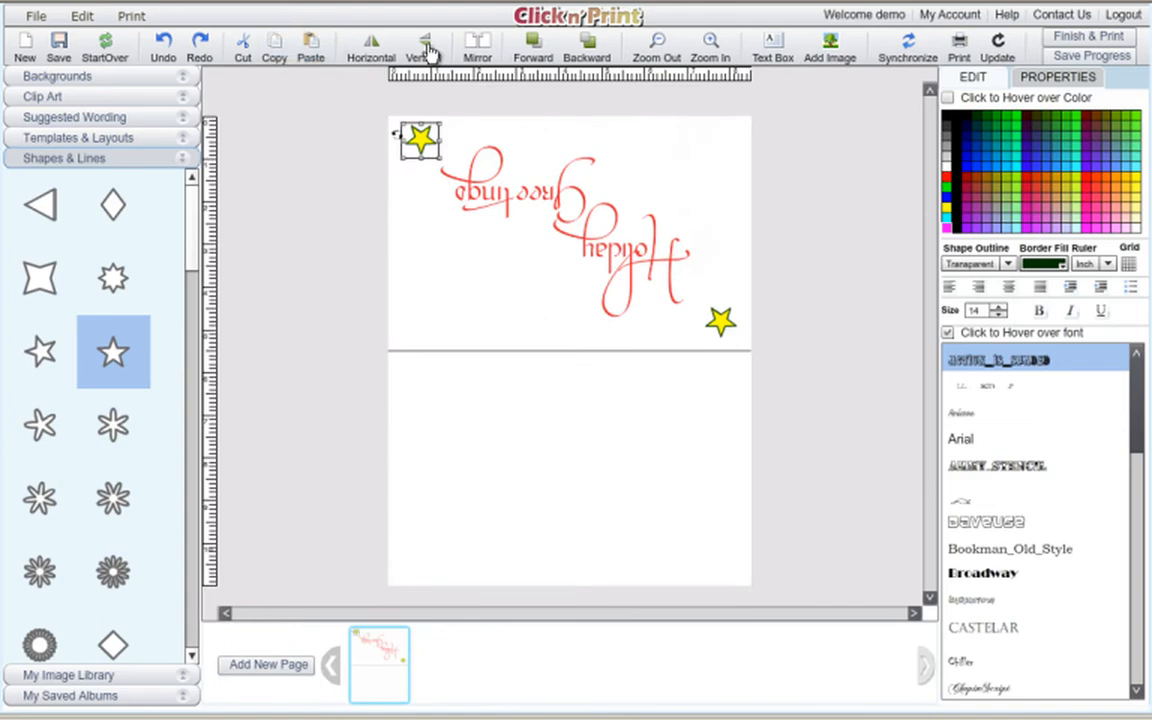
mouse_move(770, 185)
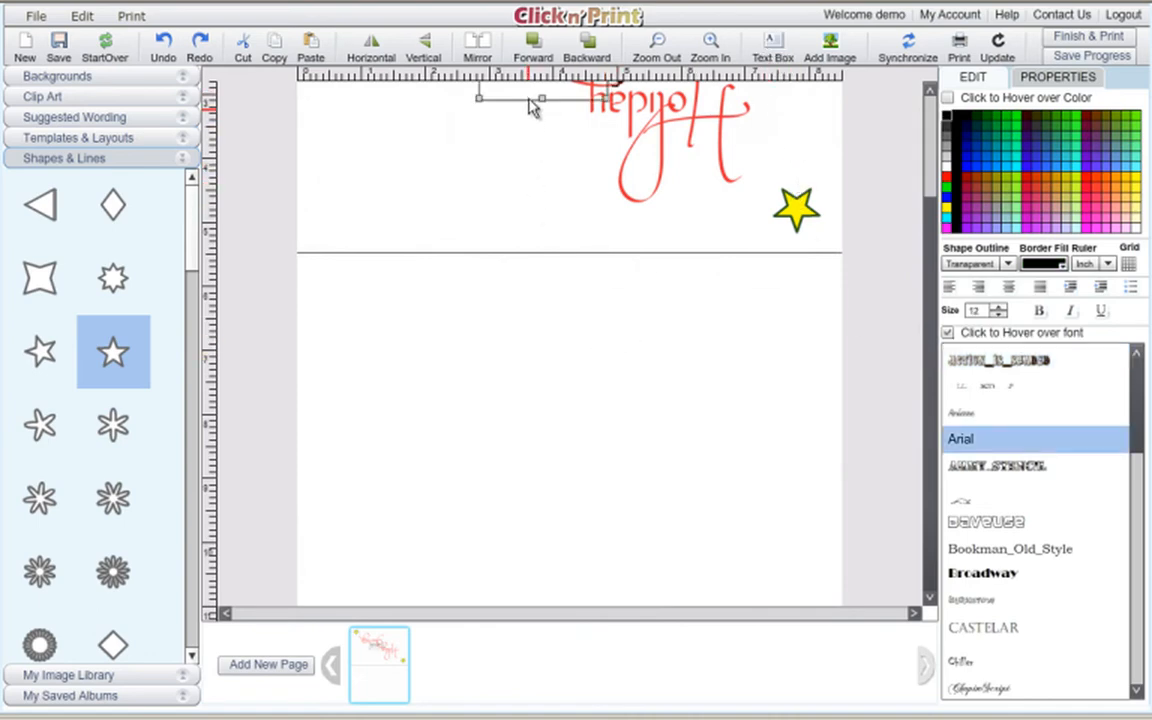
Add a text box reading 'Made by Janet.'
left_click(772, 44)
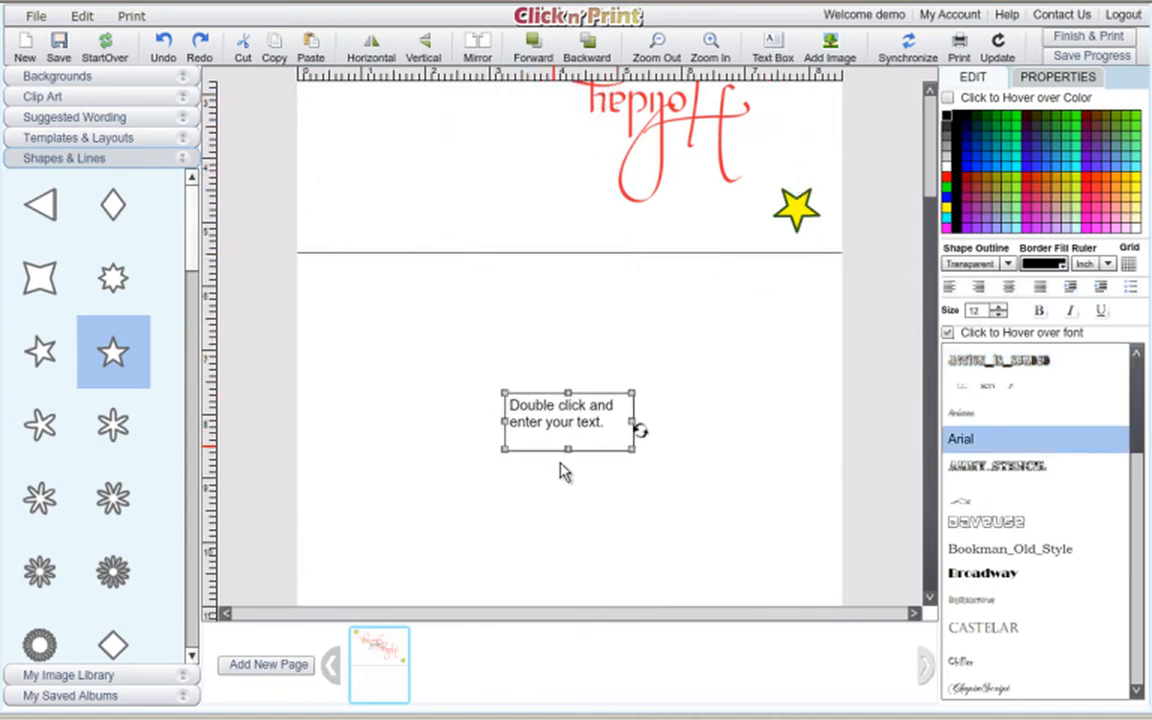
double_click(565, 420)
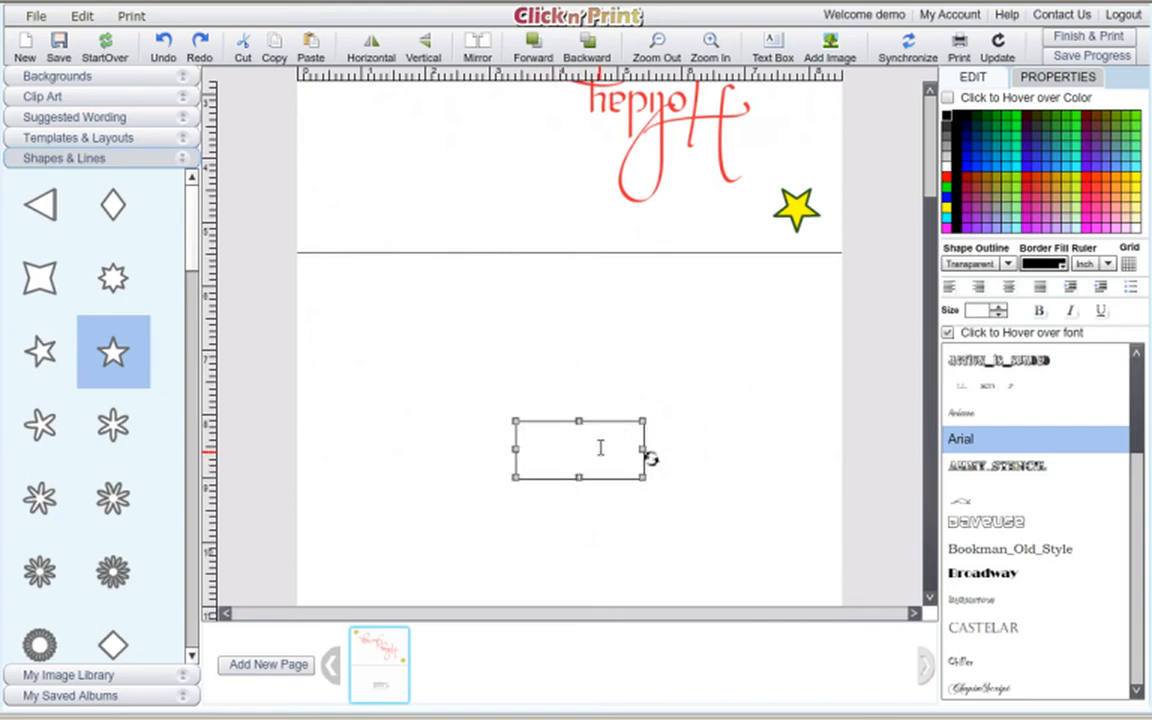
type("Made by")
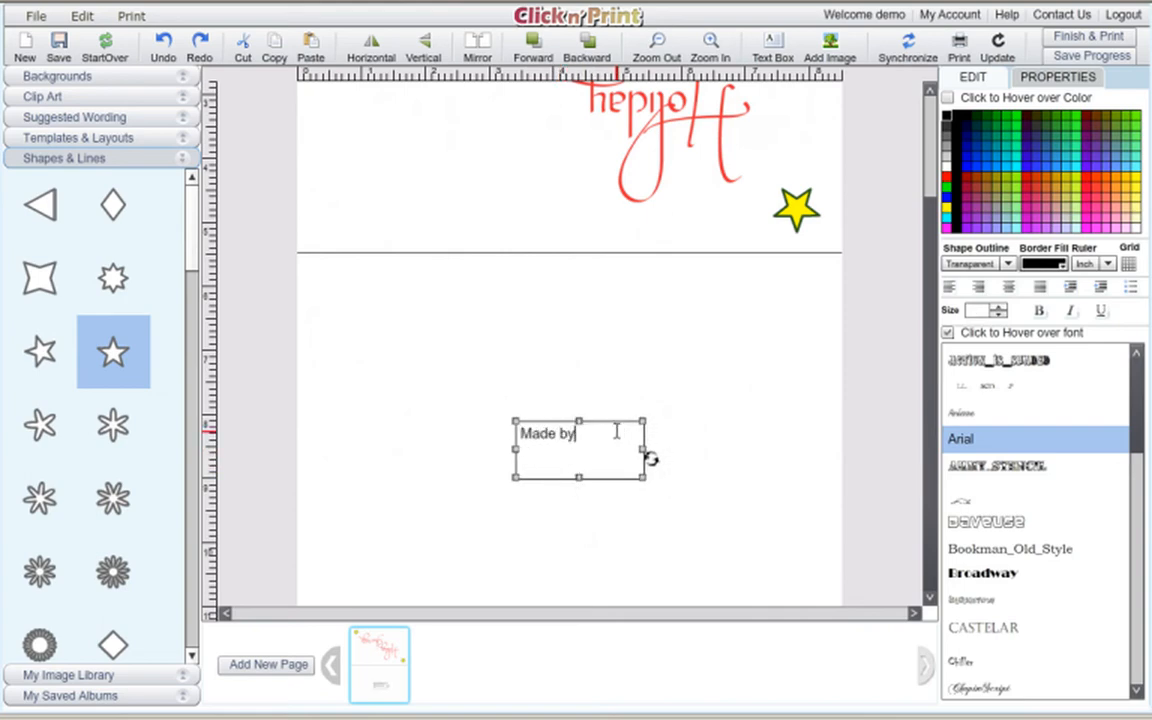
type("Janet.")
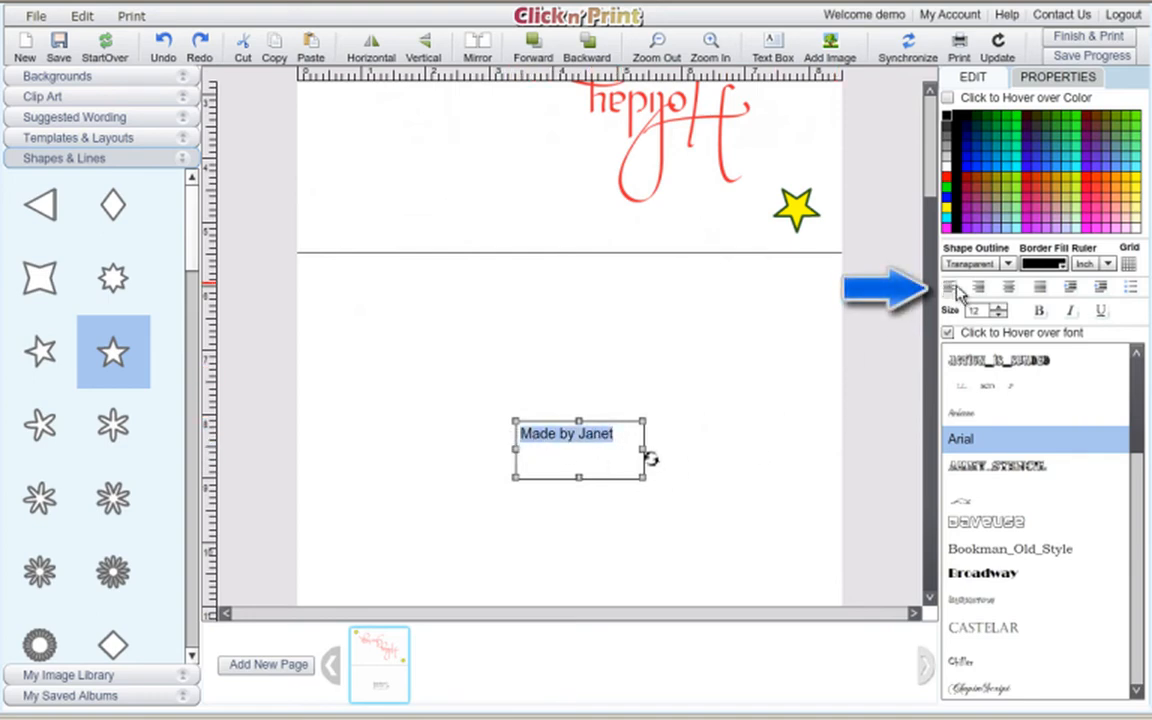
Set the signature to a handwriting font at size 22 and move it lower
left_click(1010, 288)
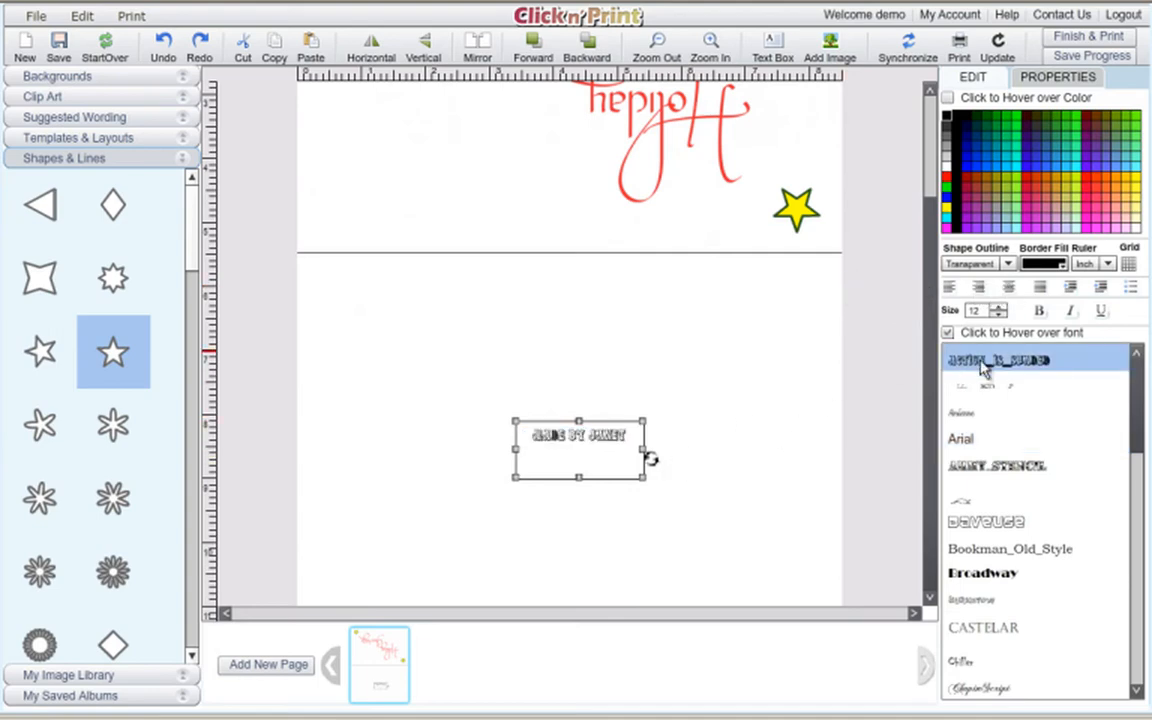
left_click(961, 414)
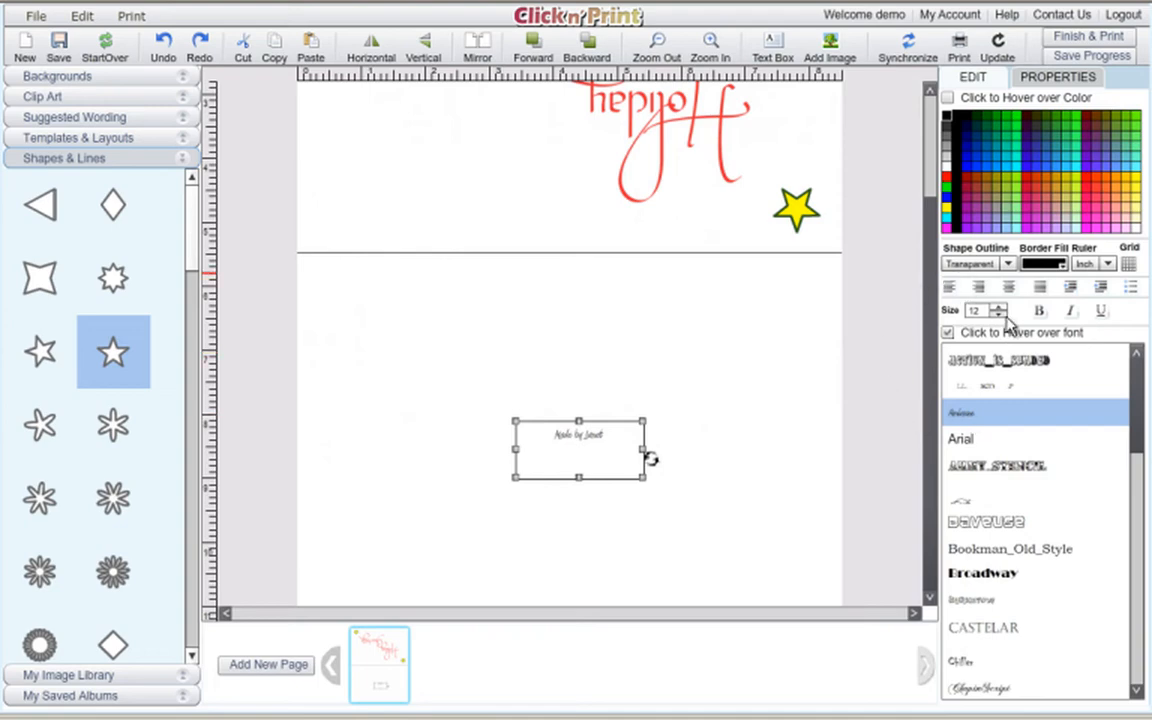
left_click(999, 307)
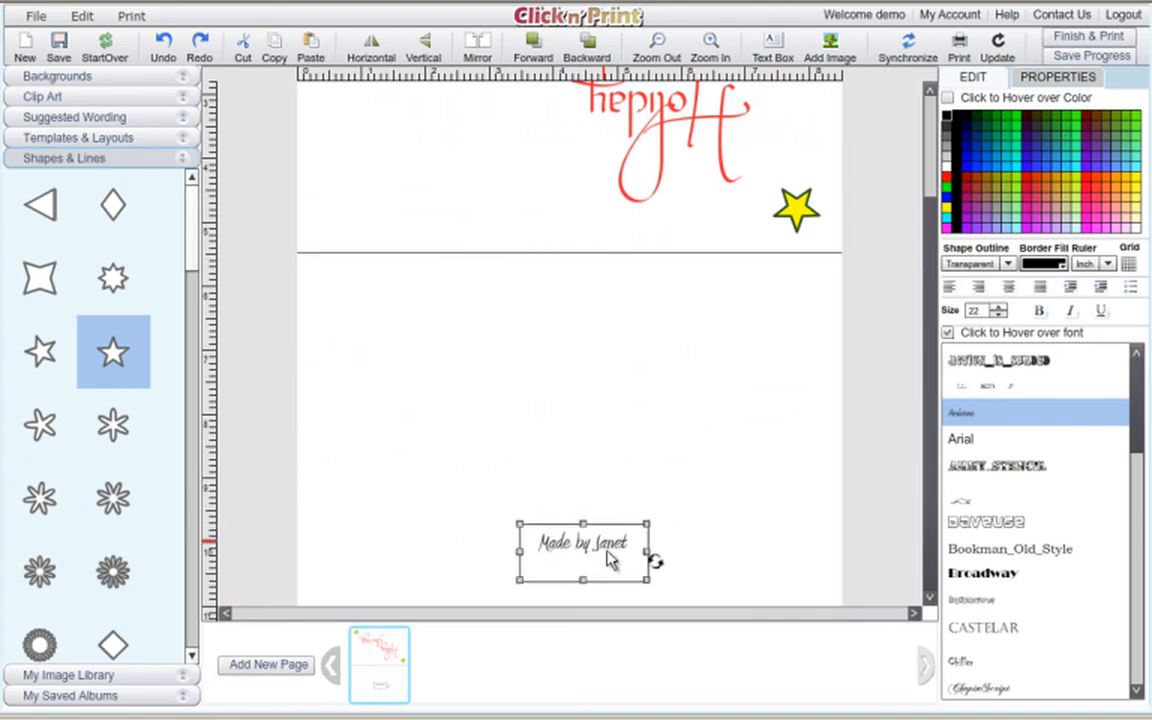
left_click_drag(582, 543, 582, 573)
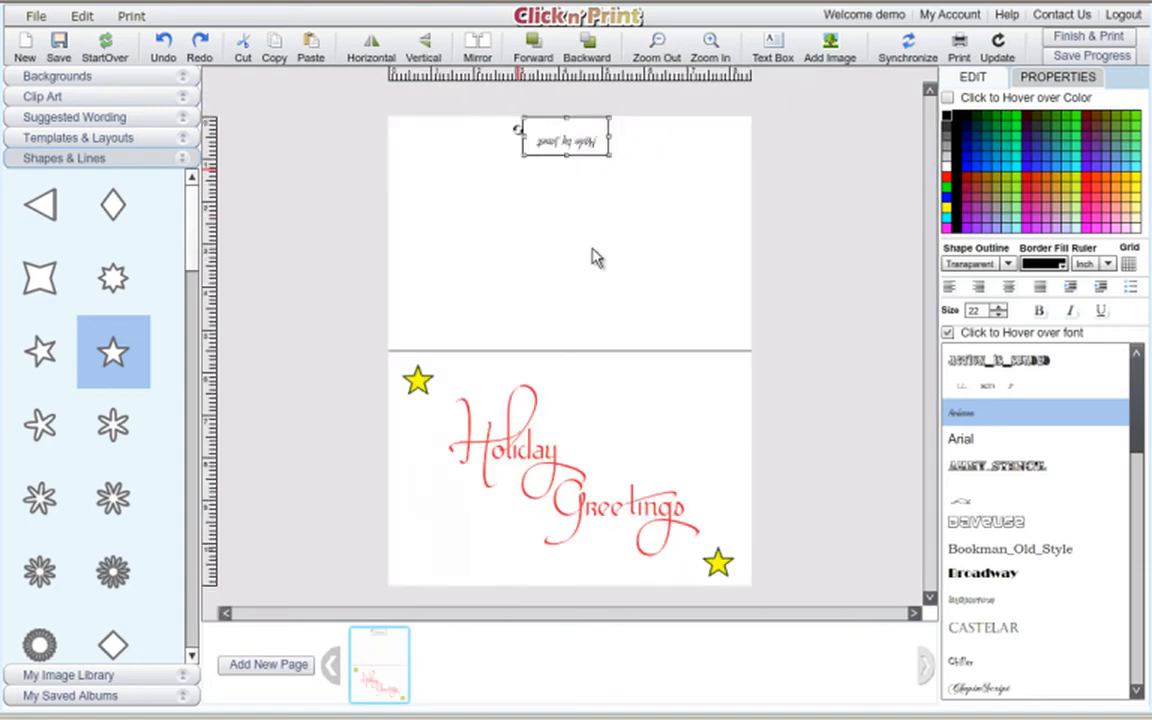
mouse_move(657, 377)
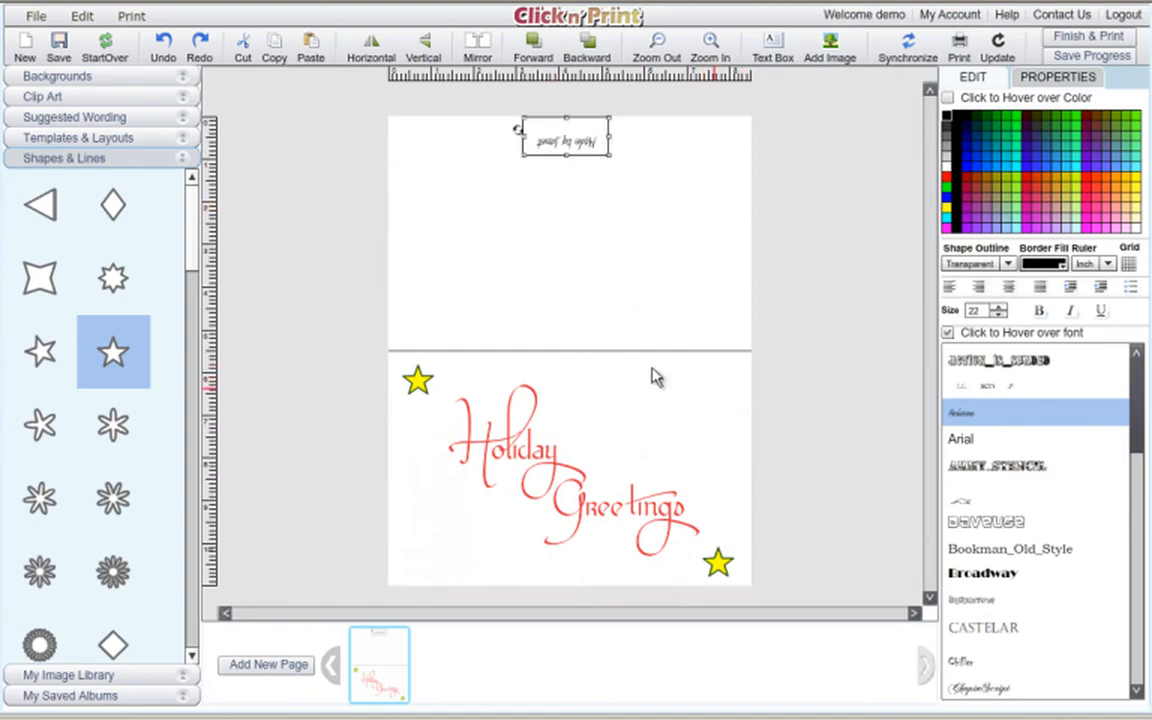
mouse_move(140, 72)
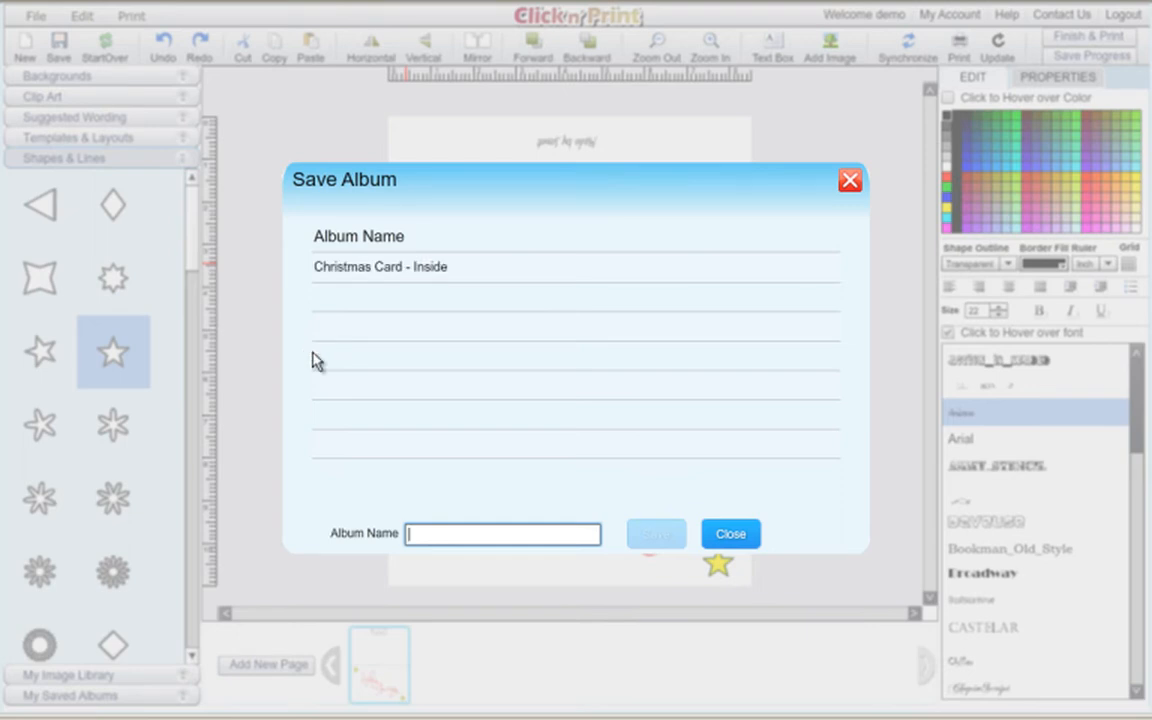
Save the design as album 'Christmas Card - Outside' and dismiss the confirmation
type("Christmas")
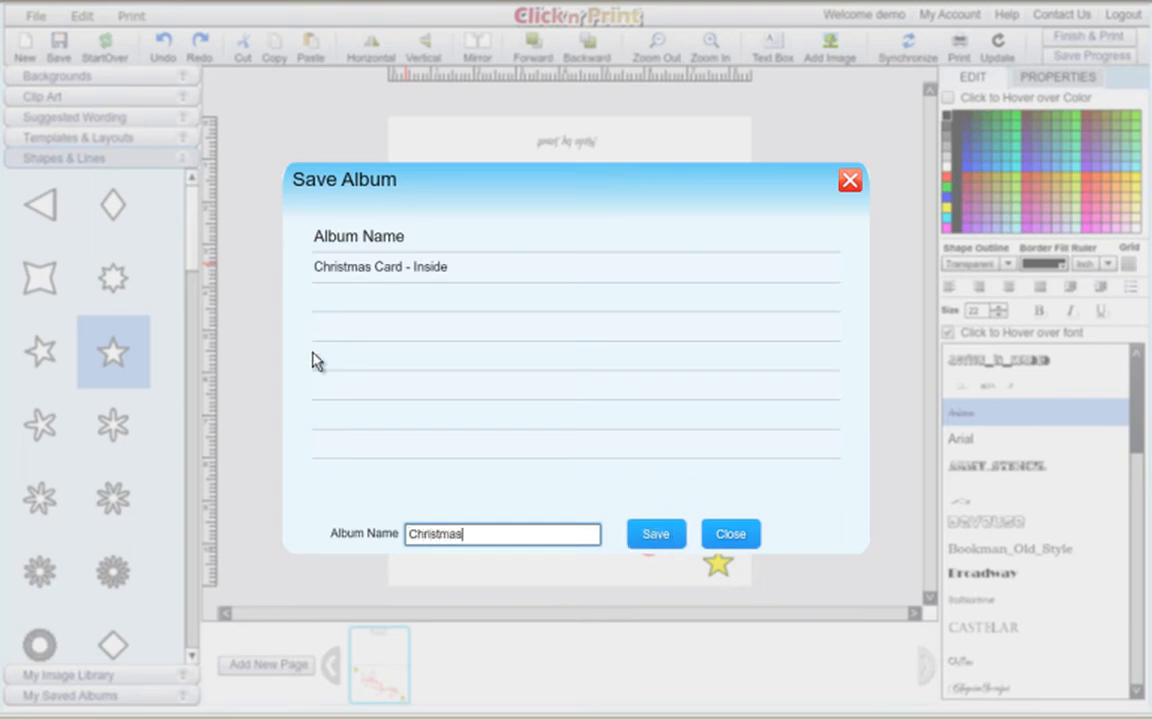
type("Card - Out")
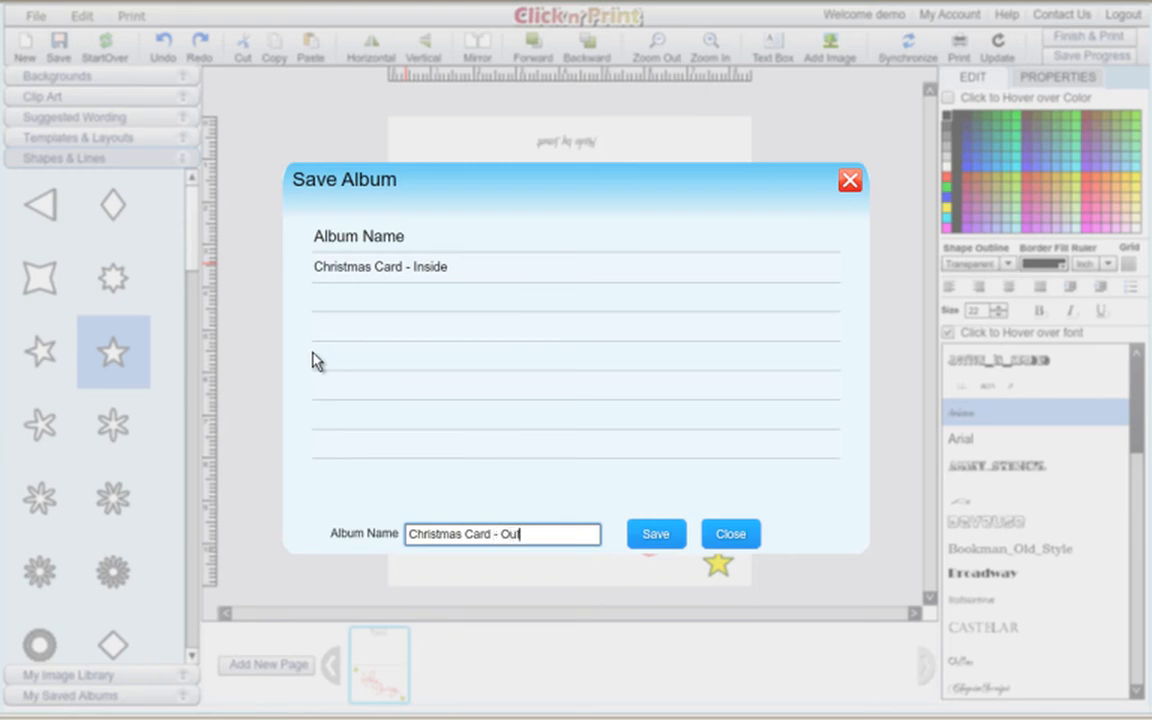
type("side")
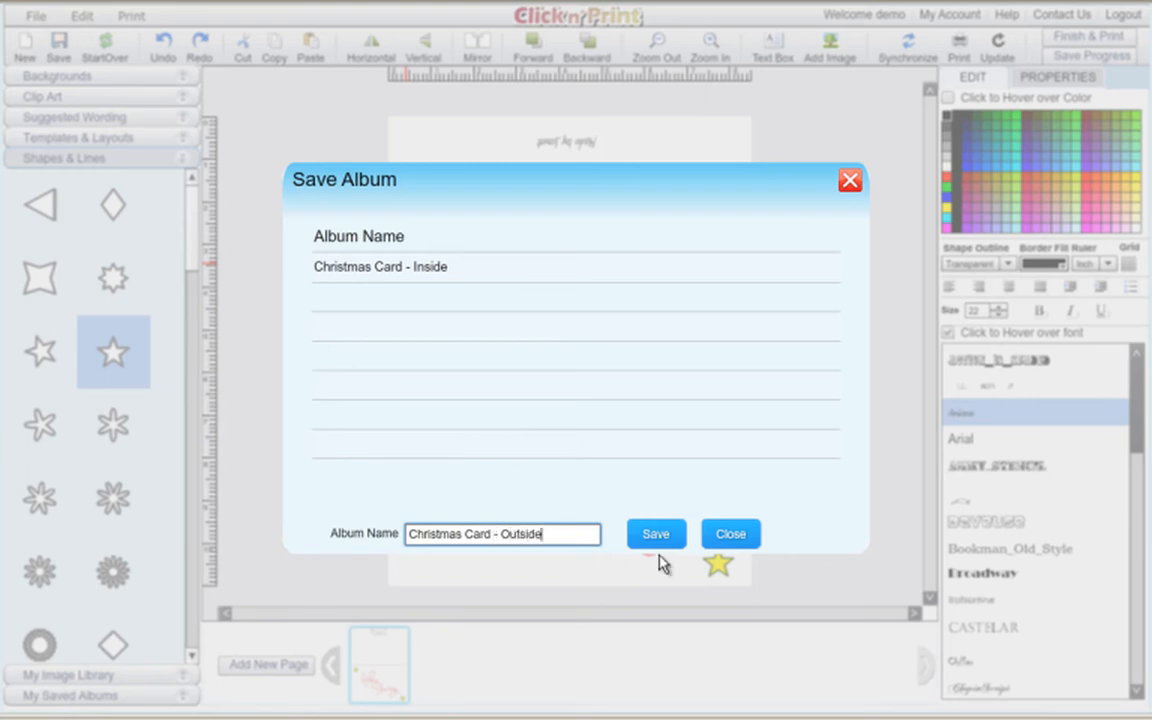
left_click(656, 533)
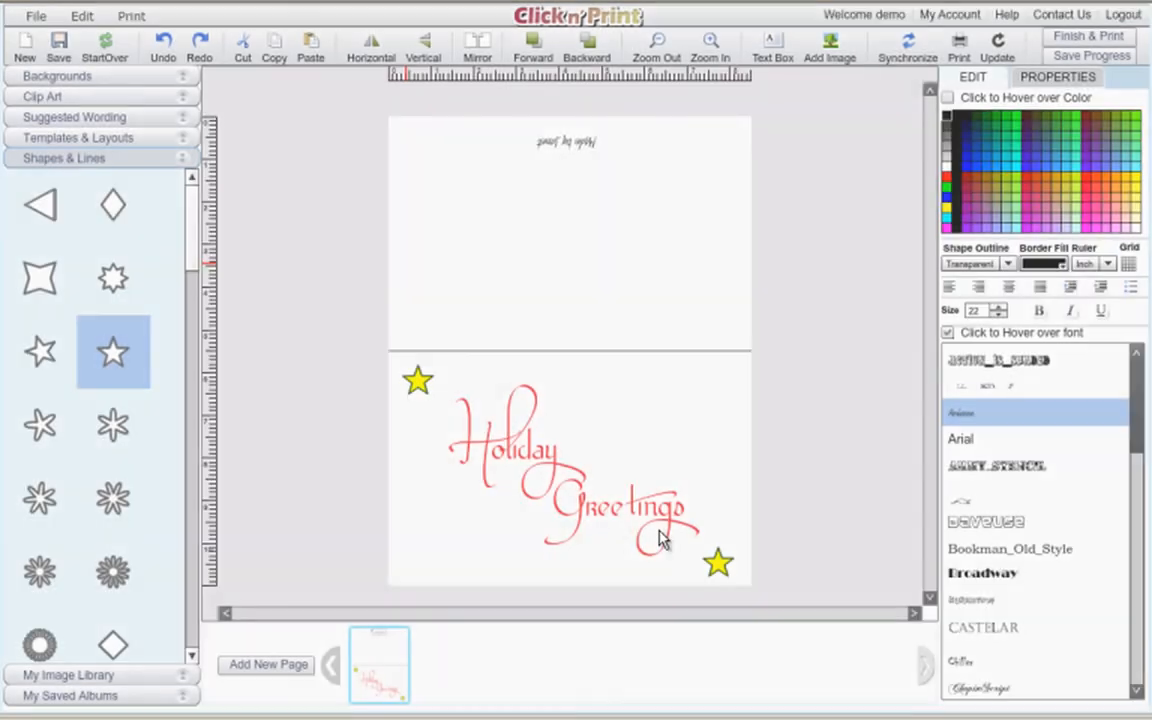
left_click(58, 45)
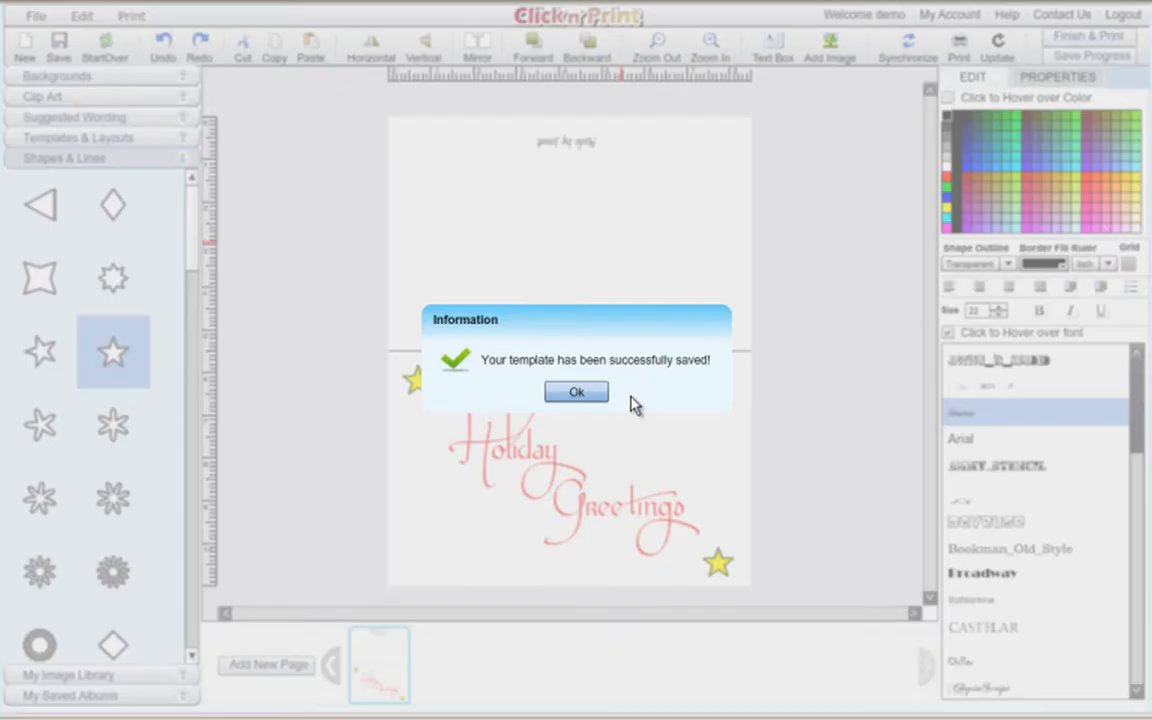
left_click(576, 391)
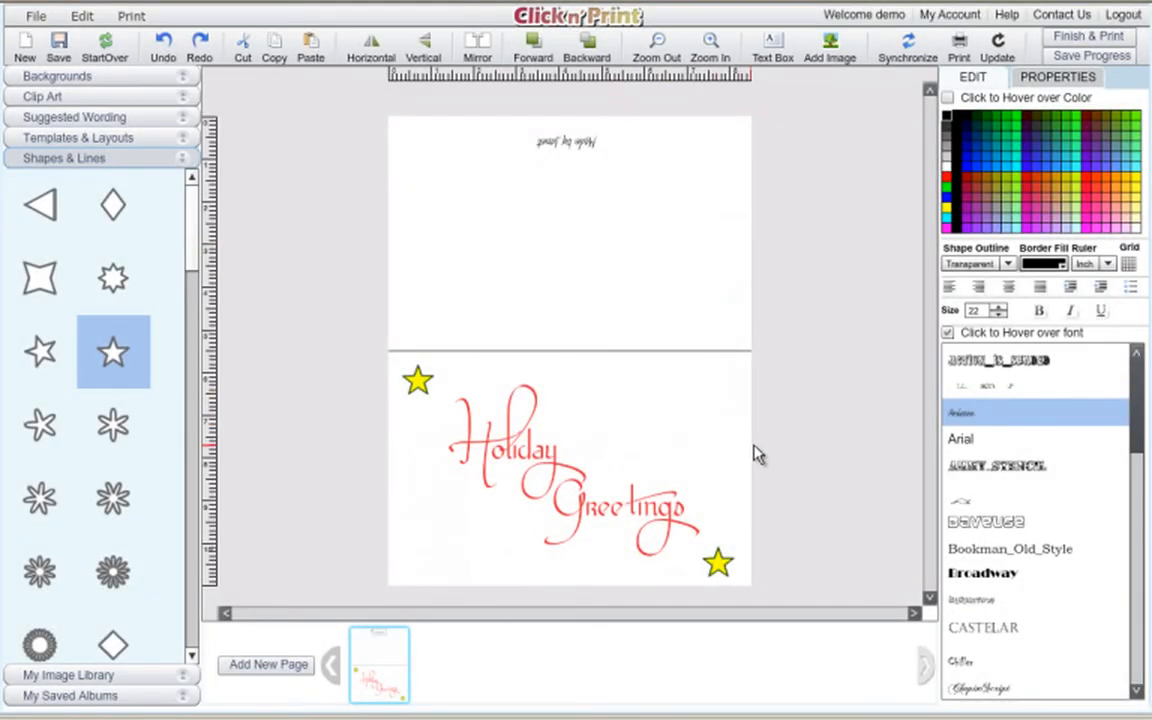
mouse_move(855, 187)
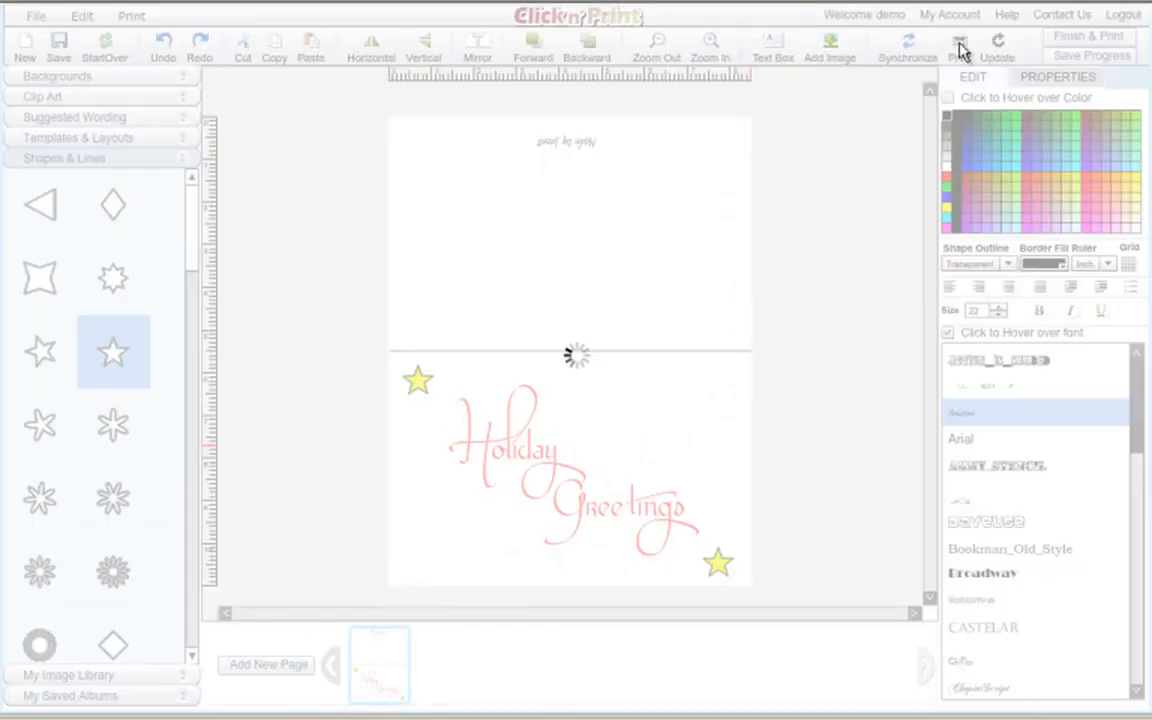
Start printing and acknowledge the Printing Instructions message to reach the Print dialog
left_click(957, 44)
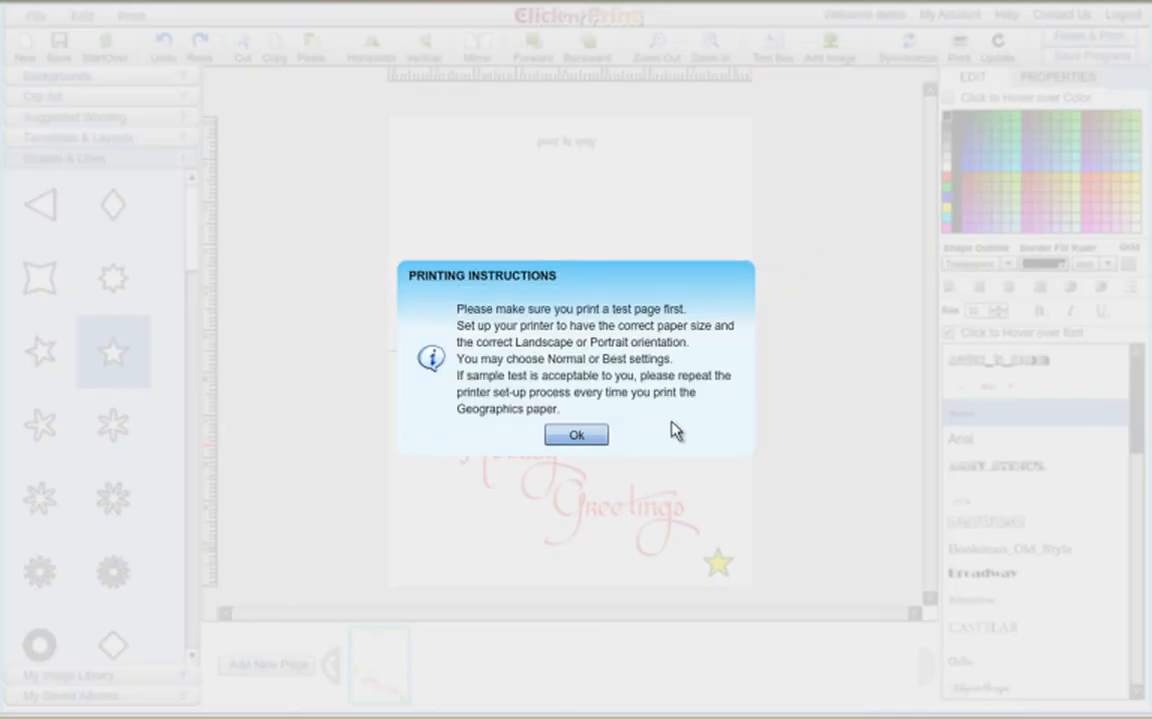
left_click(576, 434)
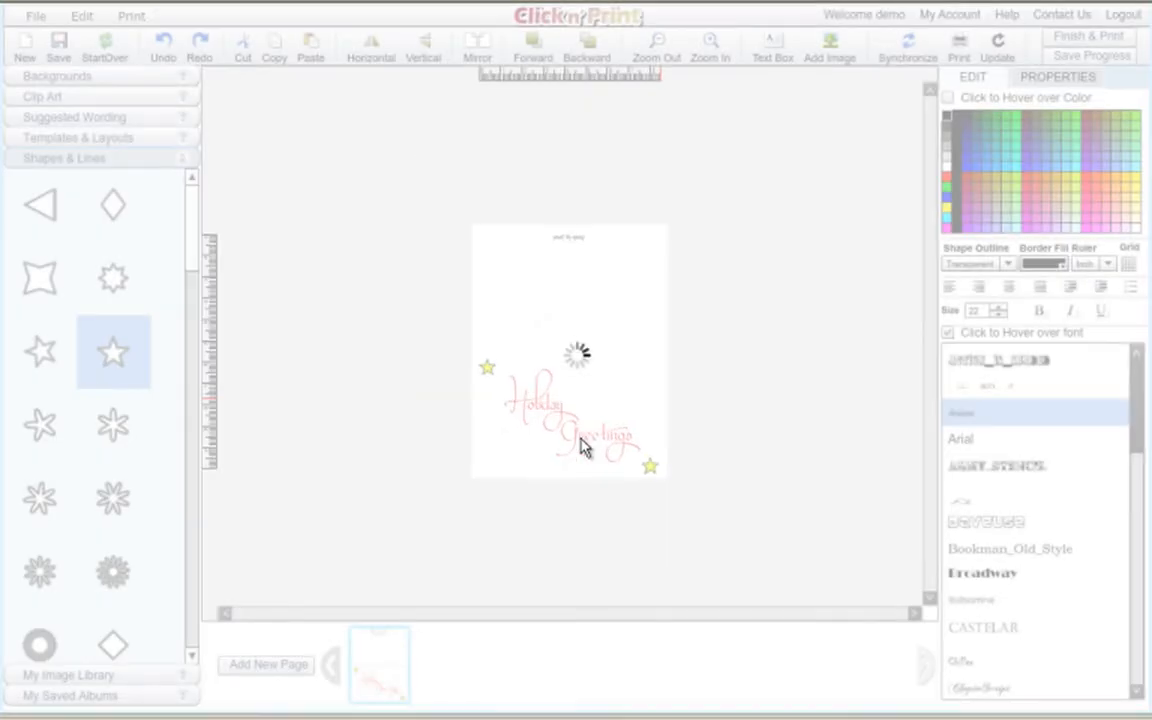
left_click(958, 45)
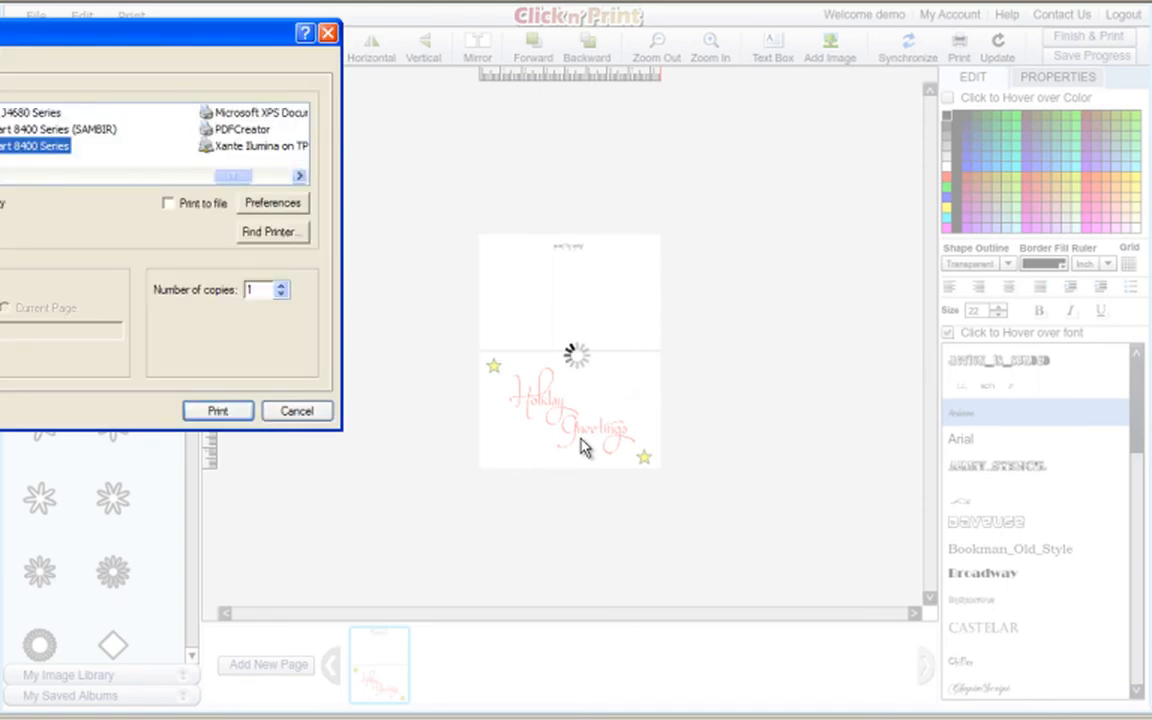
mouse_move(260, 35)
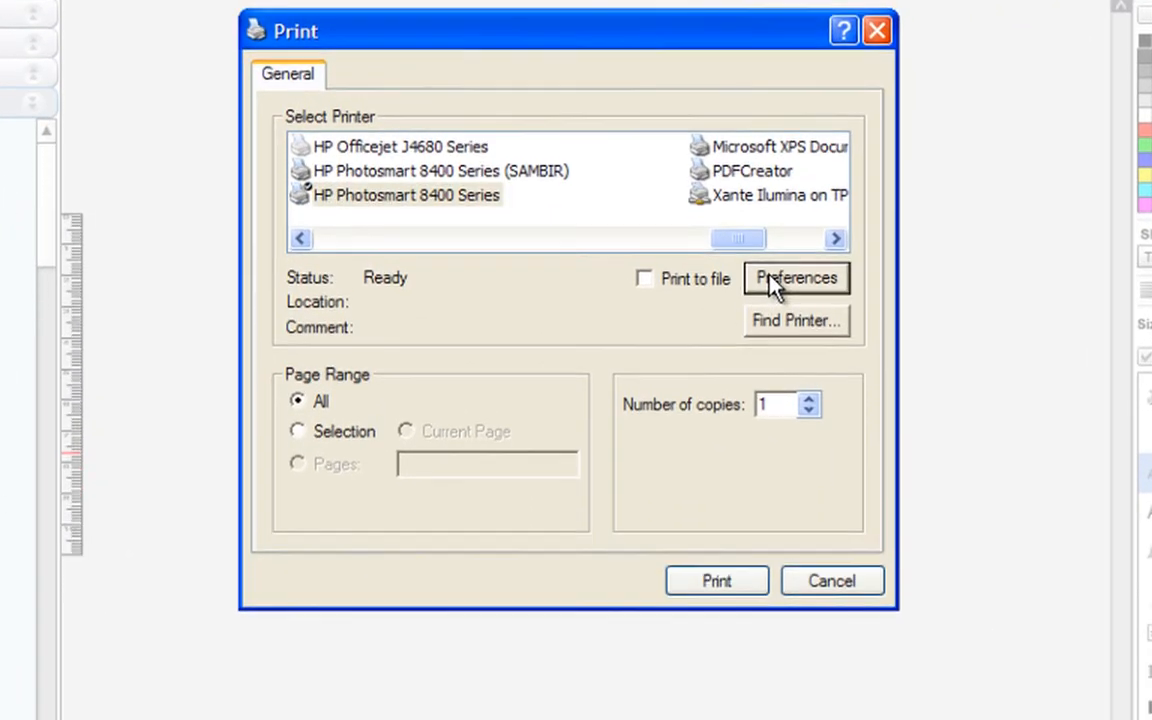
Pick the card's paper size in Printing Preferences, accept, then cancel the Print dialog
left_click(795, 278)
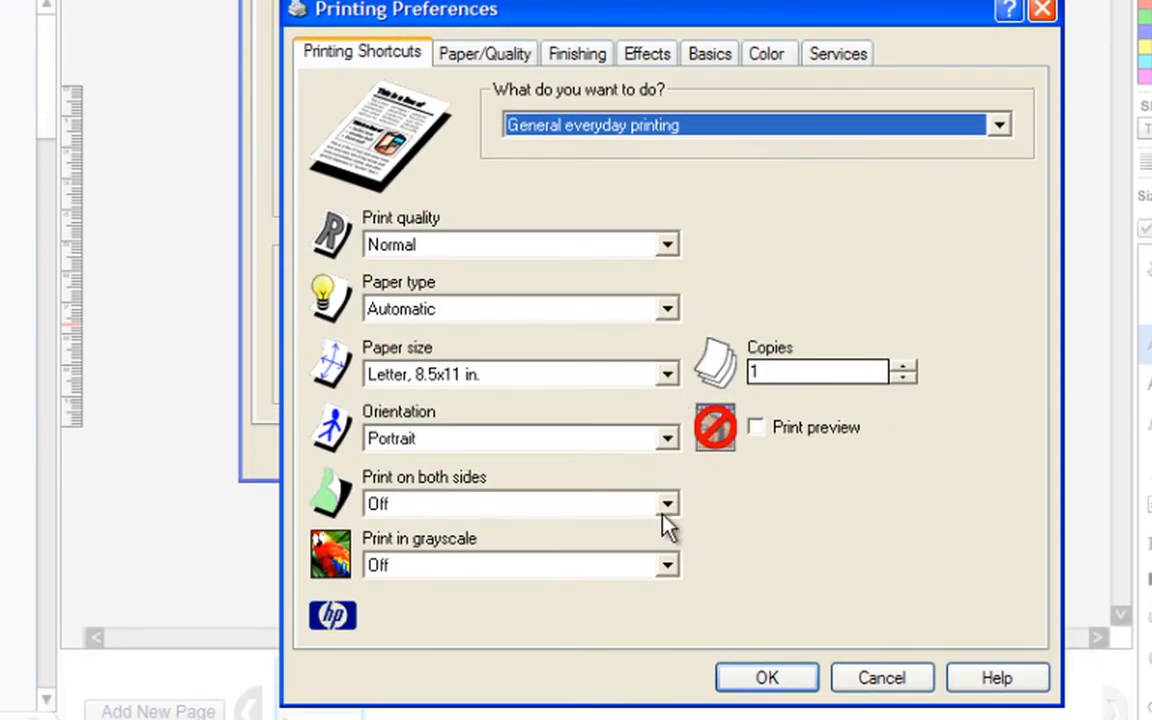
left_click(667, 438)
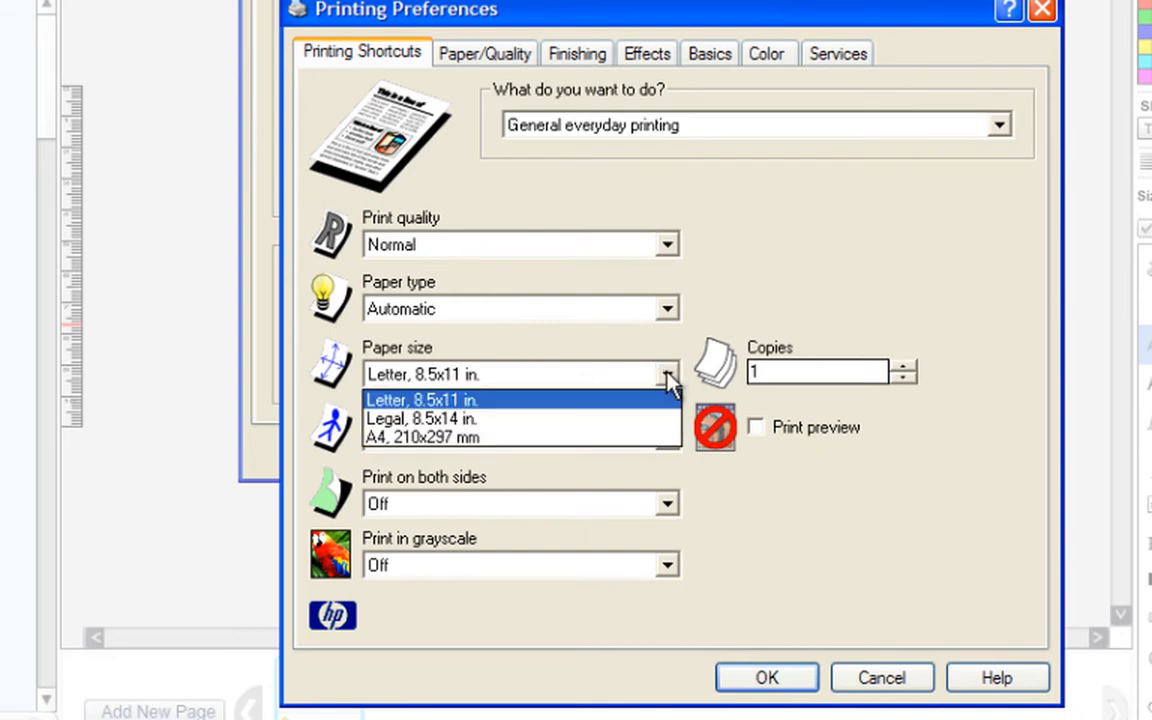
left_click(420, 399)
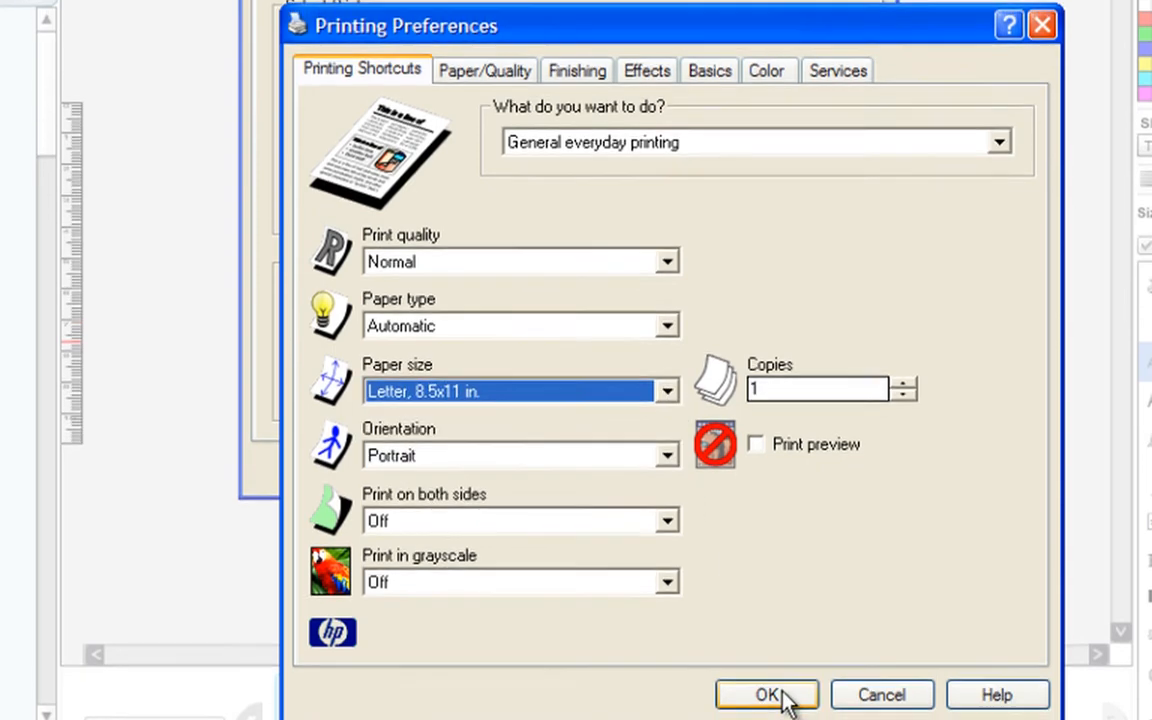
left_click(767, 694)
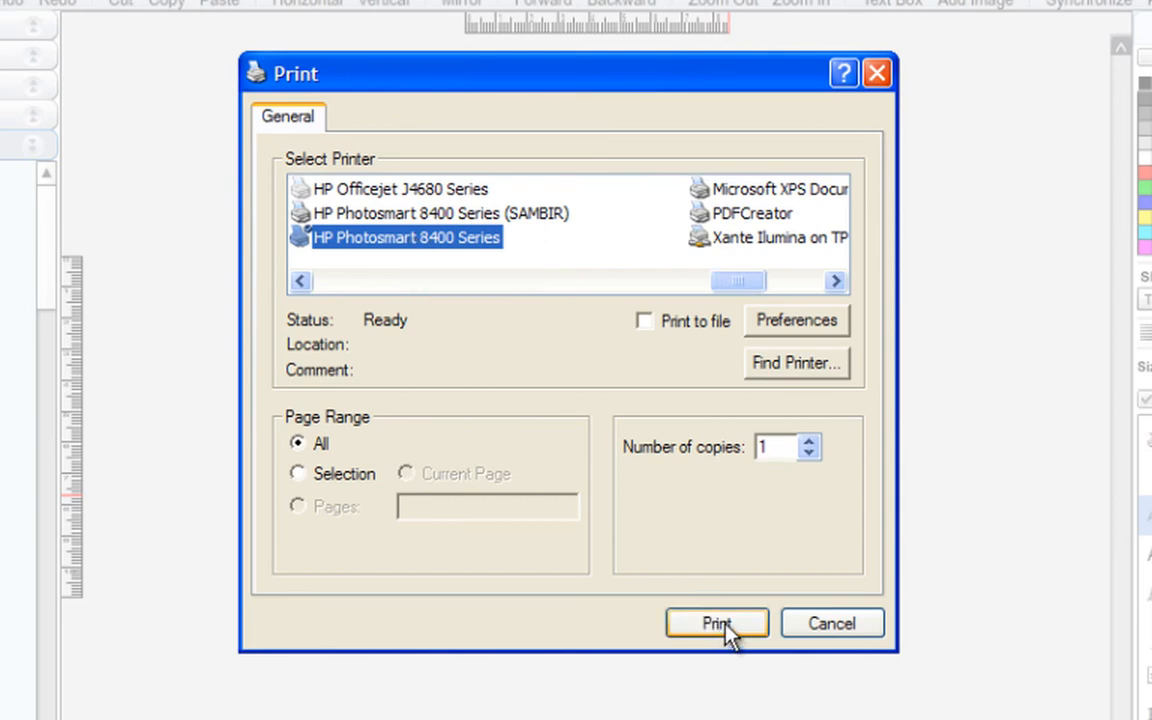
mouse_move(820, 623)
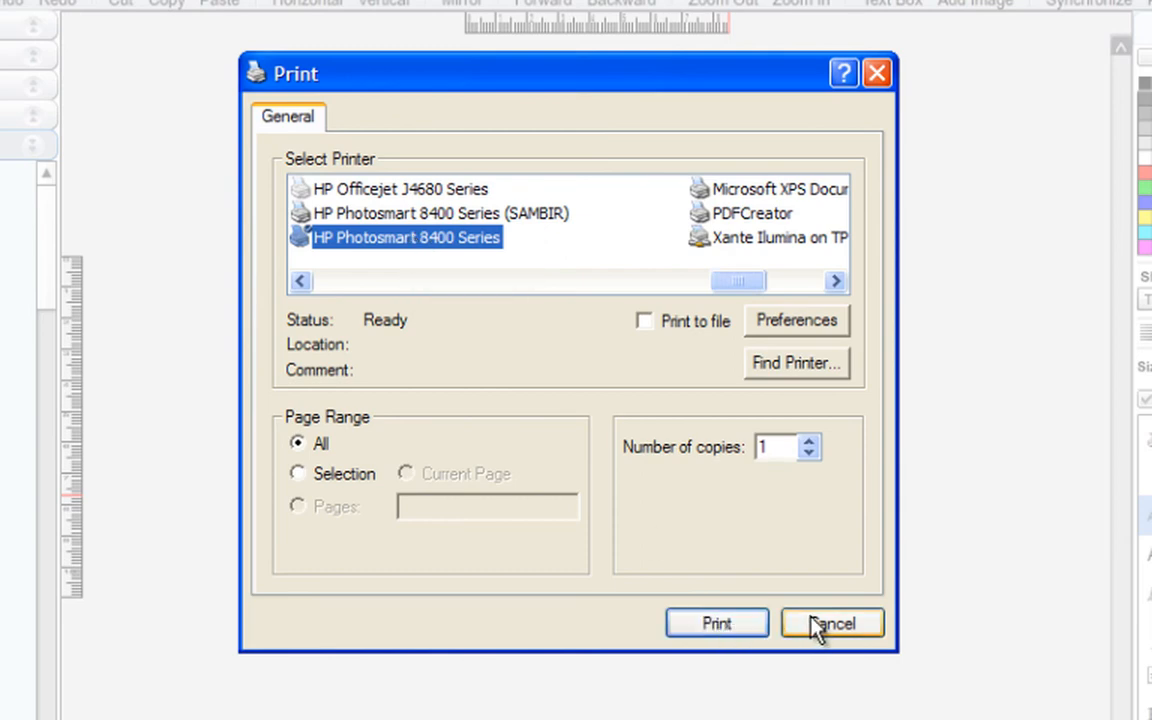
mouse_move(810, 450)
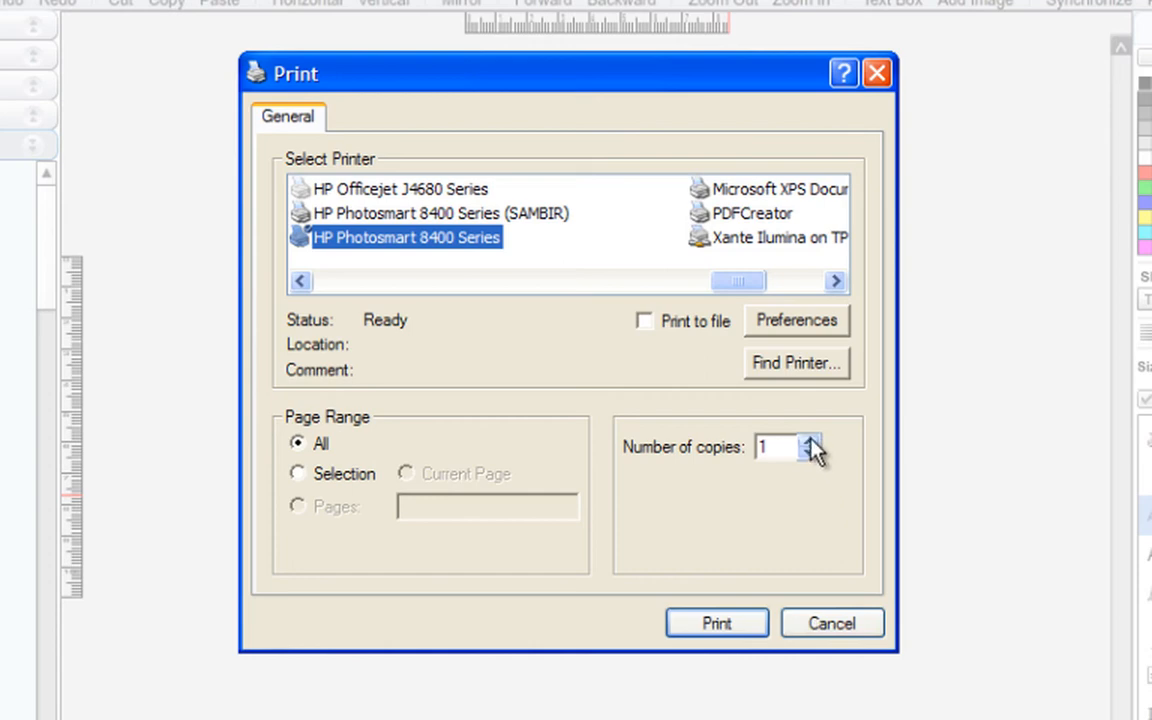
mouse_move(815, 453)
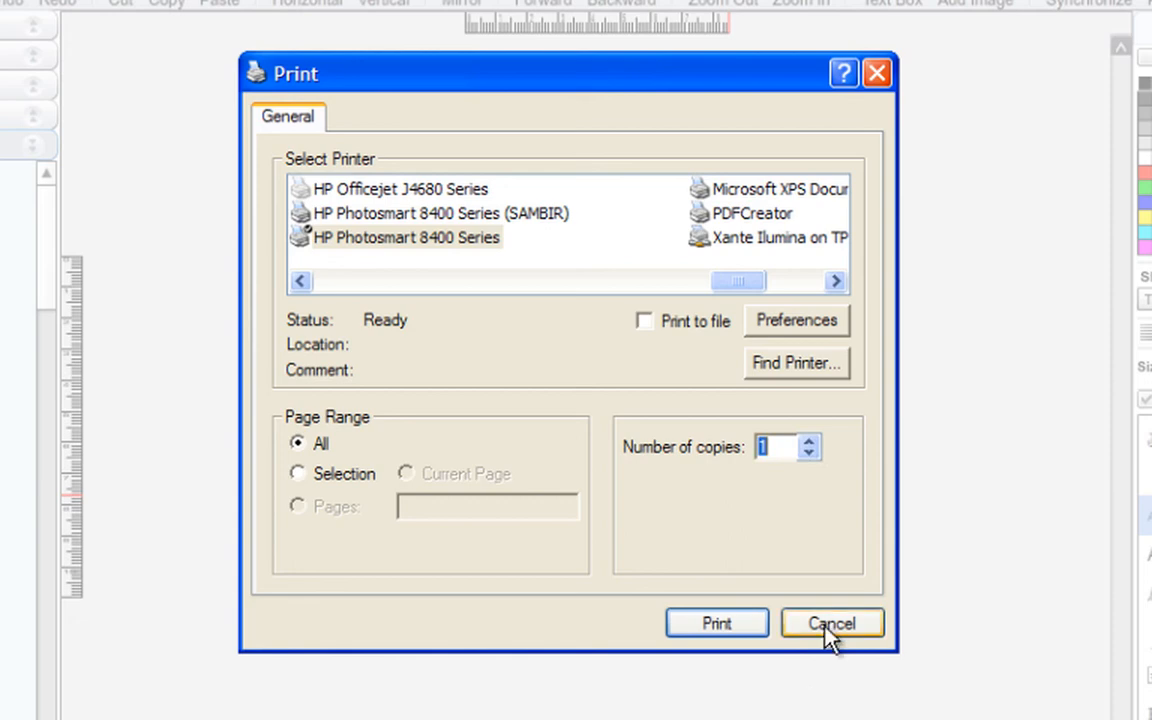
left_click(831, 623)
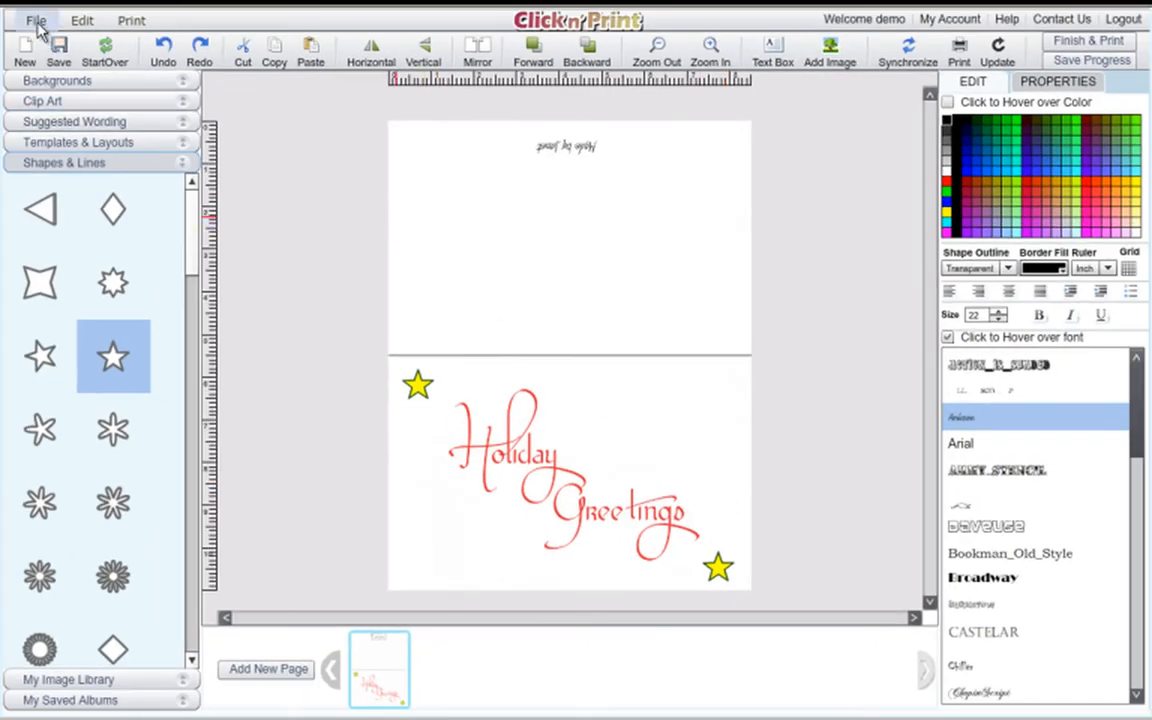
Reopen the saved 'Christmas Card - Inside' album through File > Open
left_click(36, 20)
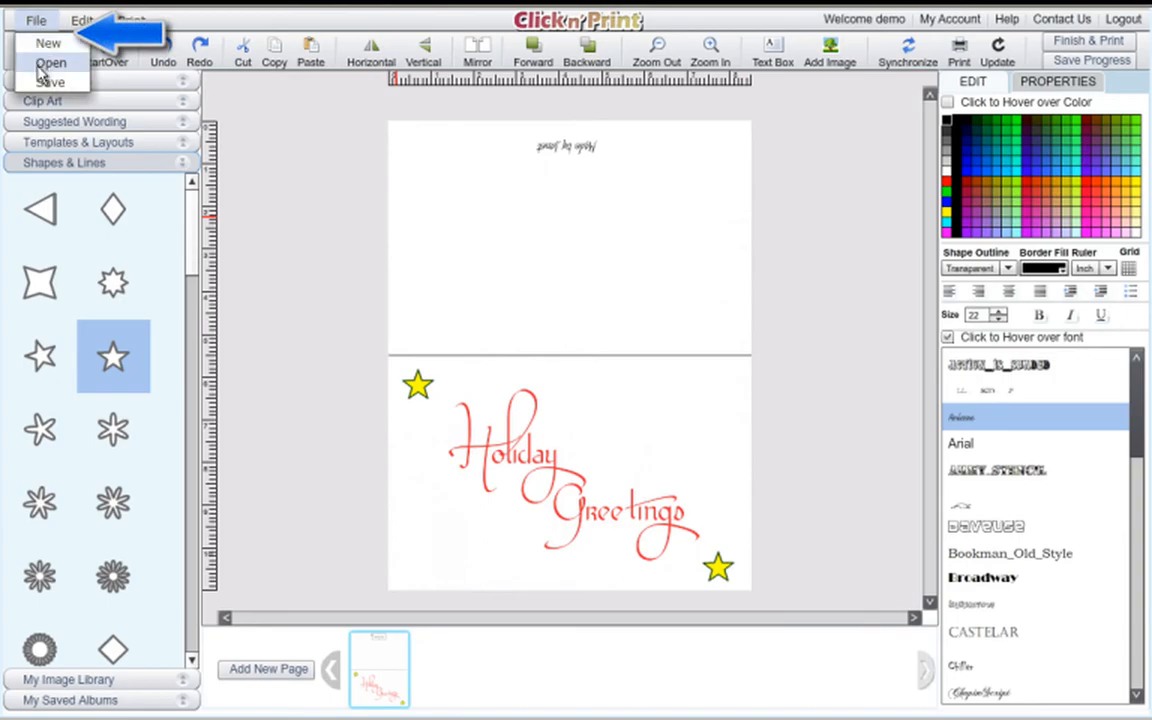
left_click(50, 63)
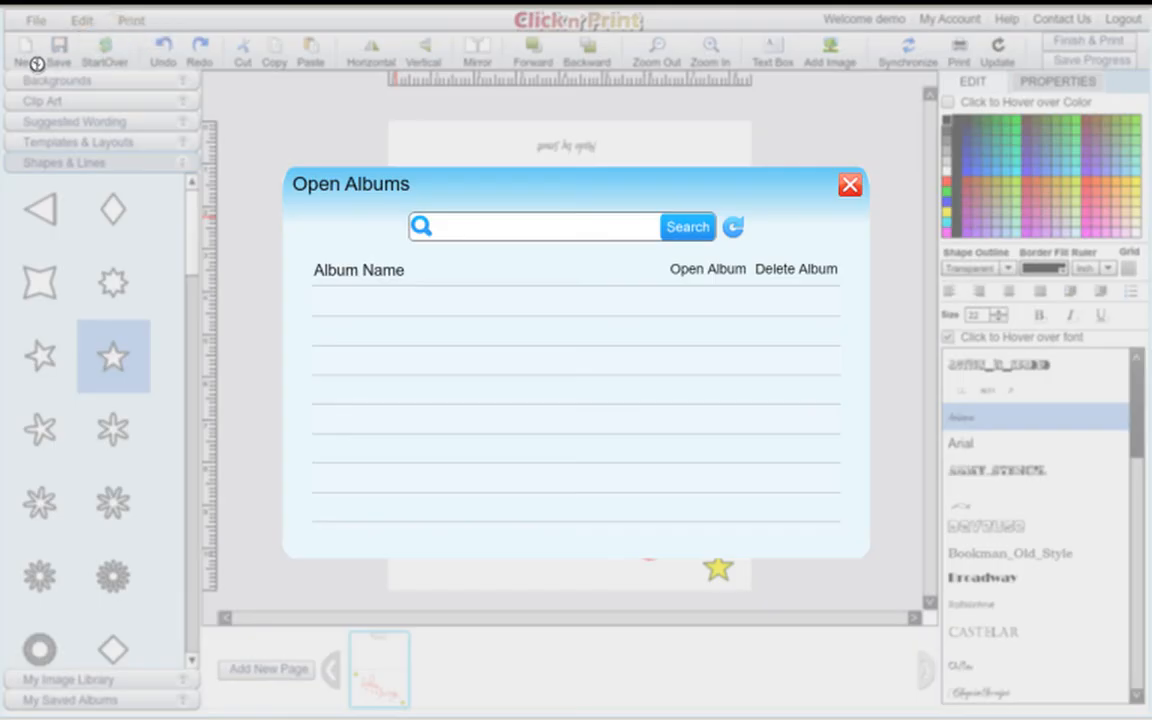
left_click(687, 226)
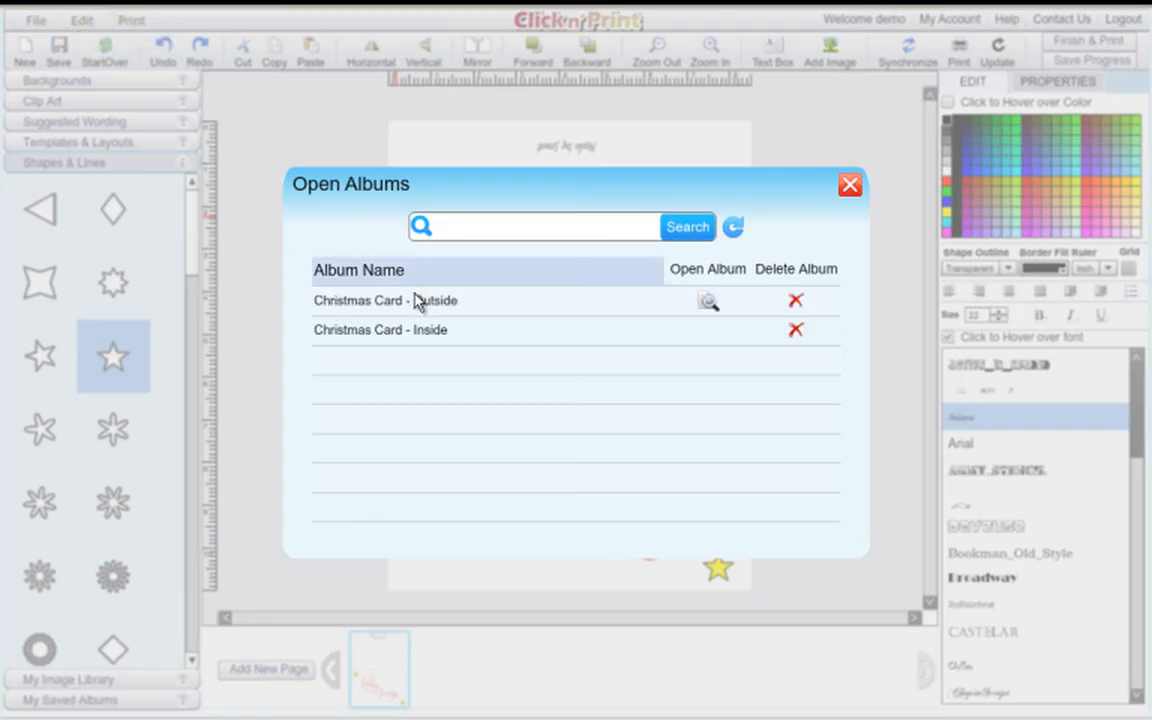
mouse_move(556, 339)
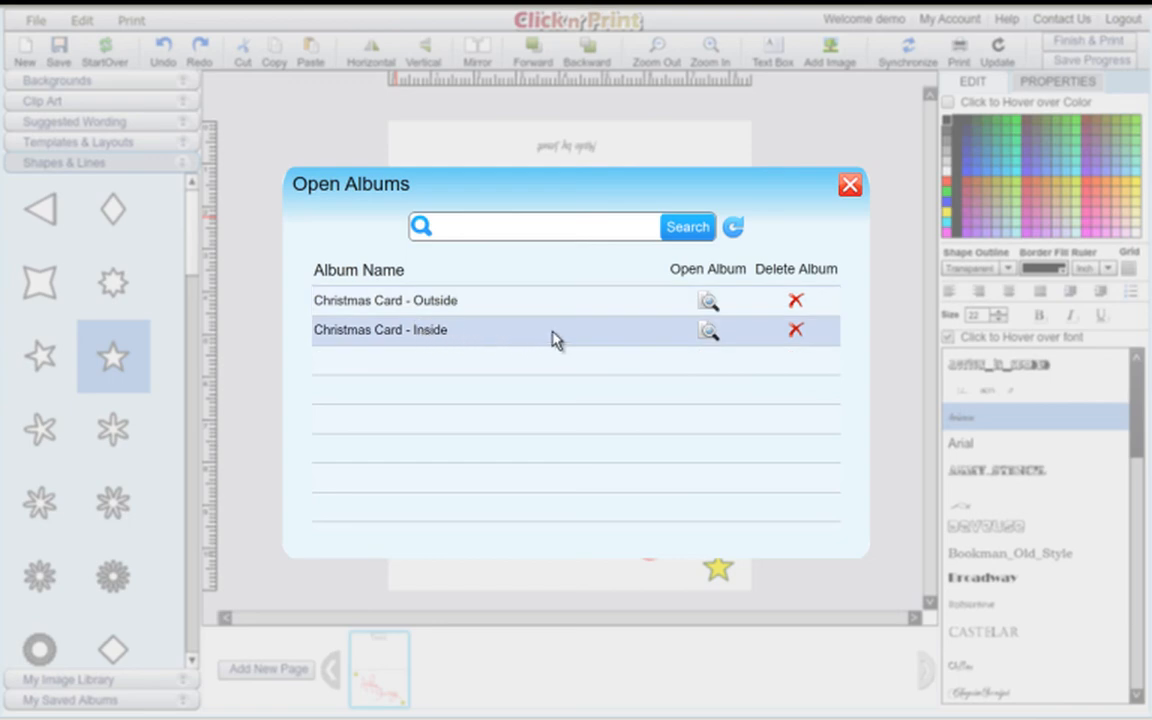
mouse_move(708, 332)
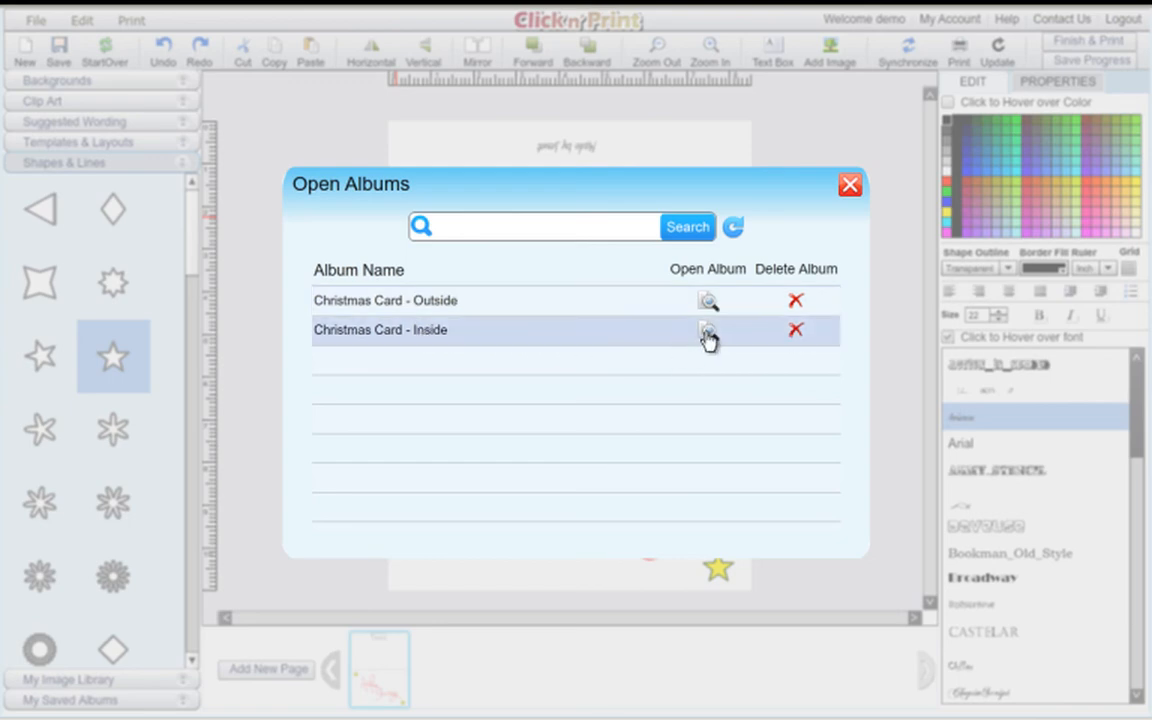
left_click(708, 330)
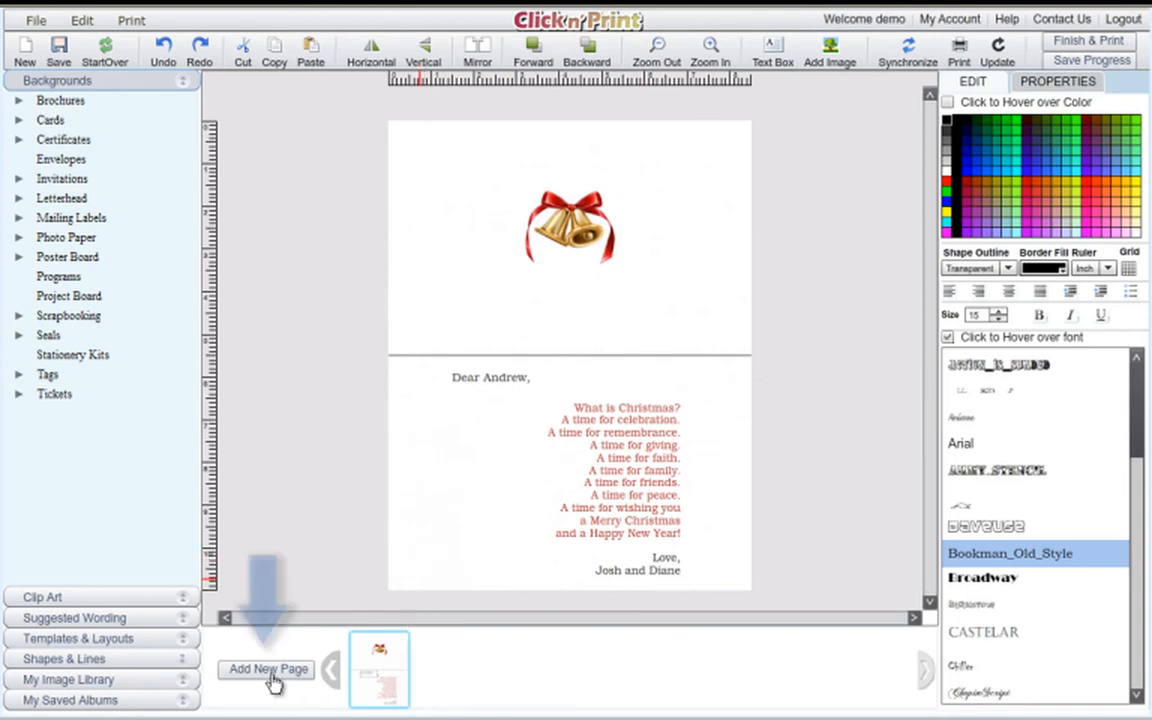
Save the inside card and add a second page repeating the bells and poem
left_click(266, 669)
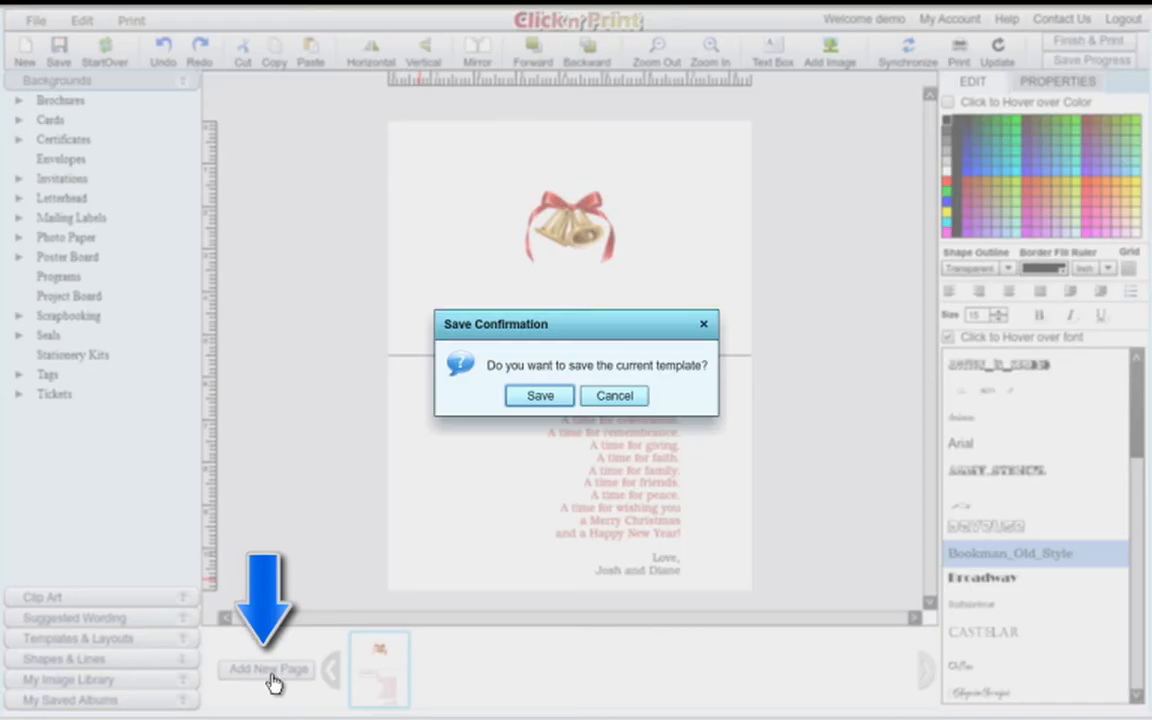
left_click(539, 395)
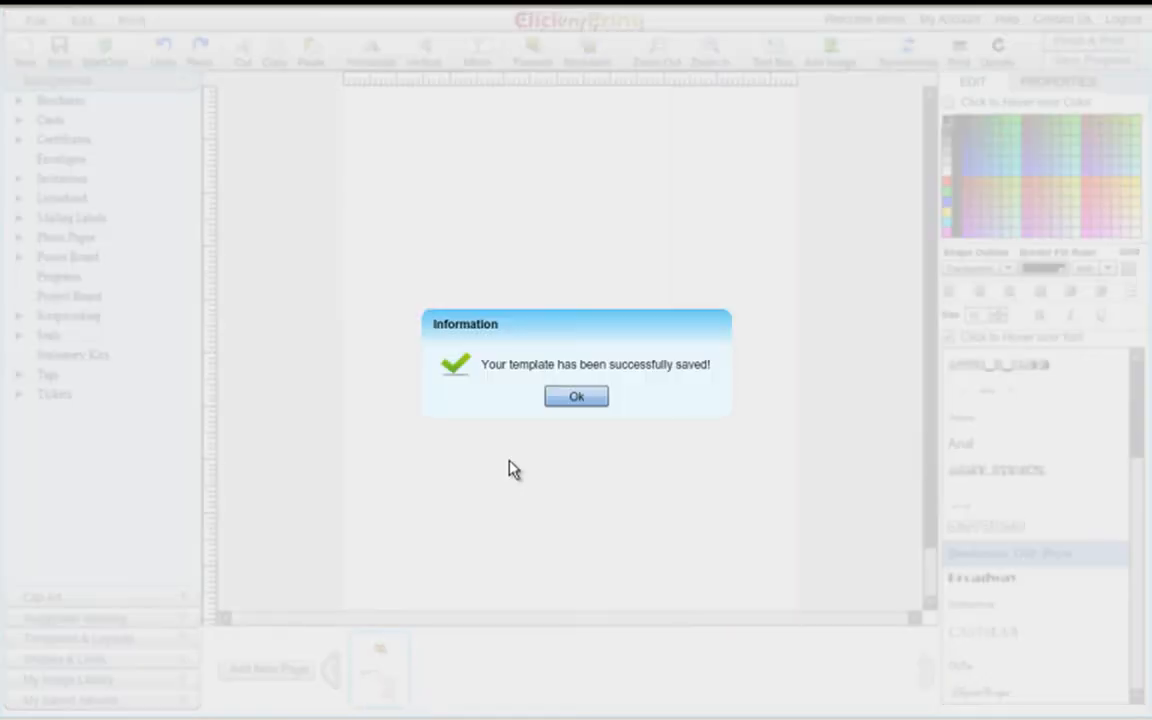
left_click(576, 396)
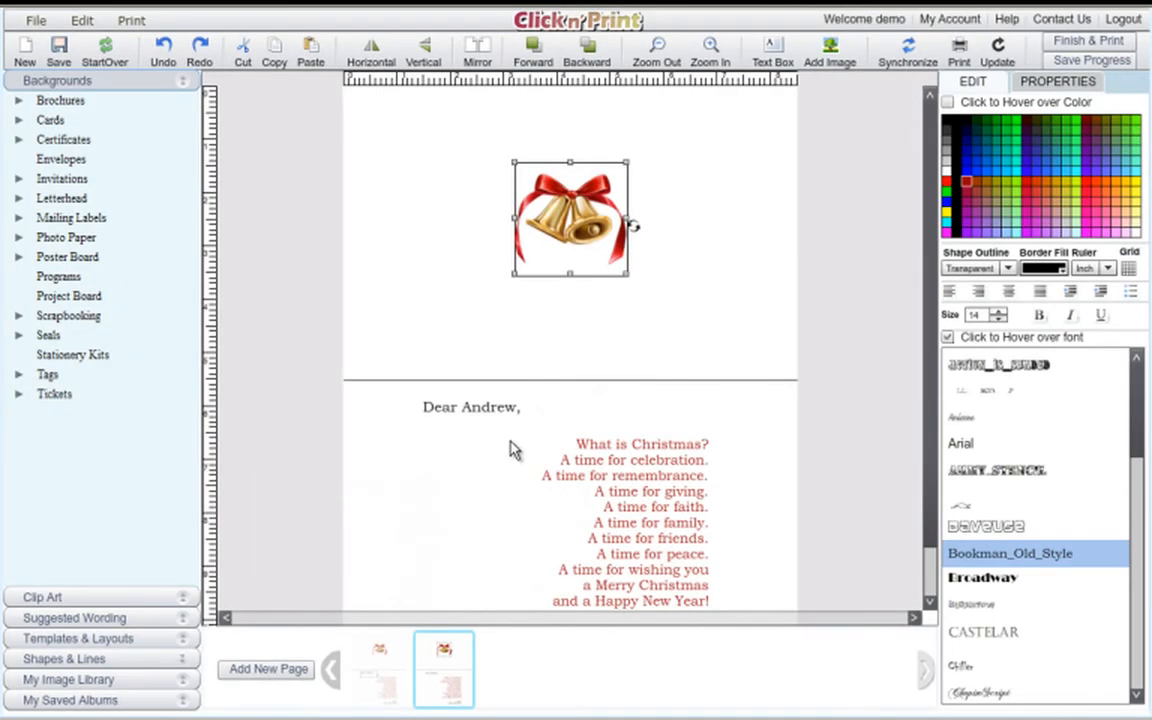
Edit the page-two greeting to read 'Dear Madeline,' instead of 'Dear Andrew,'
left_click(471, 407)
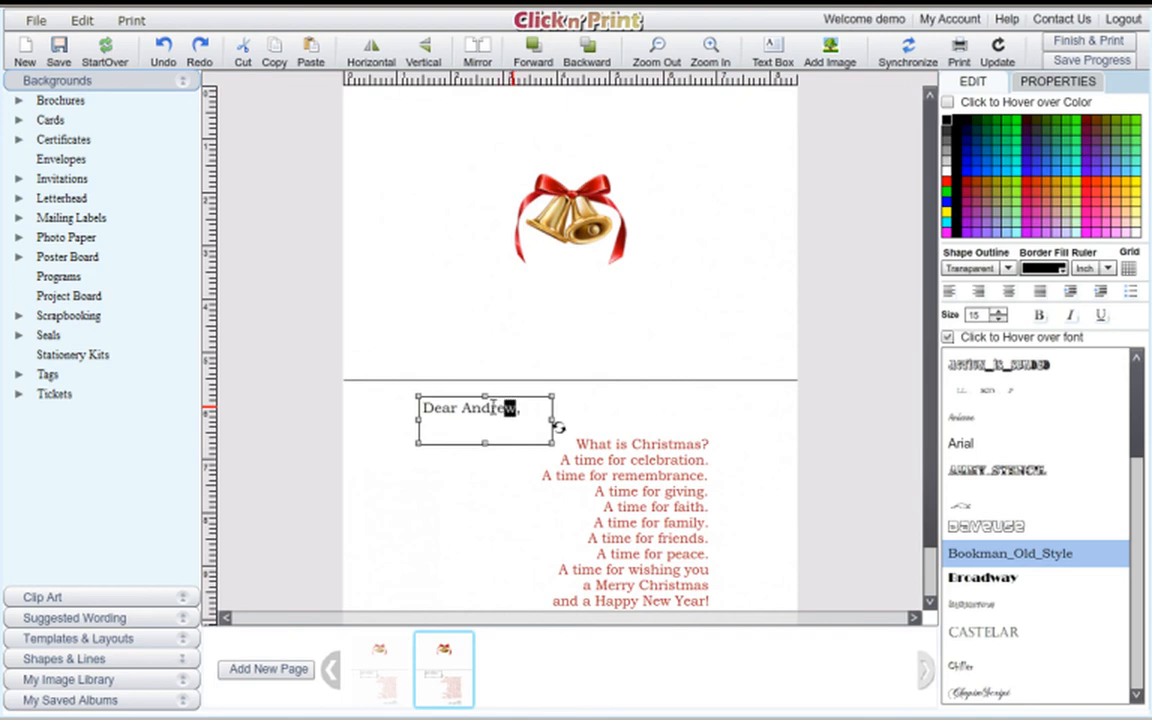
type("Madeli")
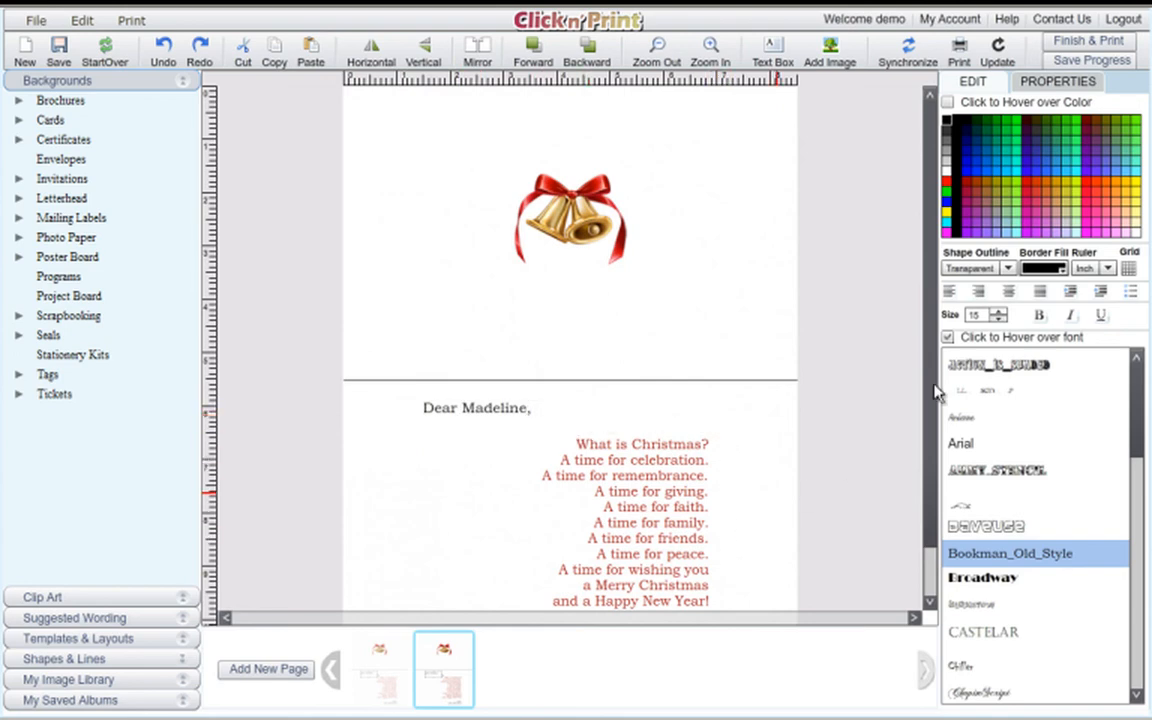
mouse_move(568, 513)
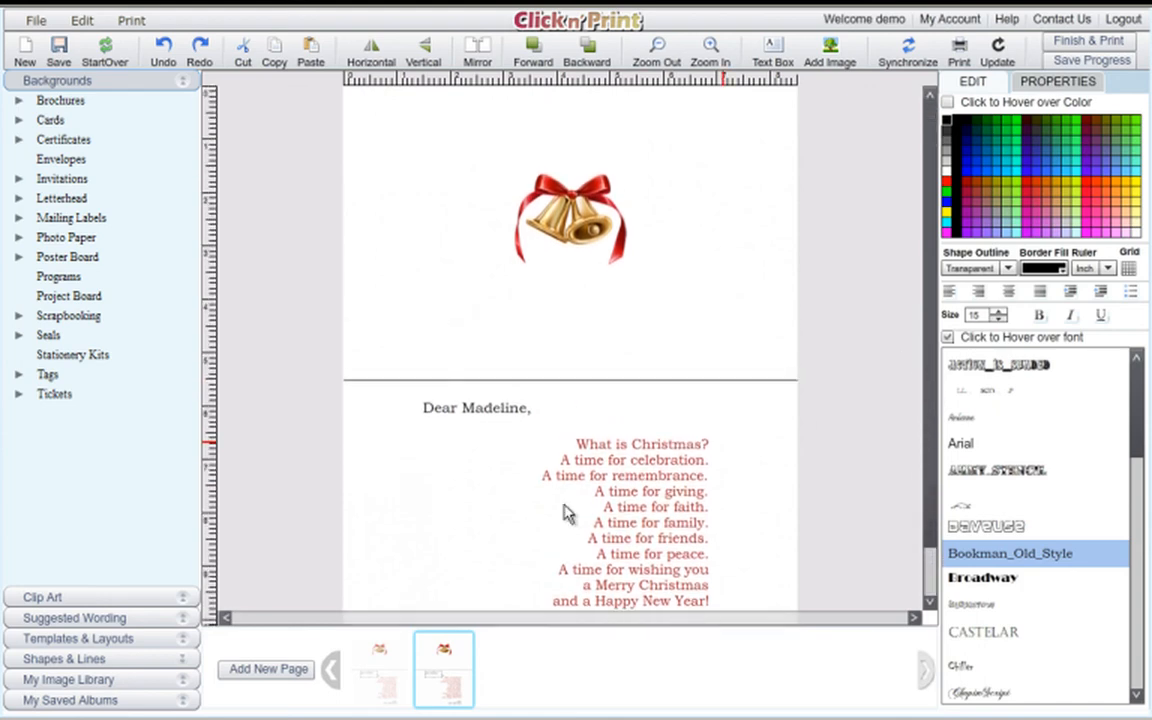
mouse_move(518, 528)
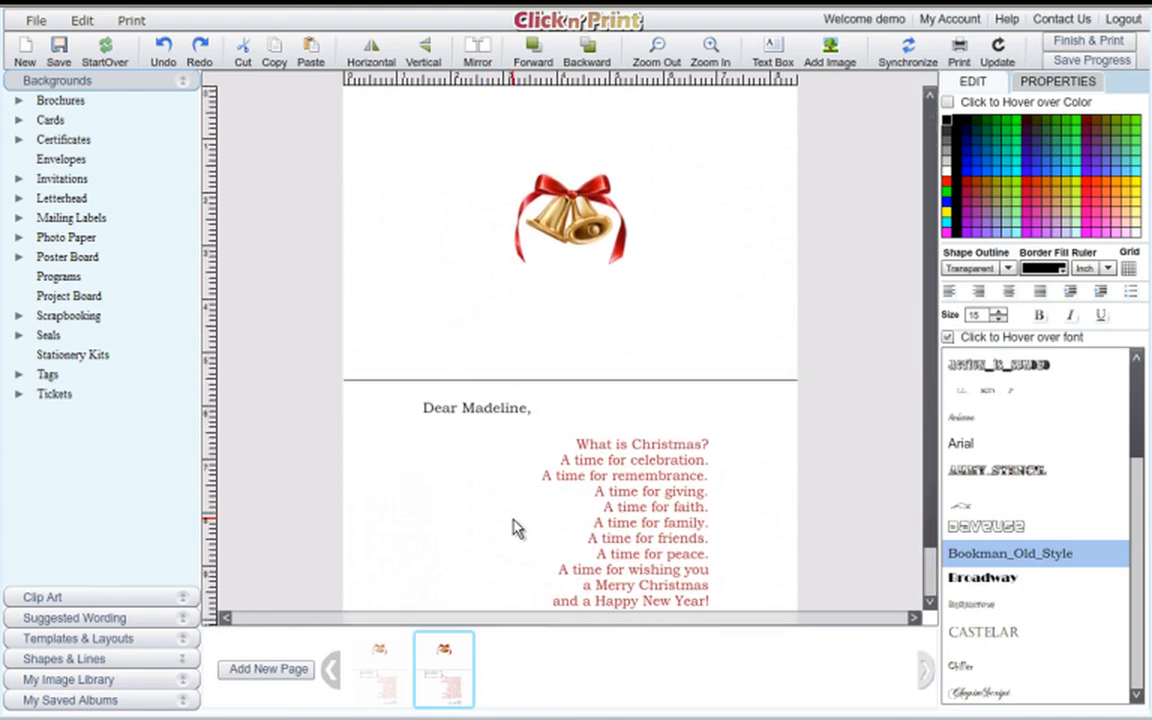
mouse_move(675, 705)
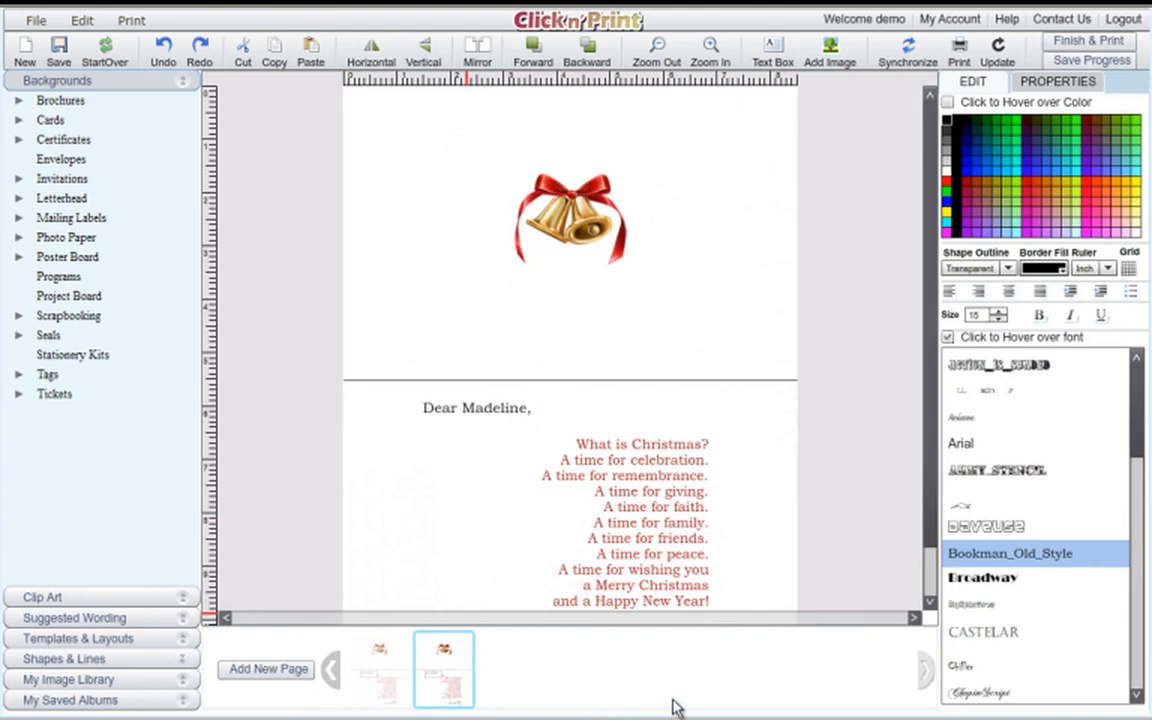
mouse_move(763, 494)
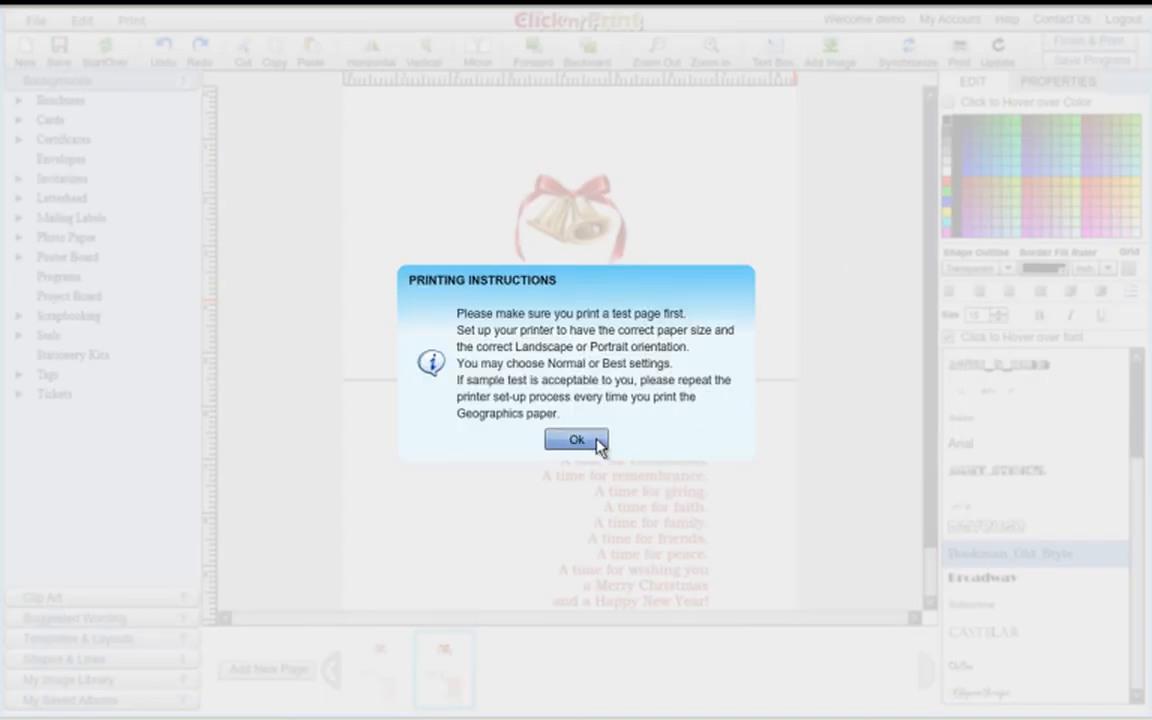
Acknowledge printing instructions, accept printer preferences unchanged, then cancel the Print dialog
left_click(576, 440)
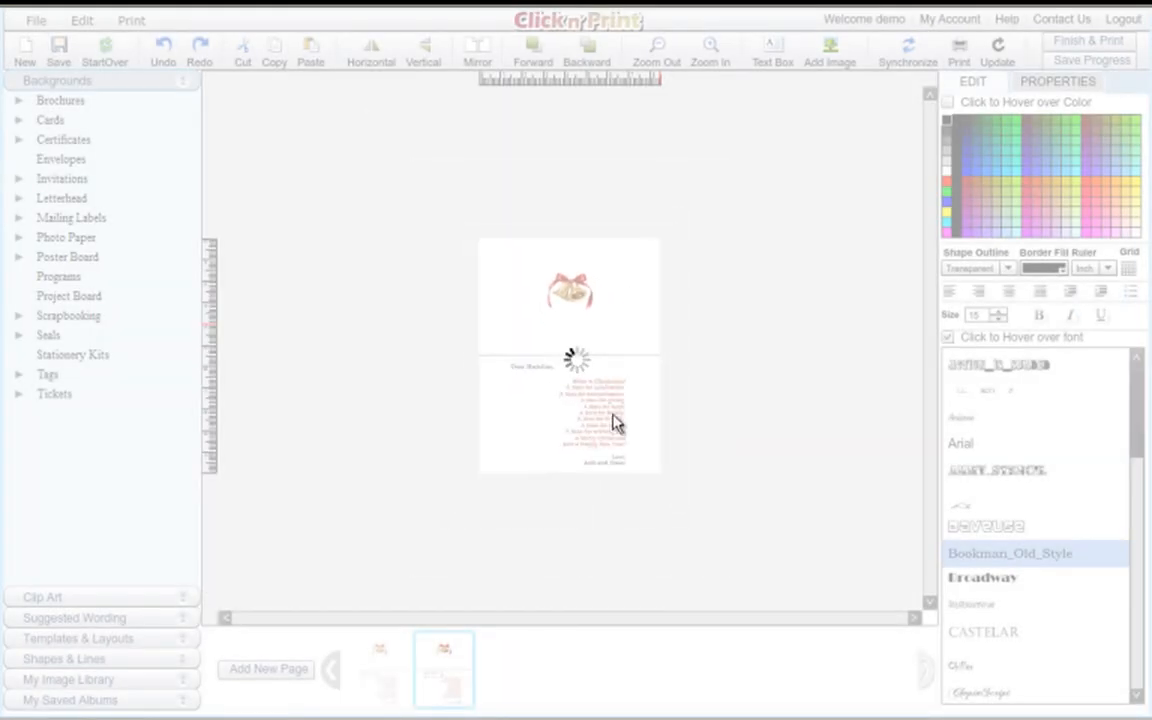
left_click(958, 47)
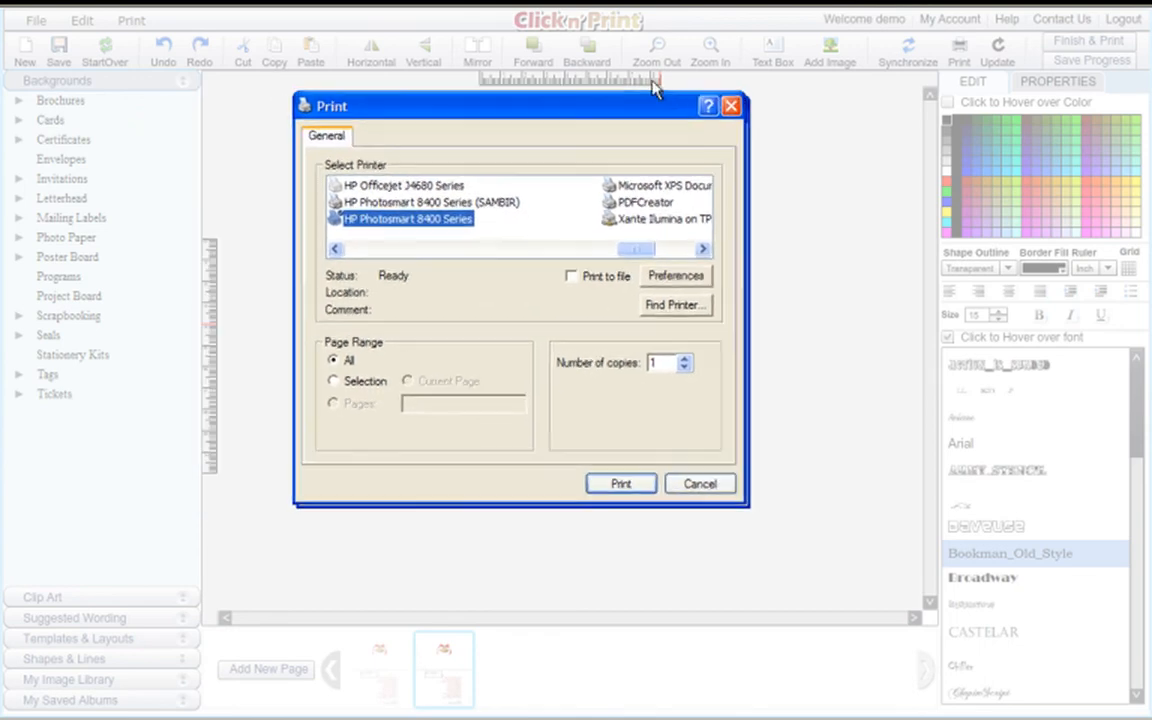
left_click(675, 275)
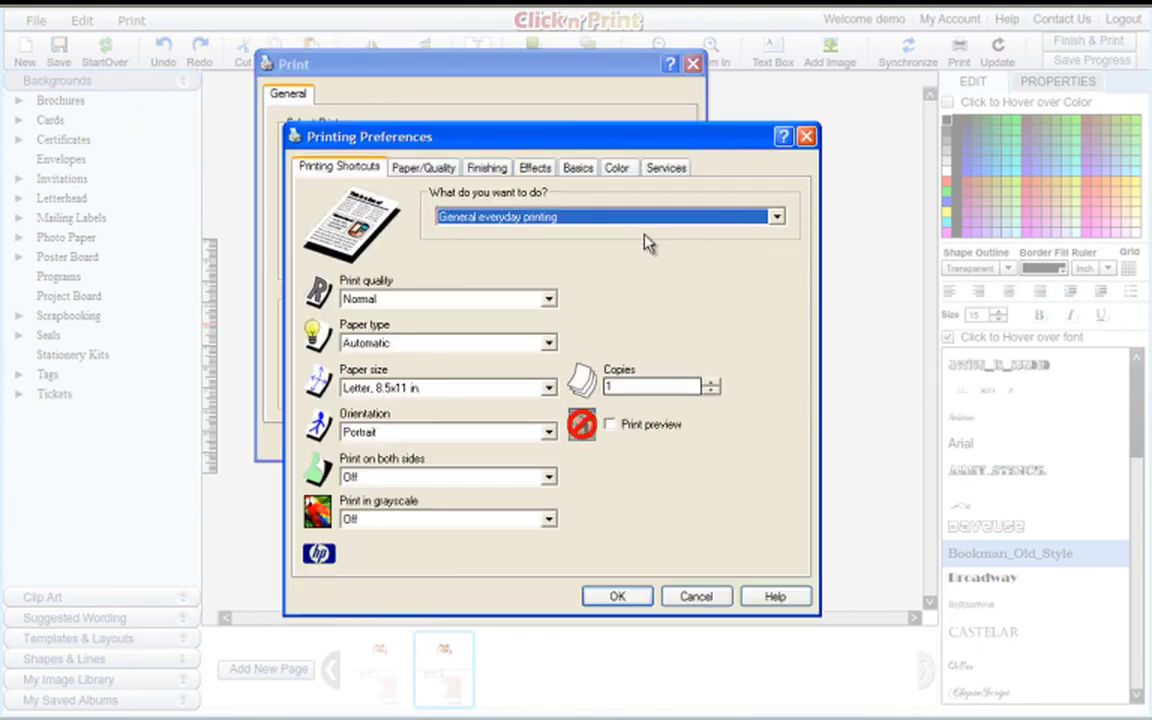
mouse_move(513, 447)
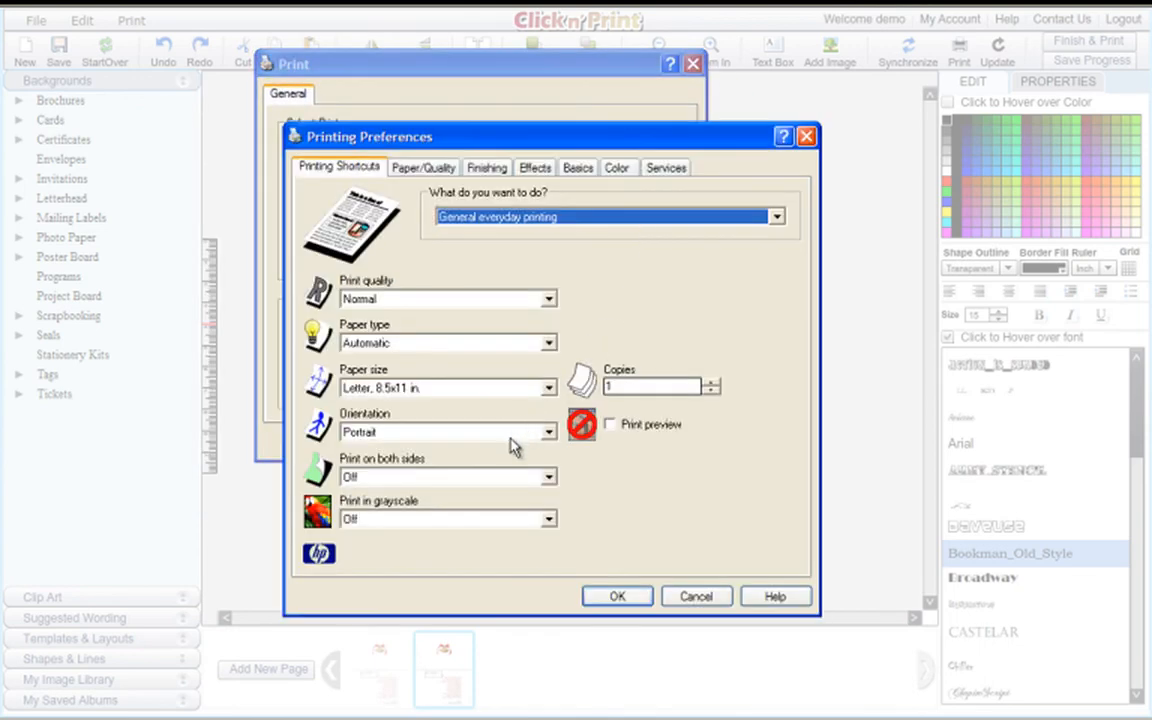
mouse_move(590, 532)
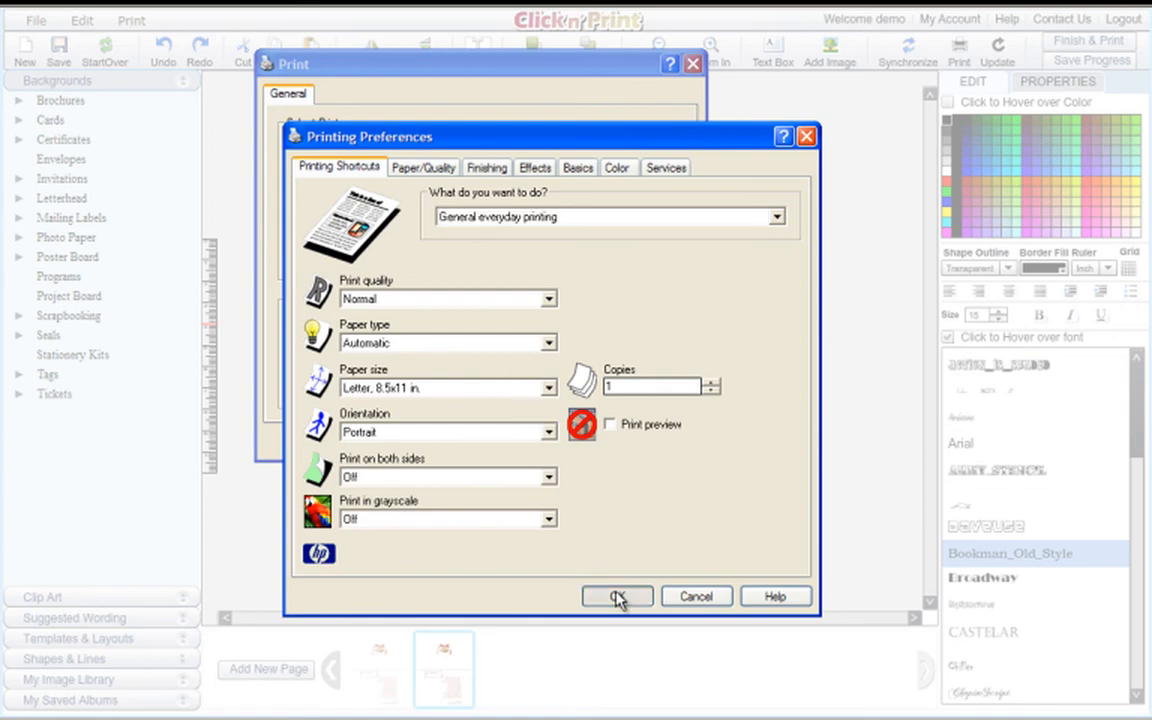
left_click(617, 596)
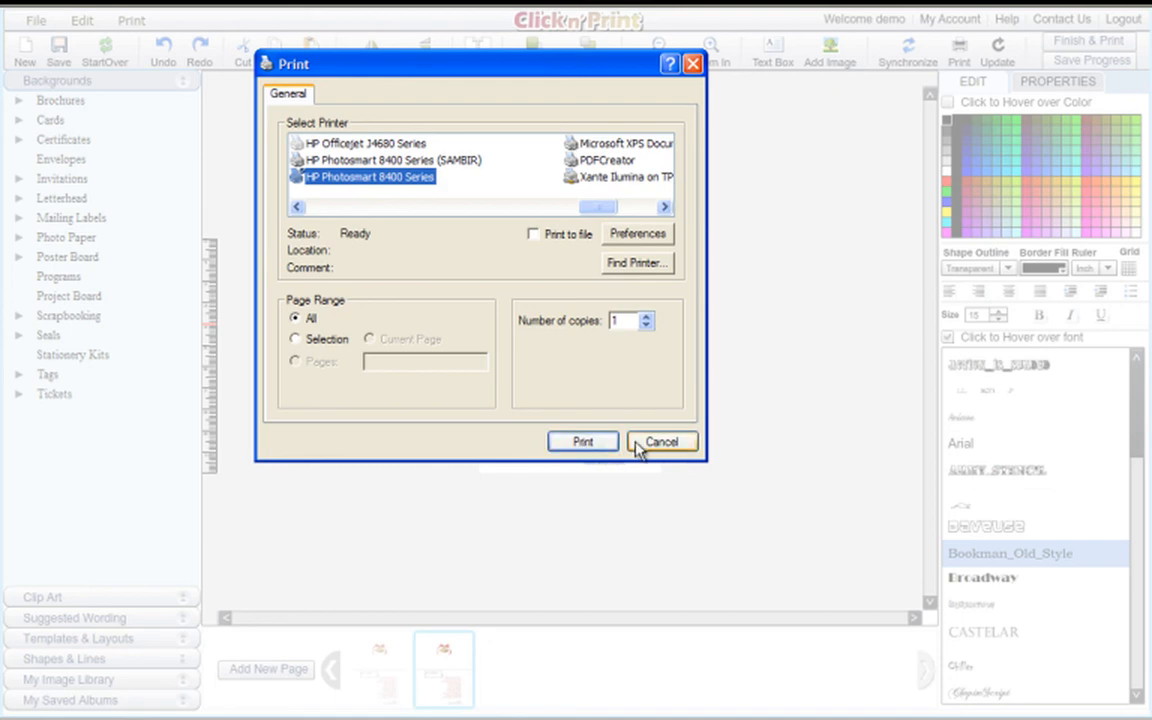
left_click(660, 441)
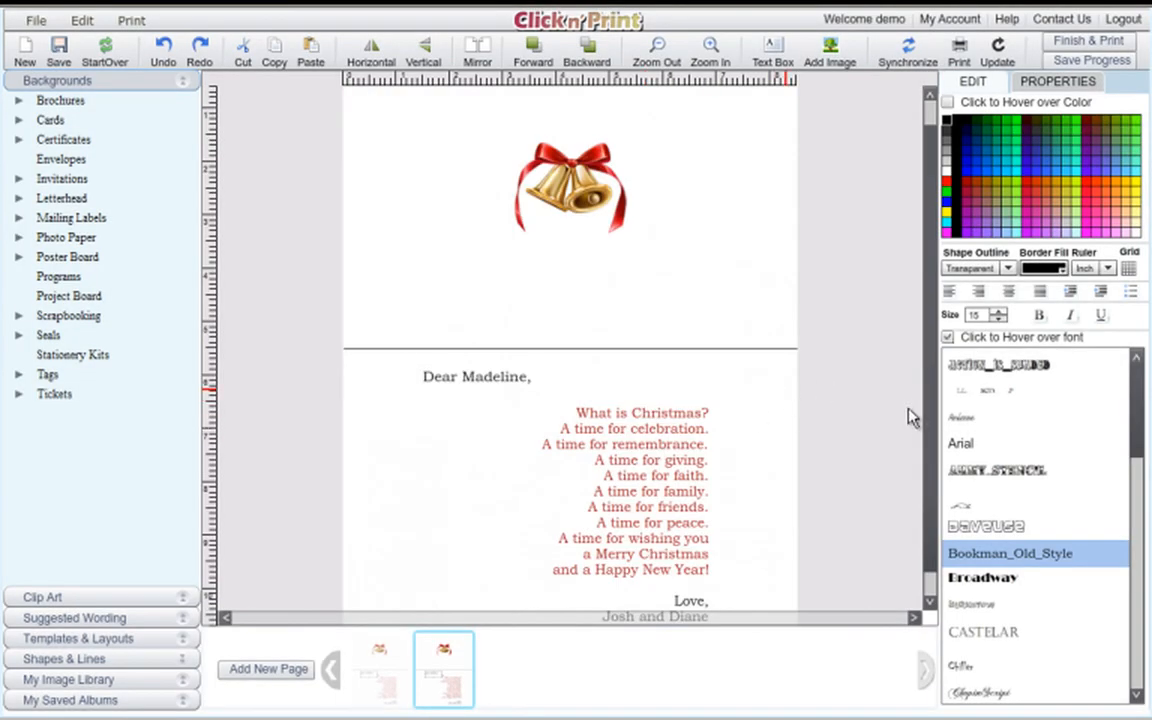